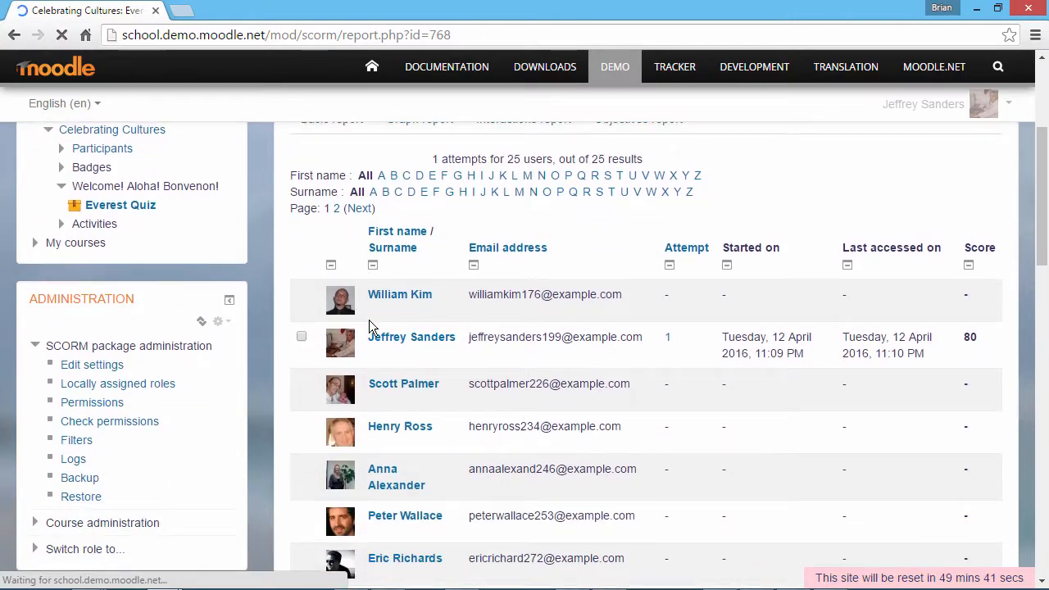
scroll(down, 3)
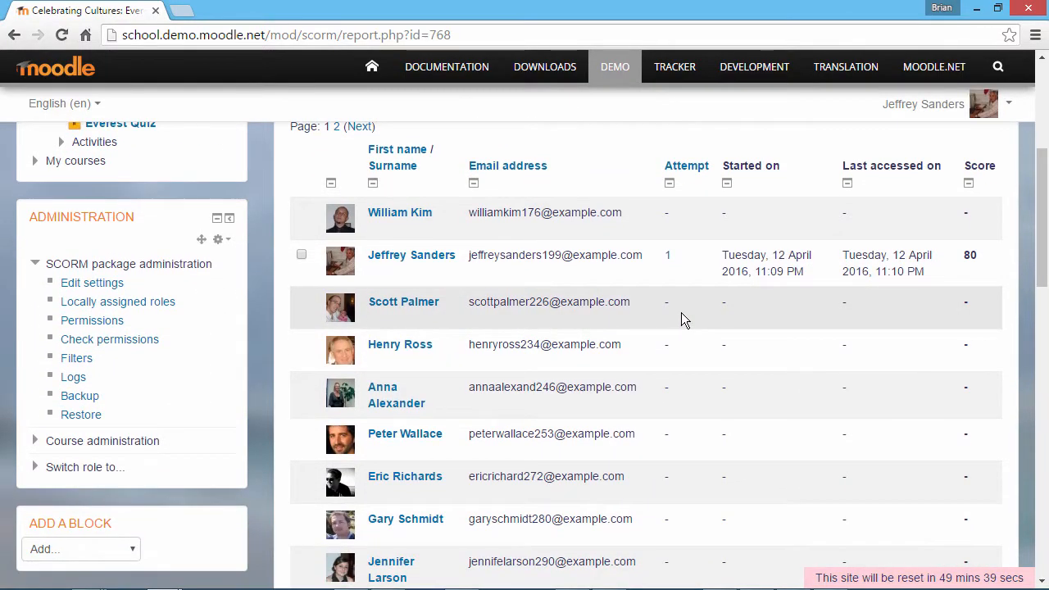
click(667, 256)
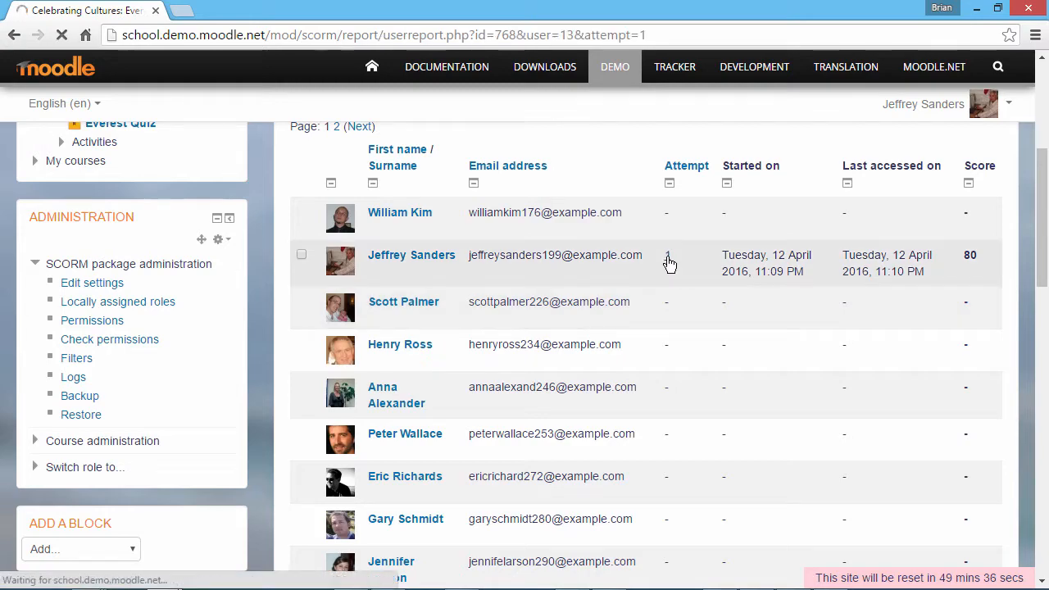
click(667, 260)
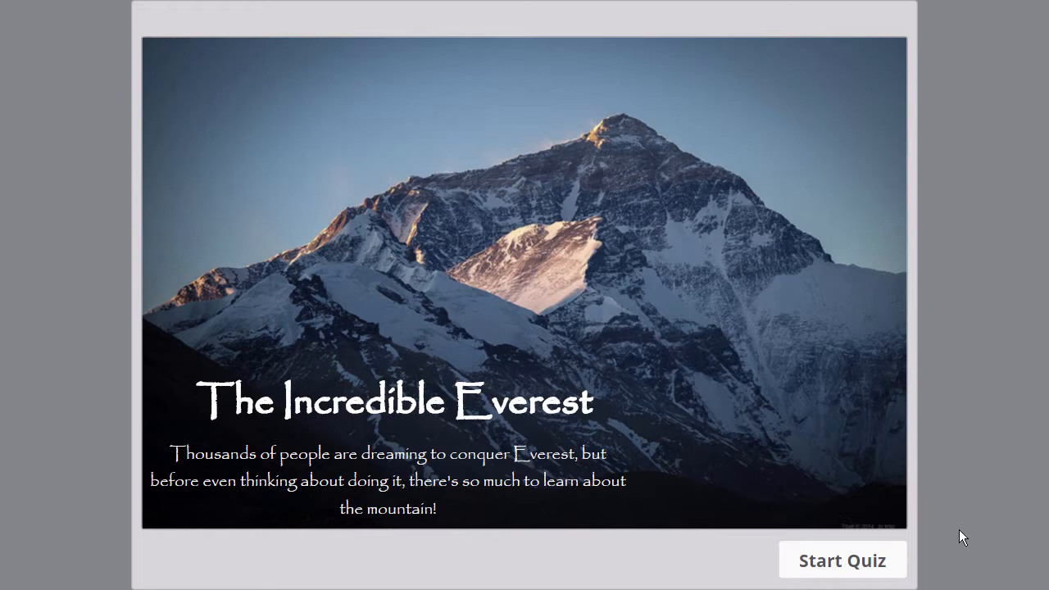
Start the quiz, answer True to the first question for 10 points, and continue past the feedback.
click(843, 561)
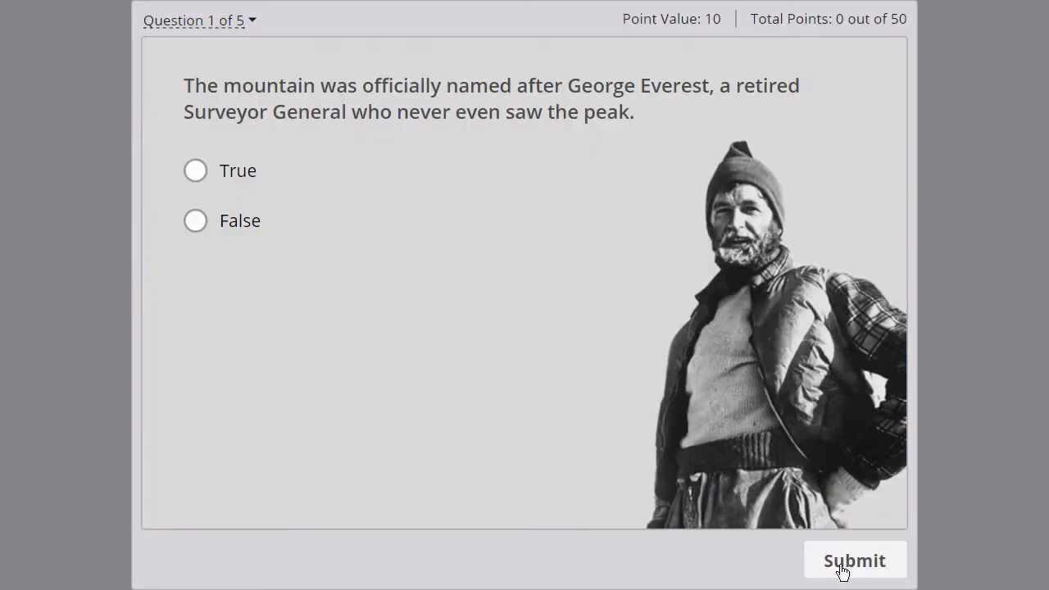
click(197, 170)
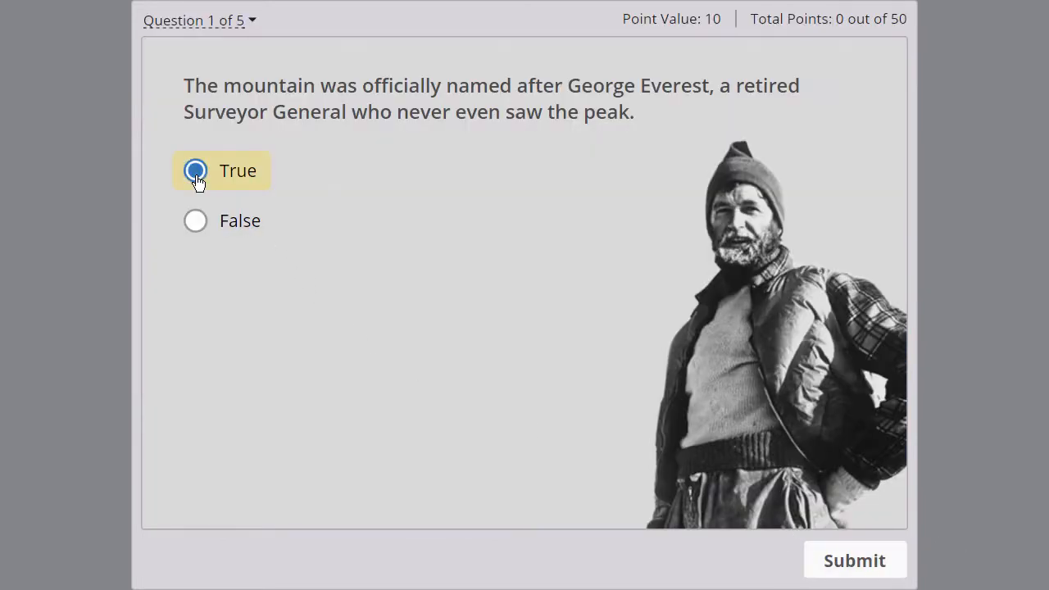
click(854, 560)
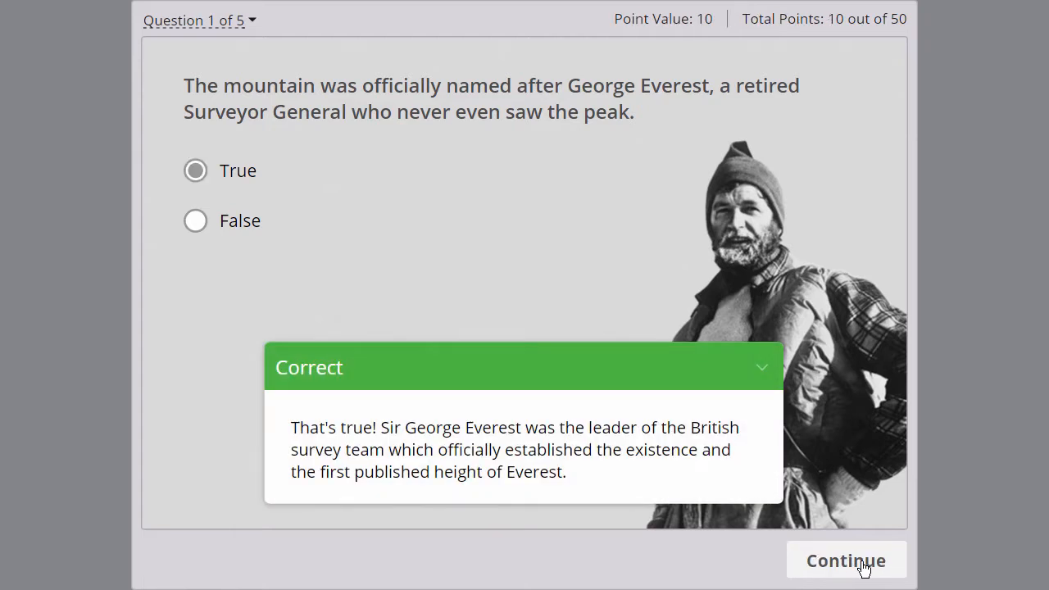
click(846, 560)
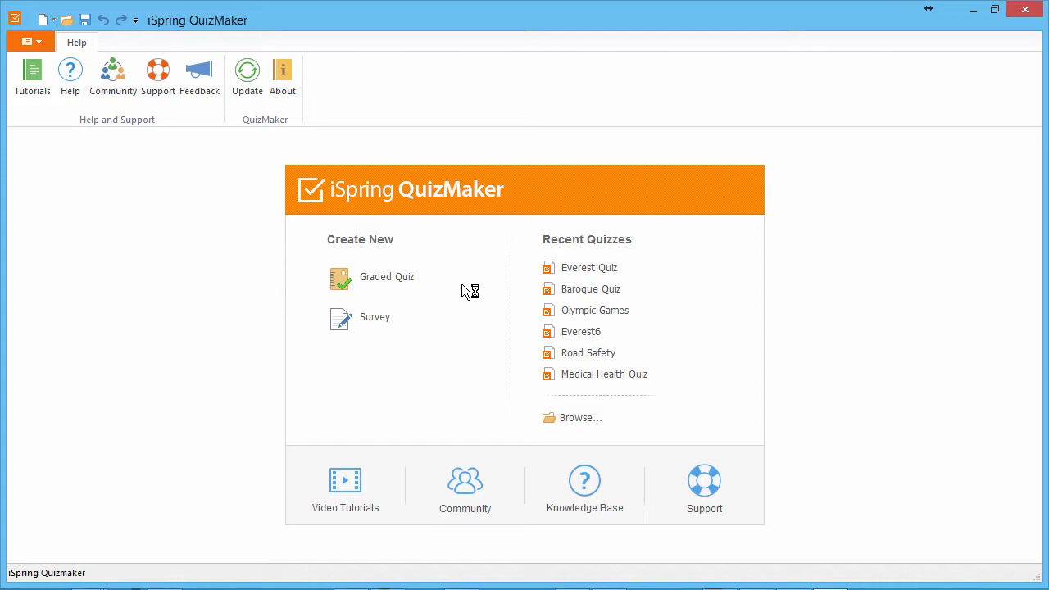
mouse_move(603, 374)
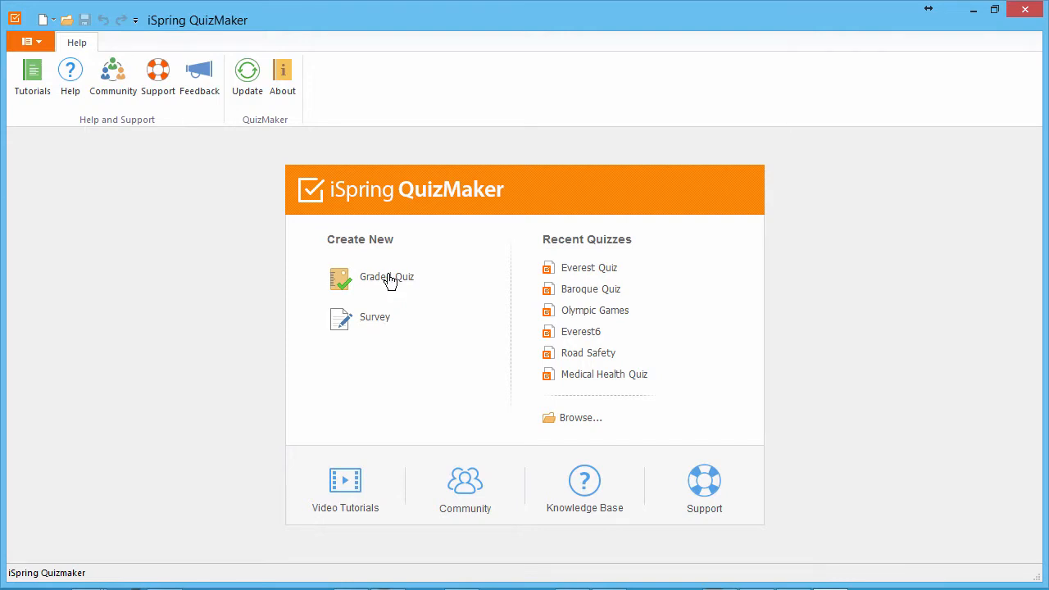
Create a new Graded Quiz from the QuizMaker start screen.
click(387, 277)
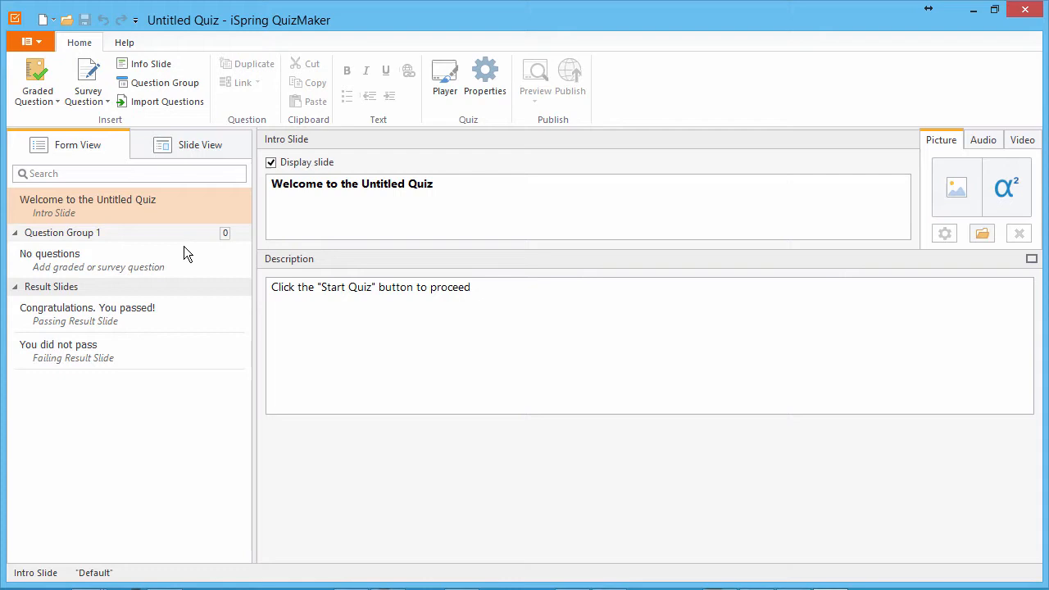
Keep the intro slide 'The Incredible Everest' displayed and show it in Slide View.
click(59, 350)
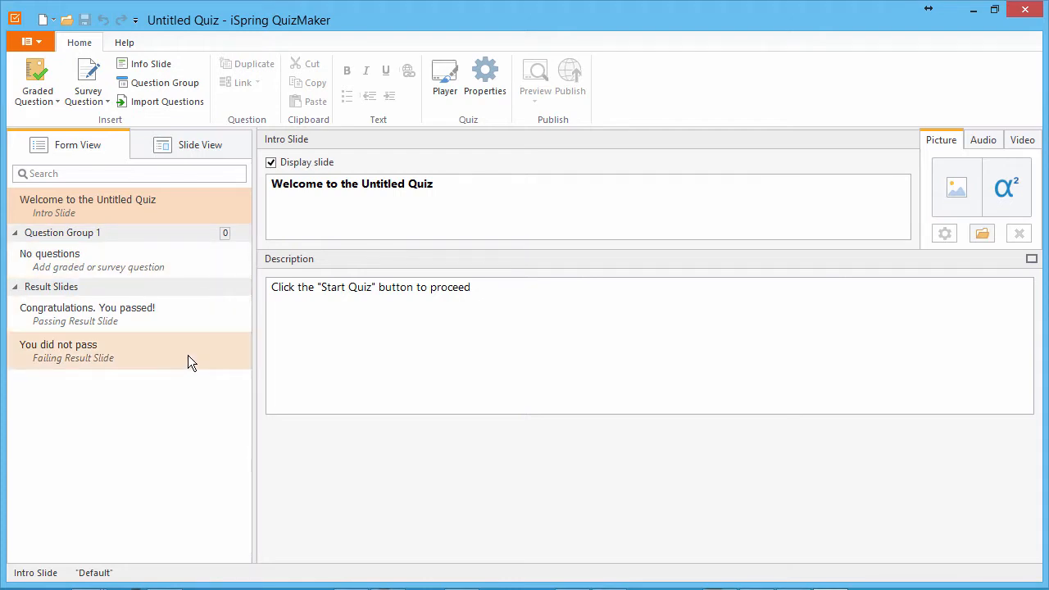
click(271, 162)
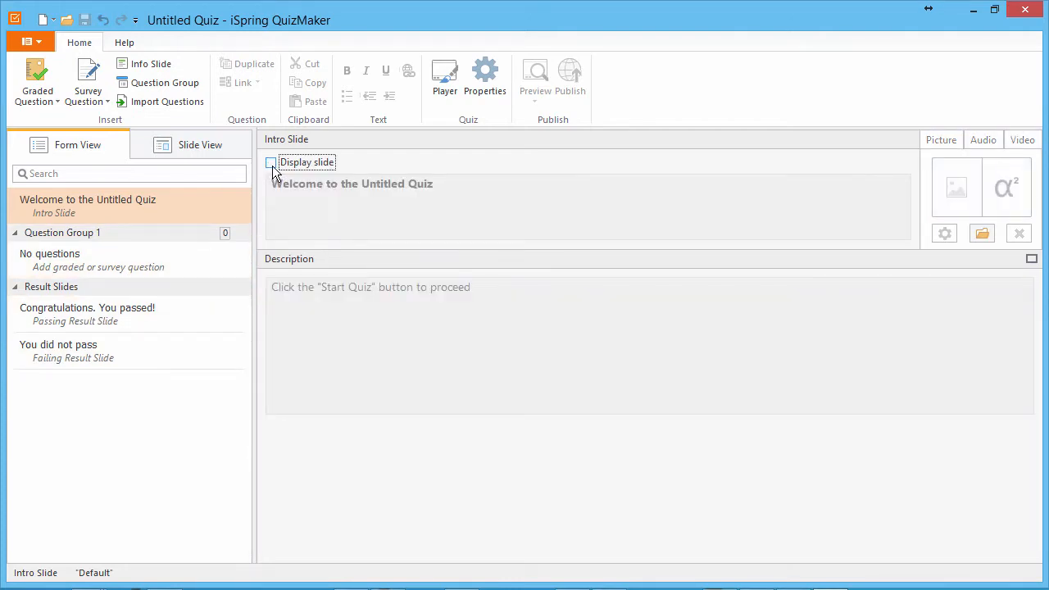
click(272, 163)
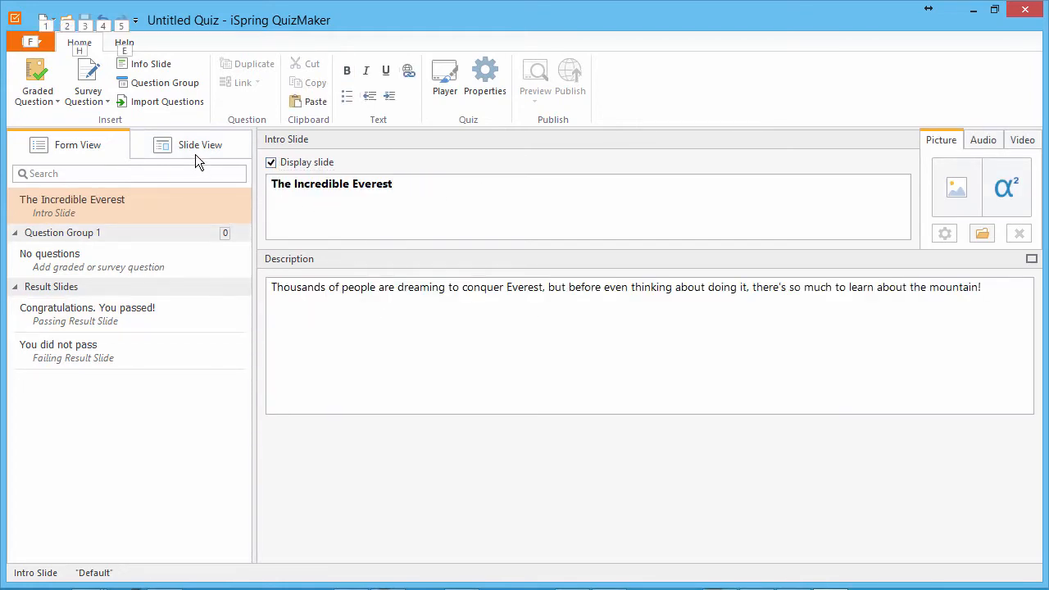
click(200, 145)
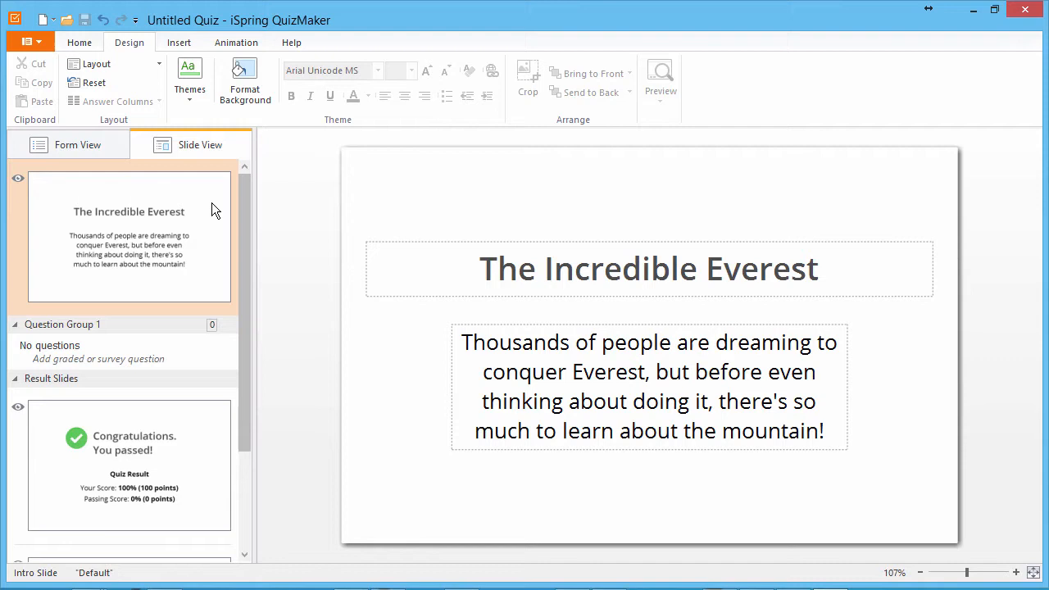
mouse_move(246, 80)
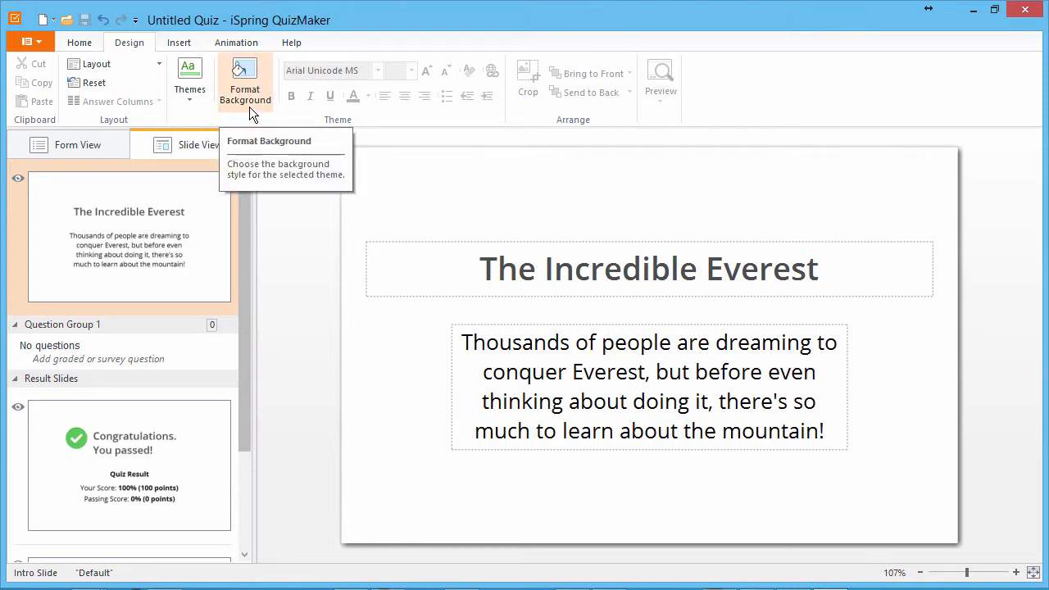
Set the Everest mountain photo file as the intro slide's background picture.
click(244, 78)
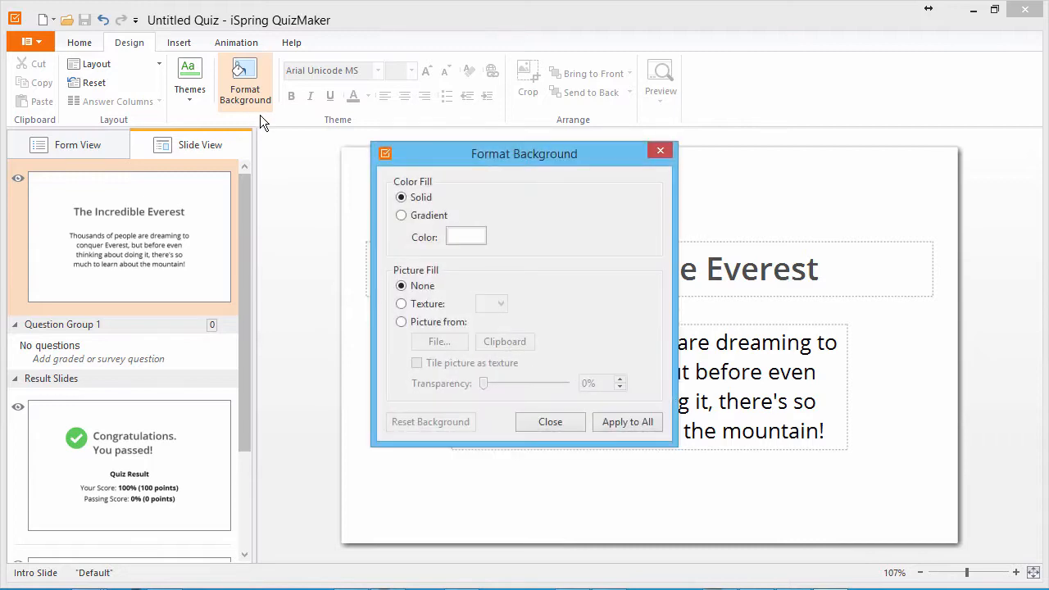
click(400, 322)
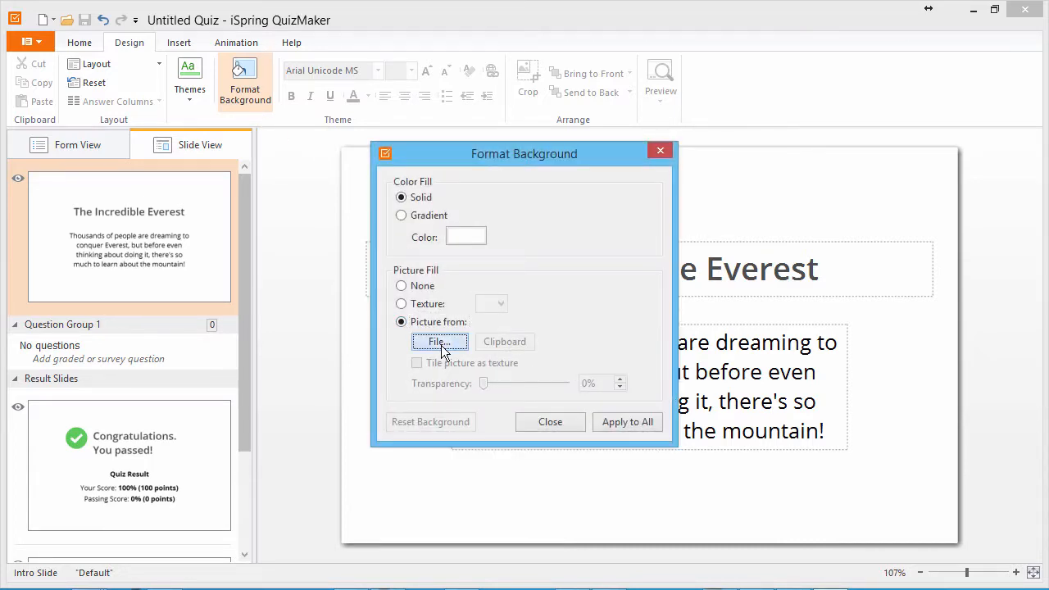
click(439, 343)
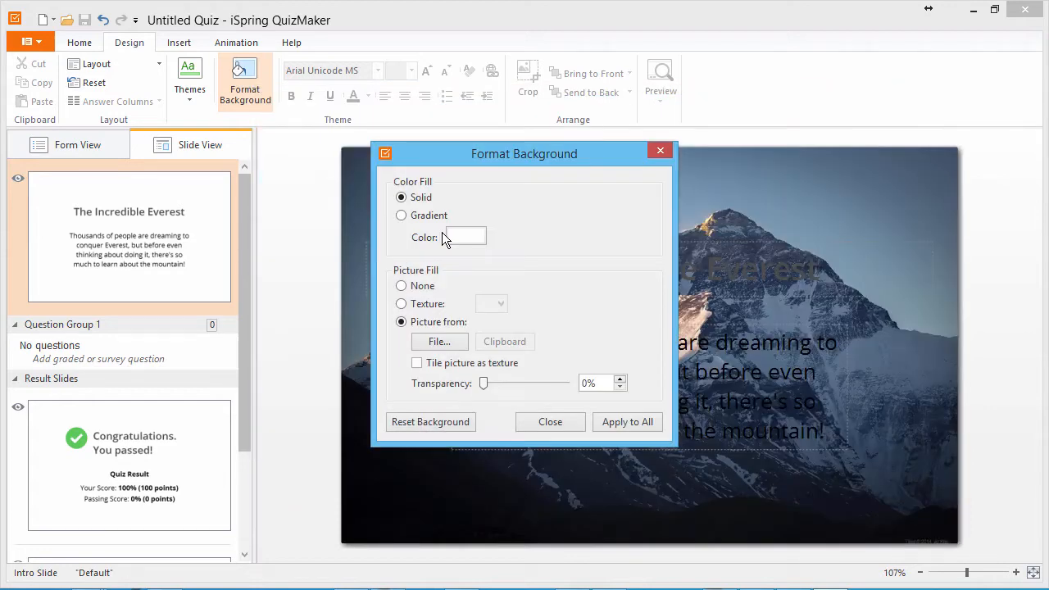
click(551, 421)
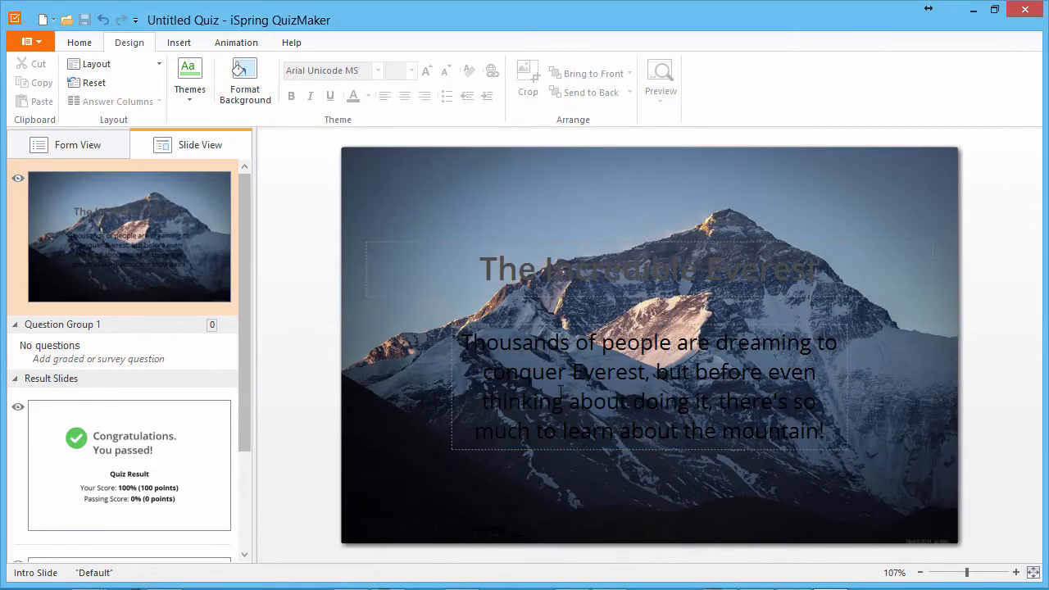
Make the intro title text white and choose the Papyrus font for it.
click(649, 269)
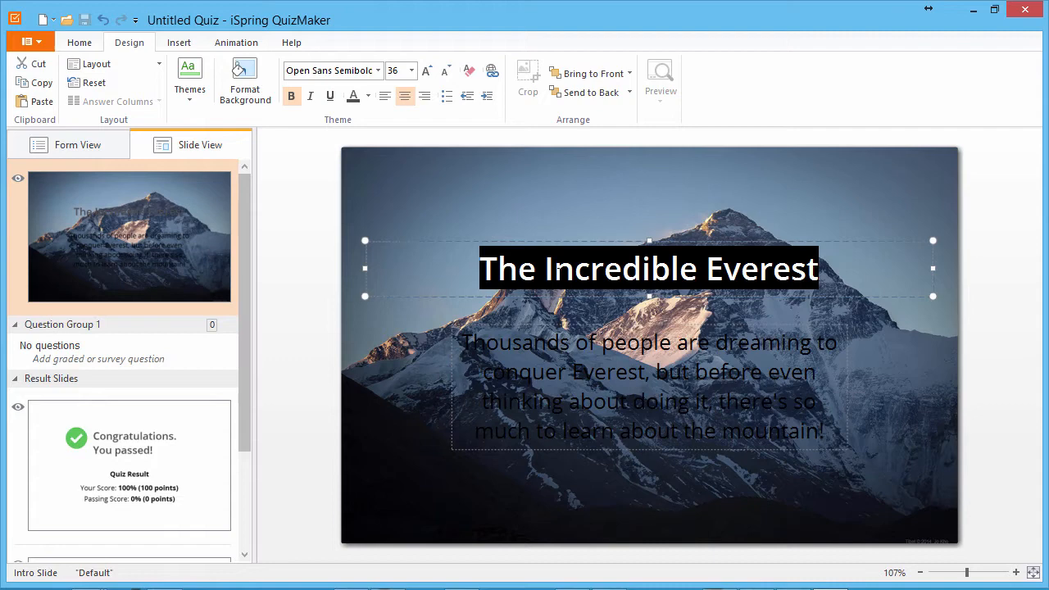
click(368, 95)
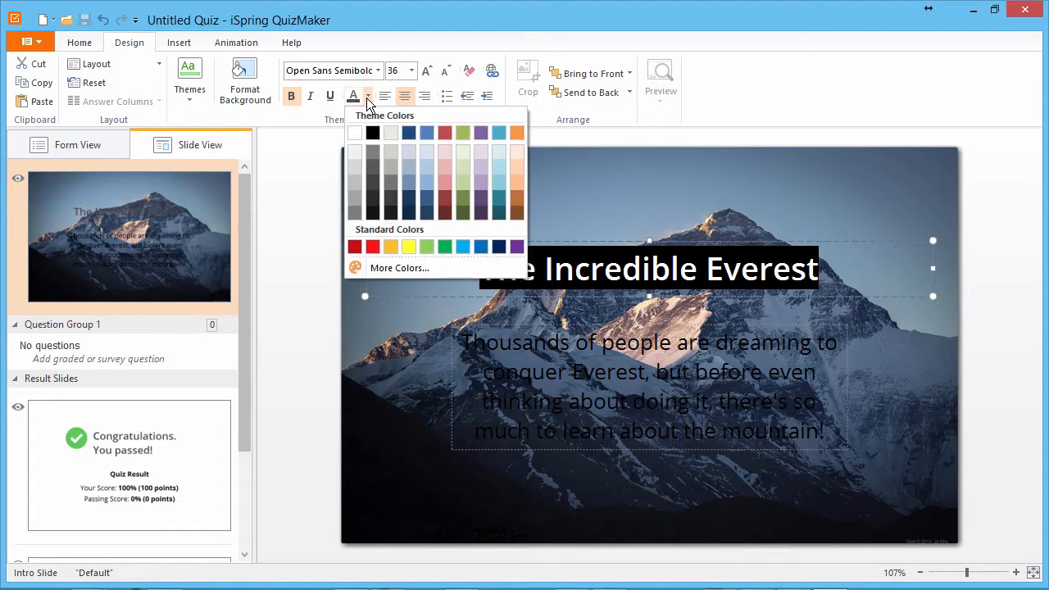
click(390, 131)
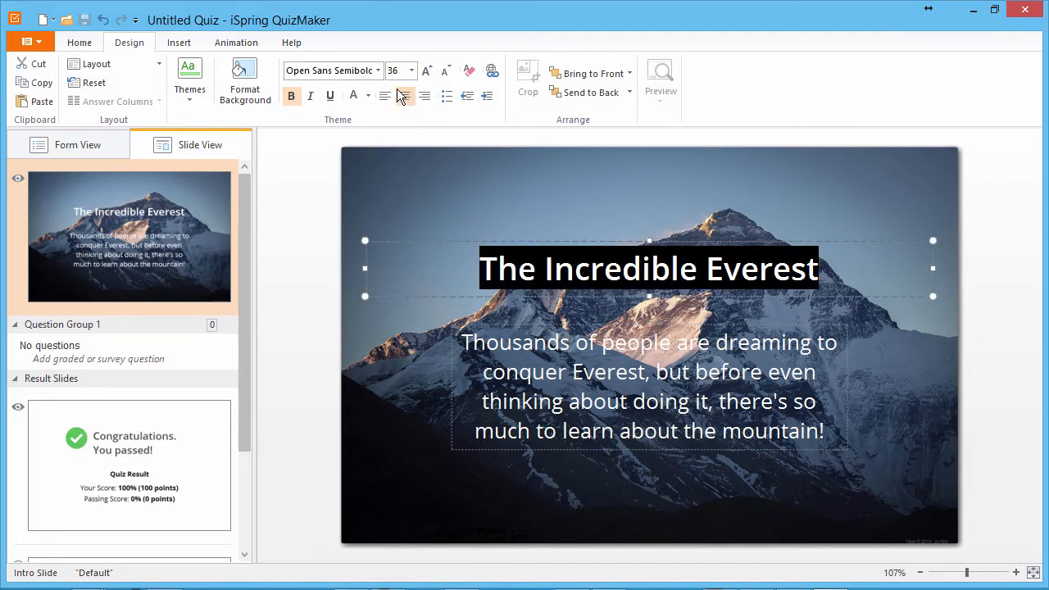
click(377, 71)
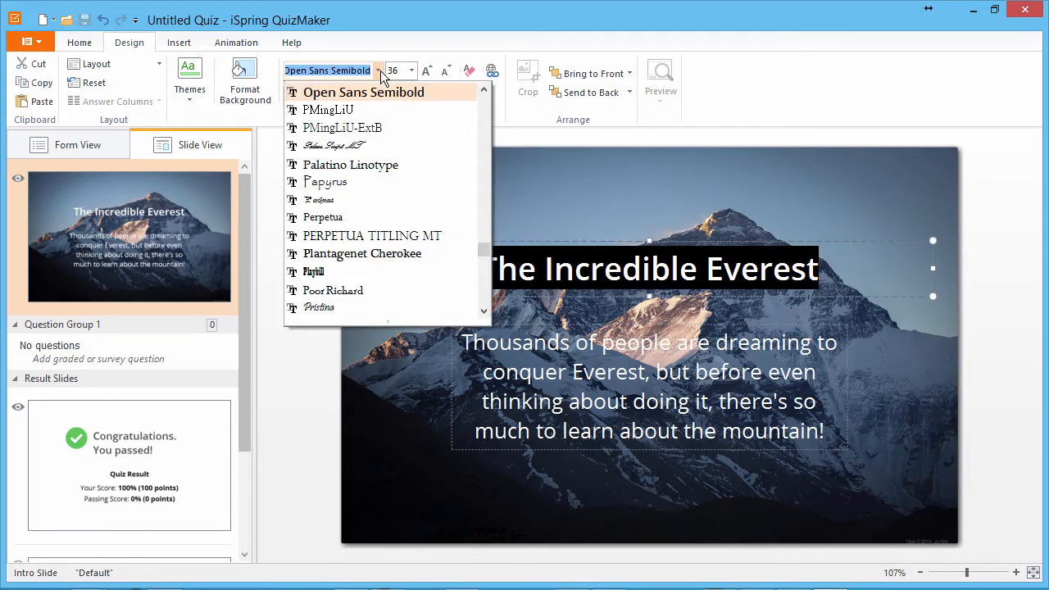
mouse_move(357, 180)
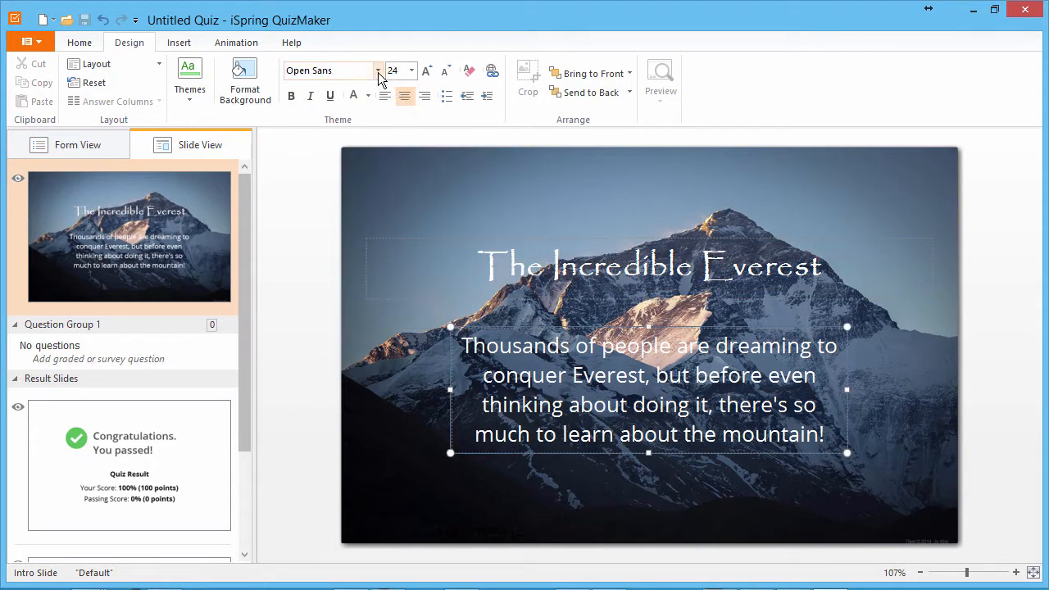
Give the description white Papyrus size 16 and move both text boxes toward the slide bottom.
click(331, 69)
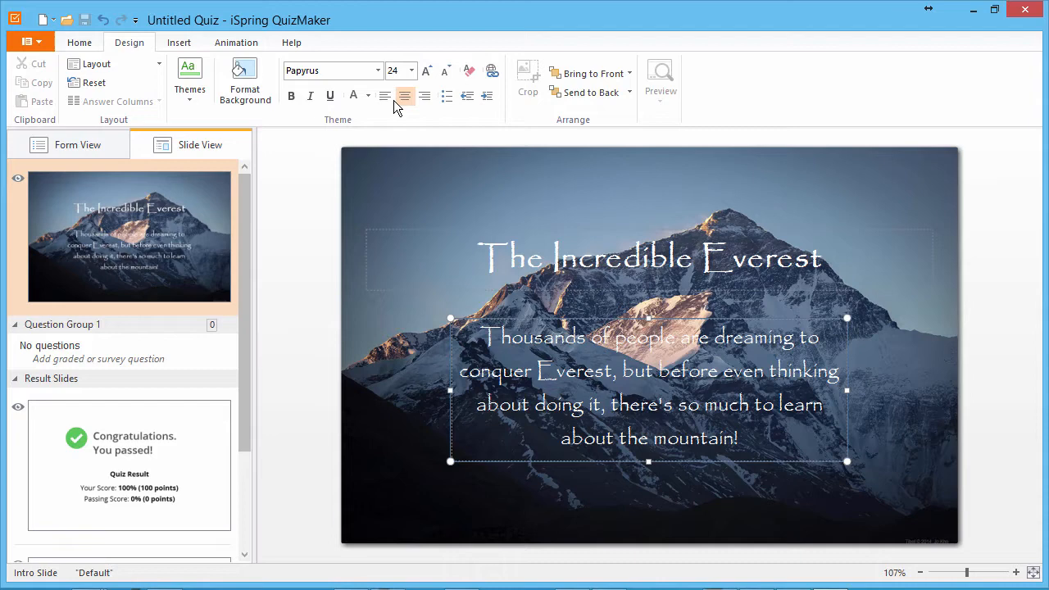
click(410, 69)
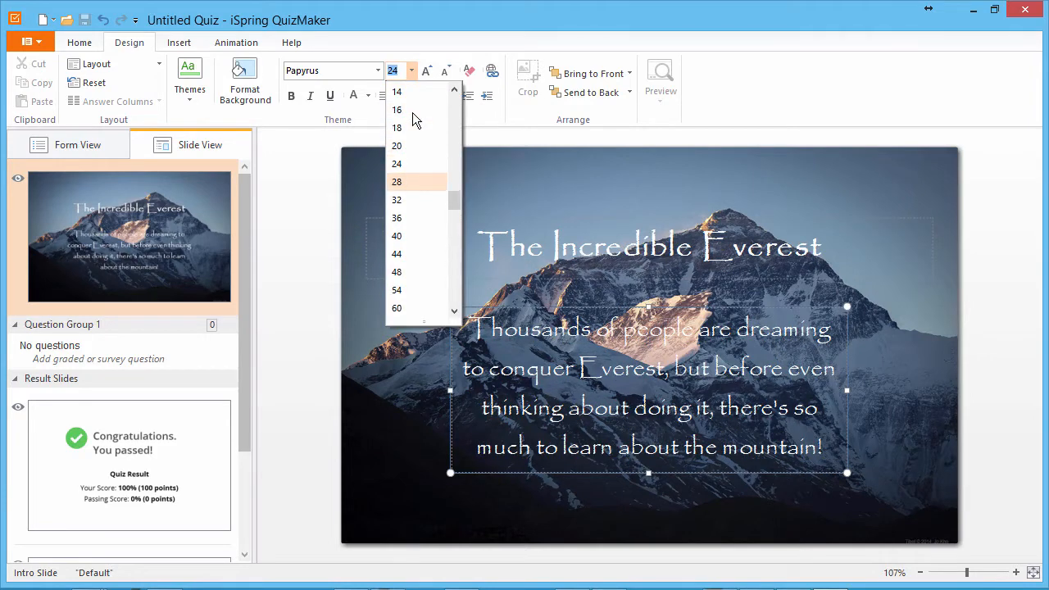
click(397, 109)
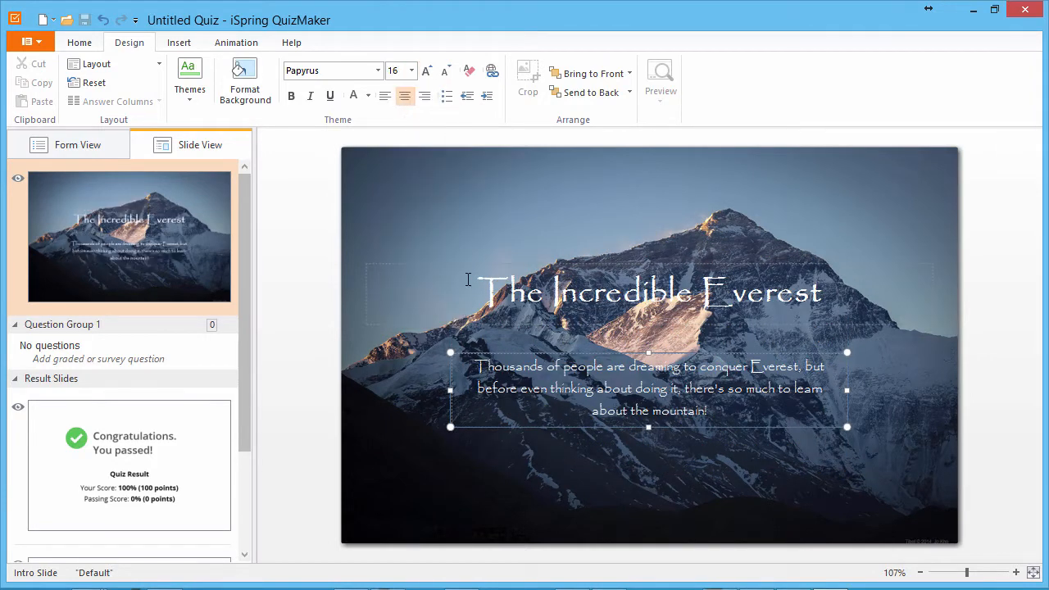
drag(649, 390, 611, 439)
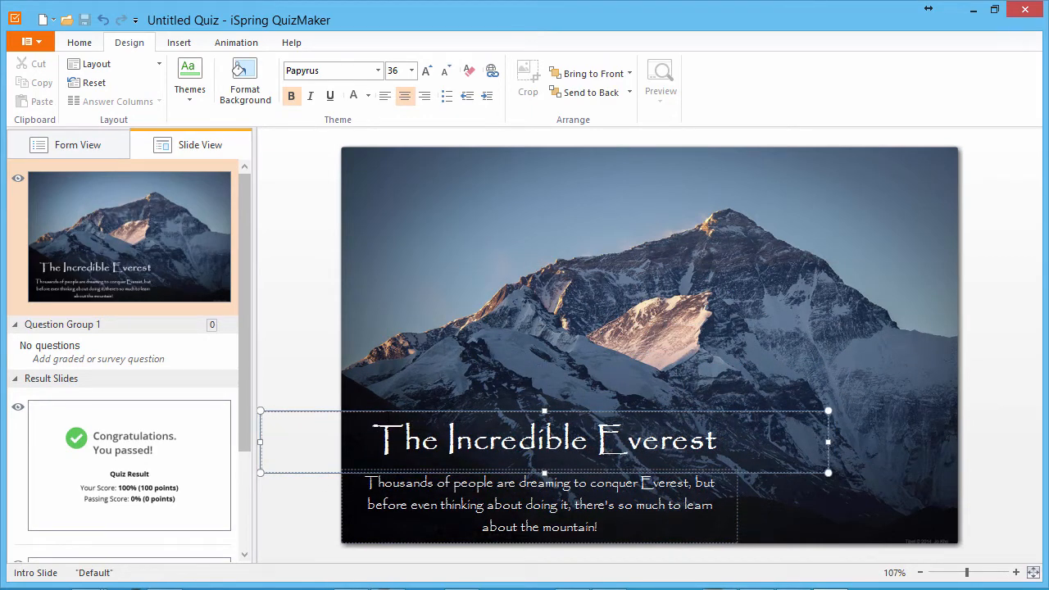
mouse_move(151, 190)
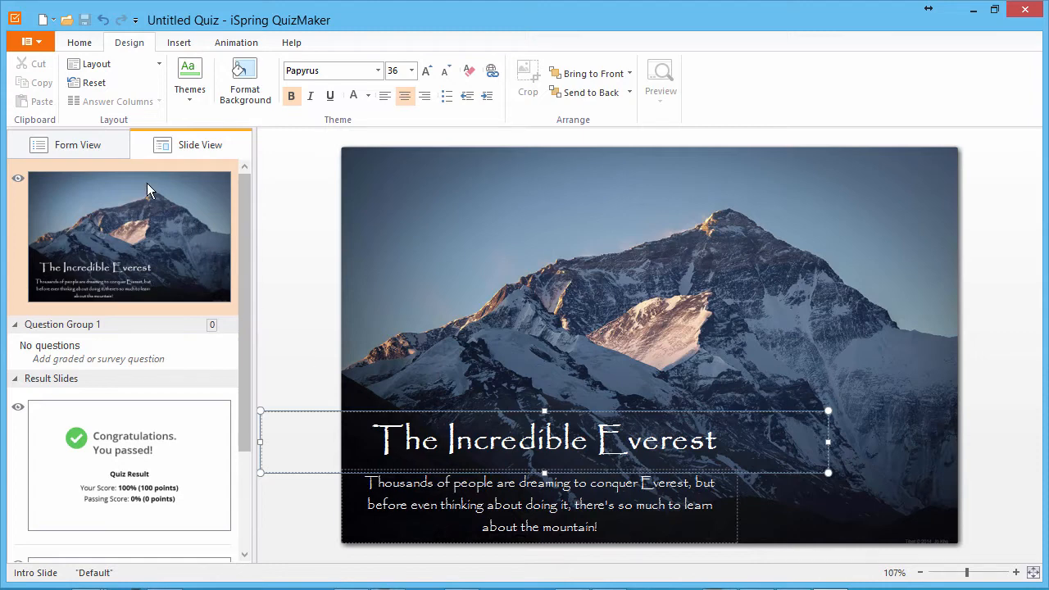
Back in Form View, add a True/False graded question to Question Group 1.
click(79, 145)
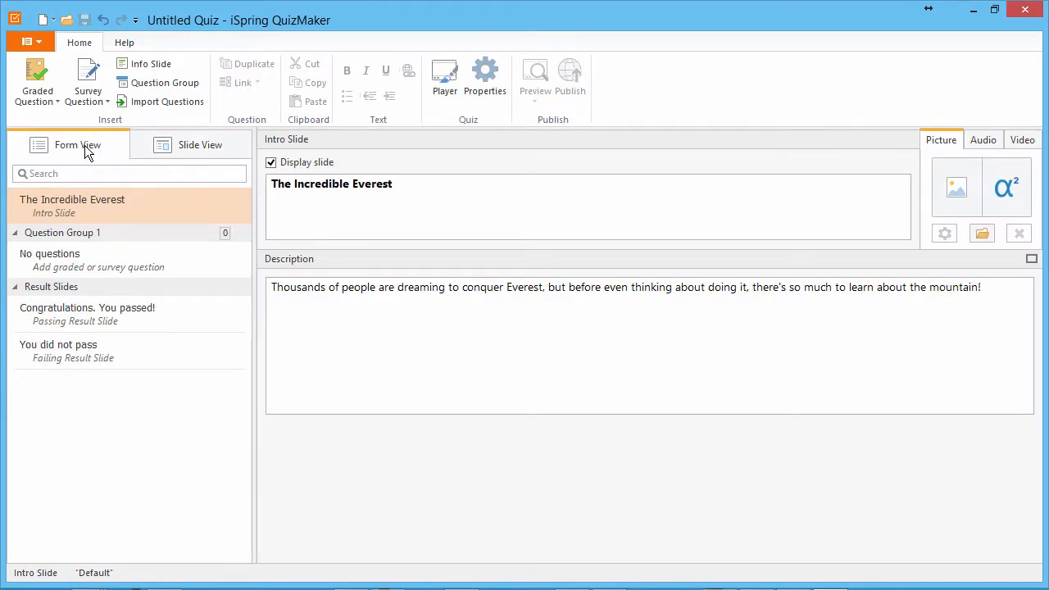
click(36, 82)
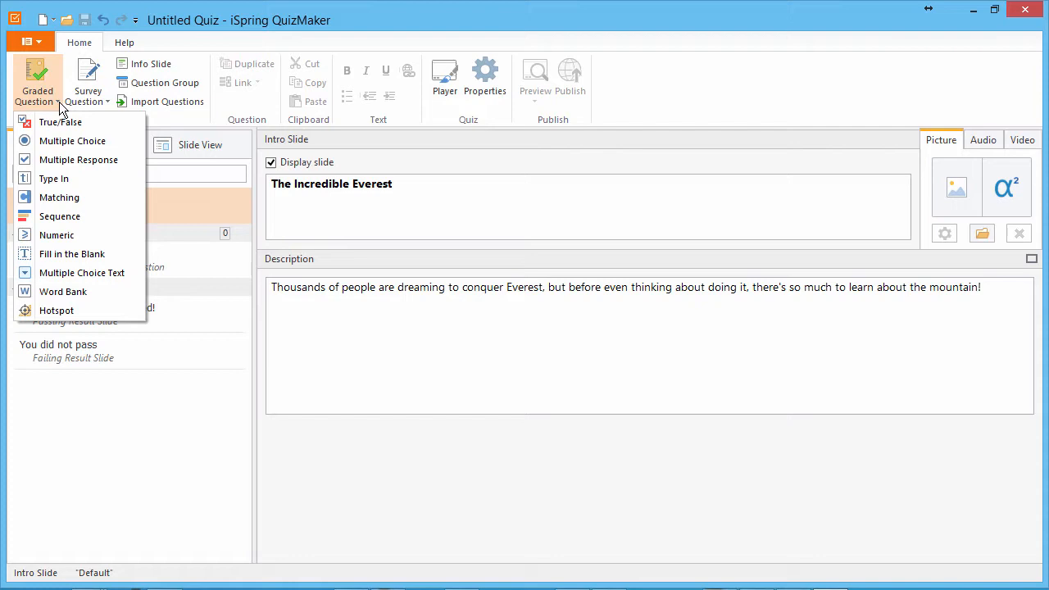
click(88, 82)
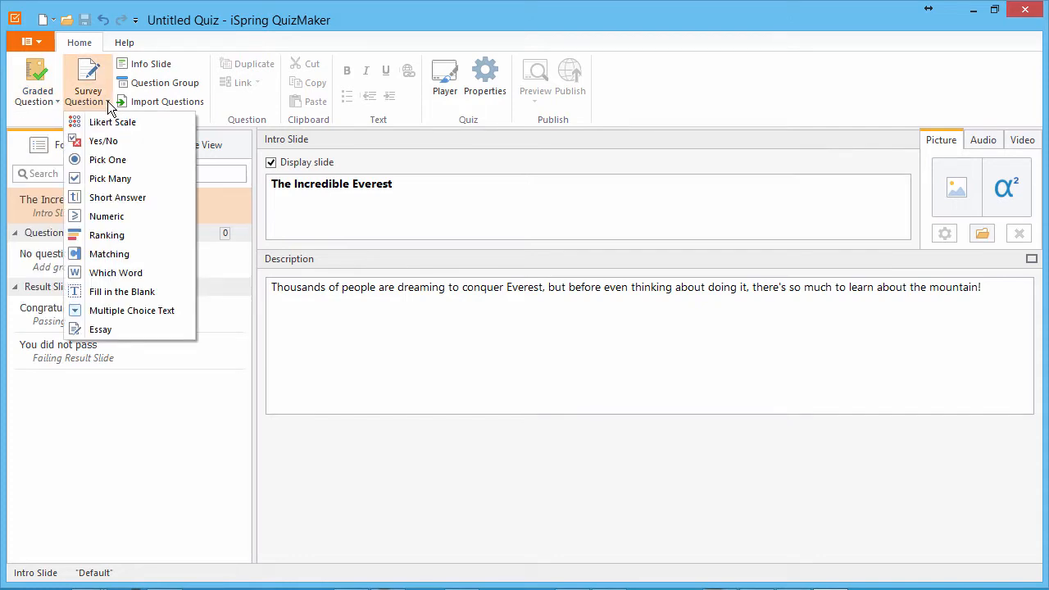
click(36, 79)
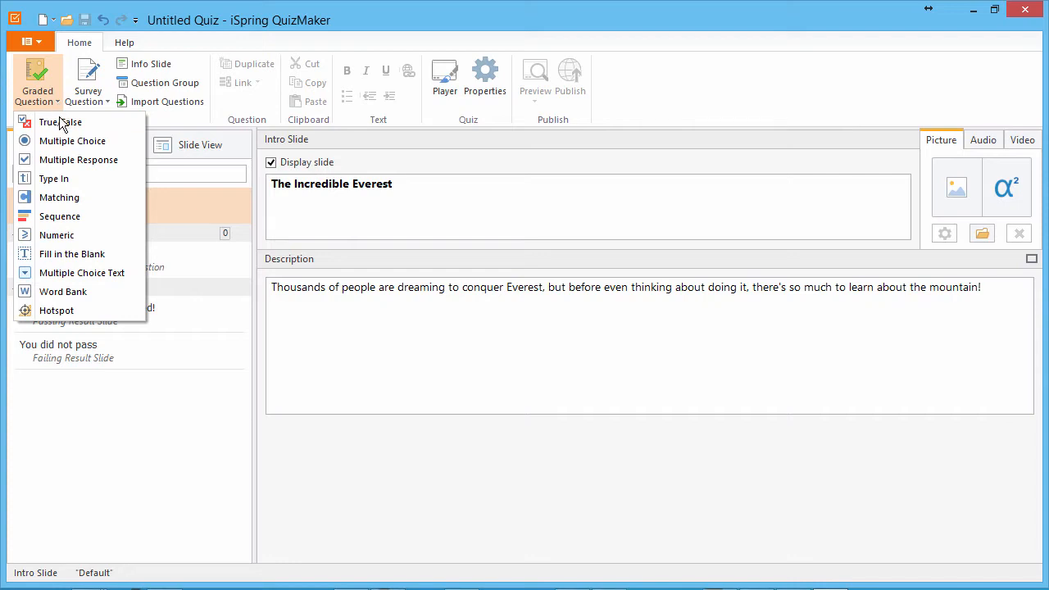
click(61, 122)
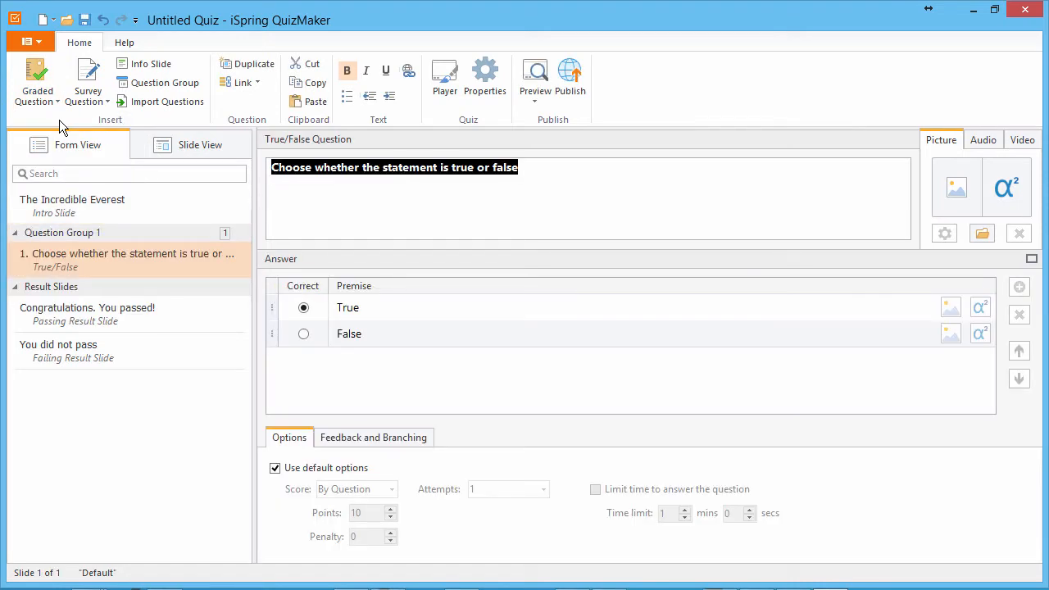
Enter the statement about the mountain being named after George Everest, with True correct.
text(The mountain was officially named after George Everest, a retired Surveyor General who never even saw the peak.)
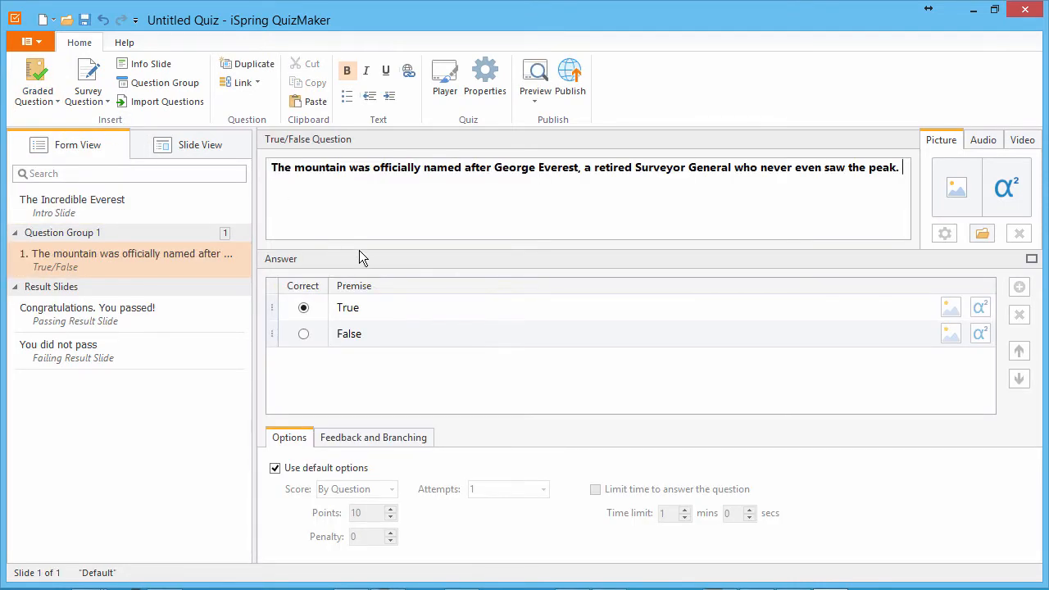
click(304, 308)
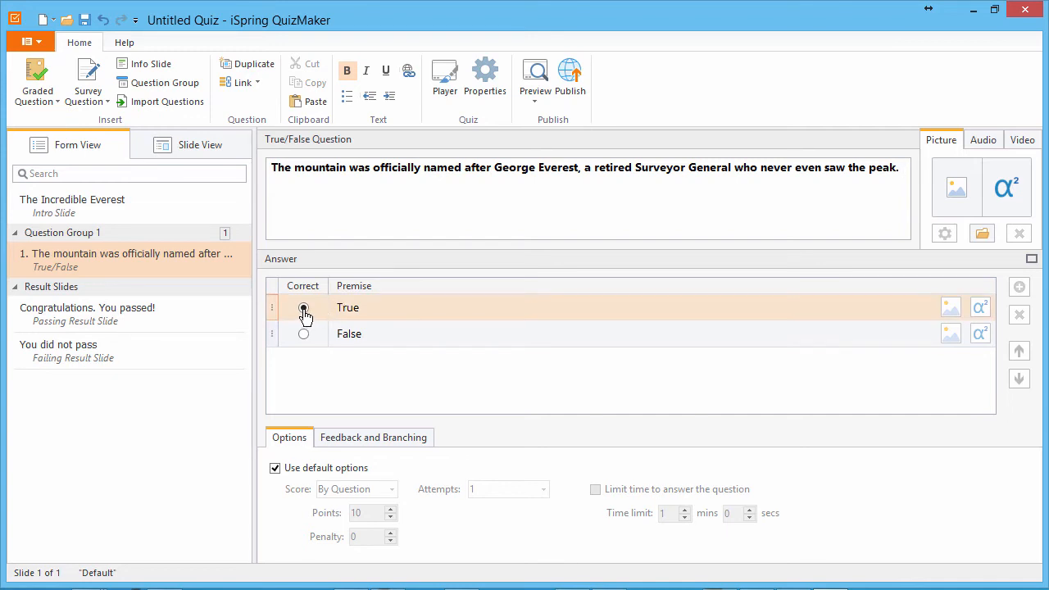
click(303, 308)
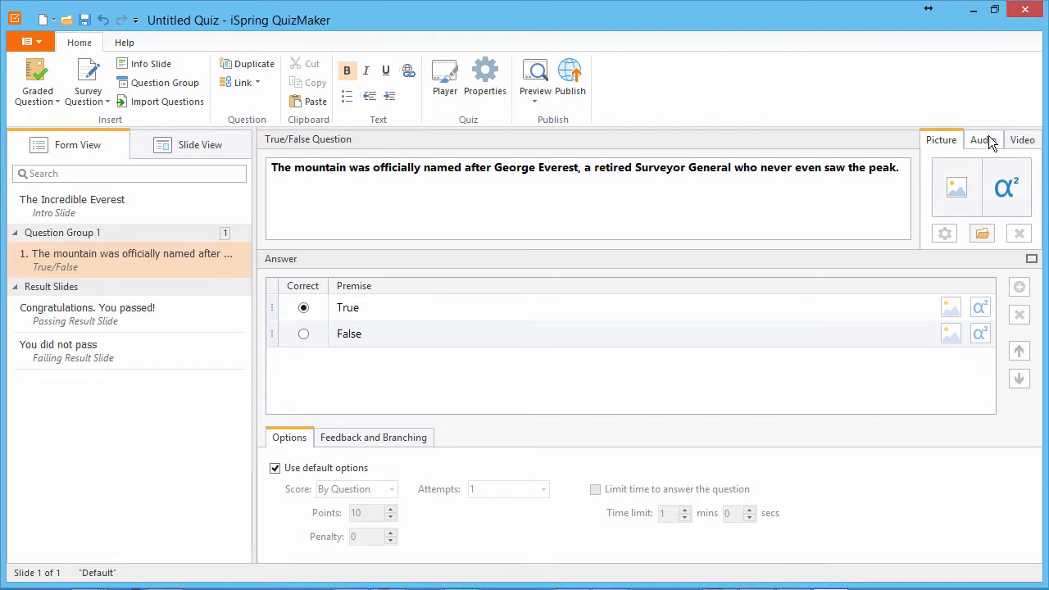
Check the question's options and turn off Use default options for scoring.
click(1023, 139)
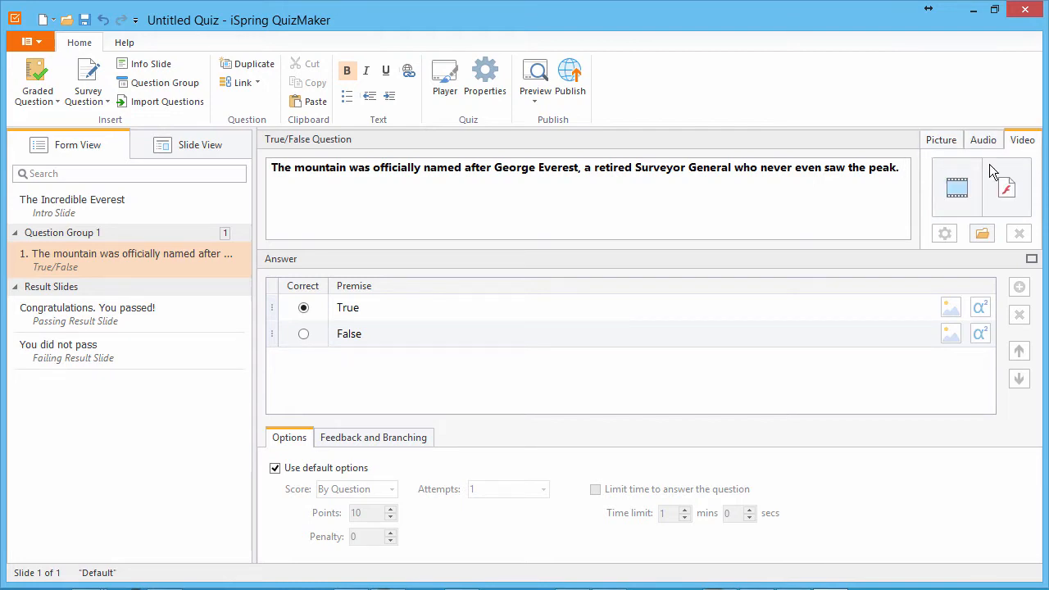
mouse_move(1007, 188)
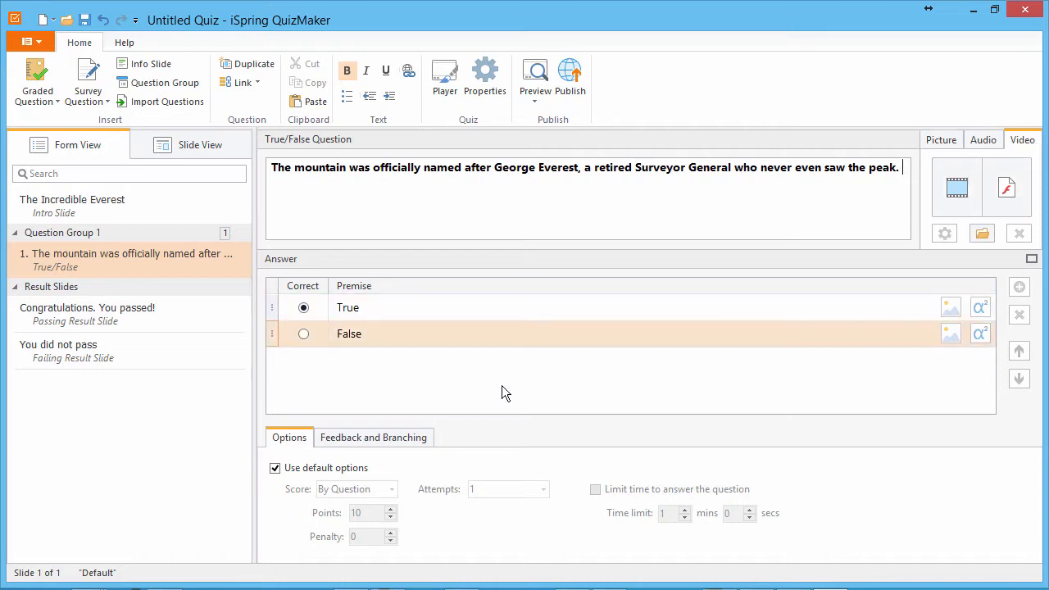
click(276, 468)
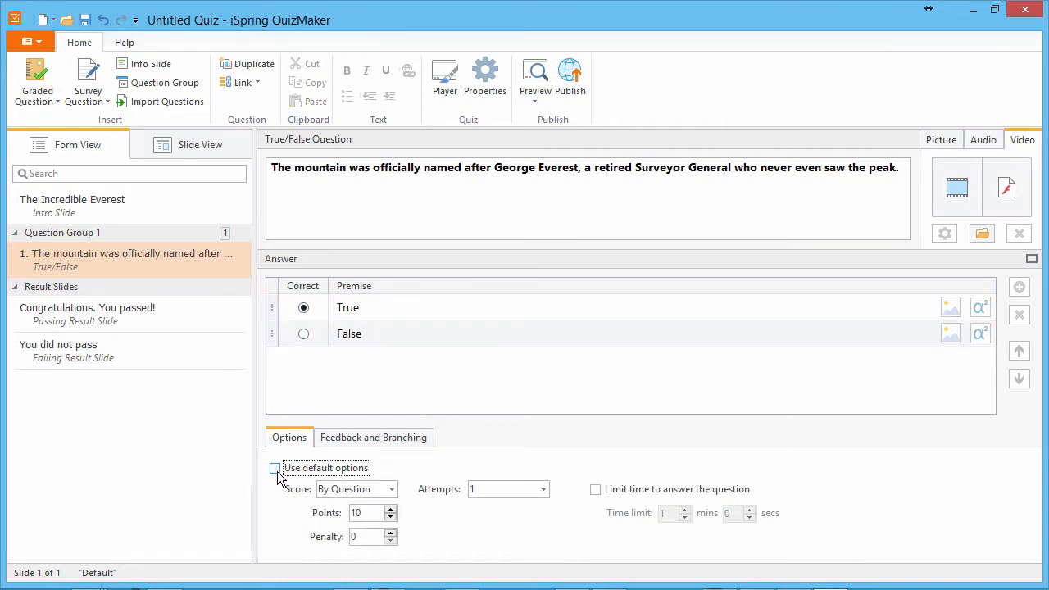
click(275, 467)
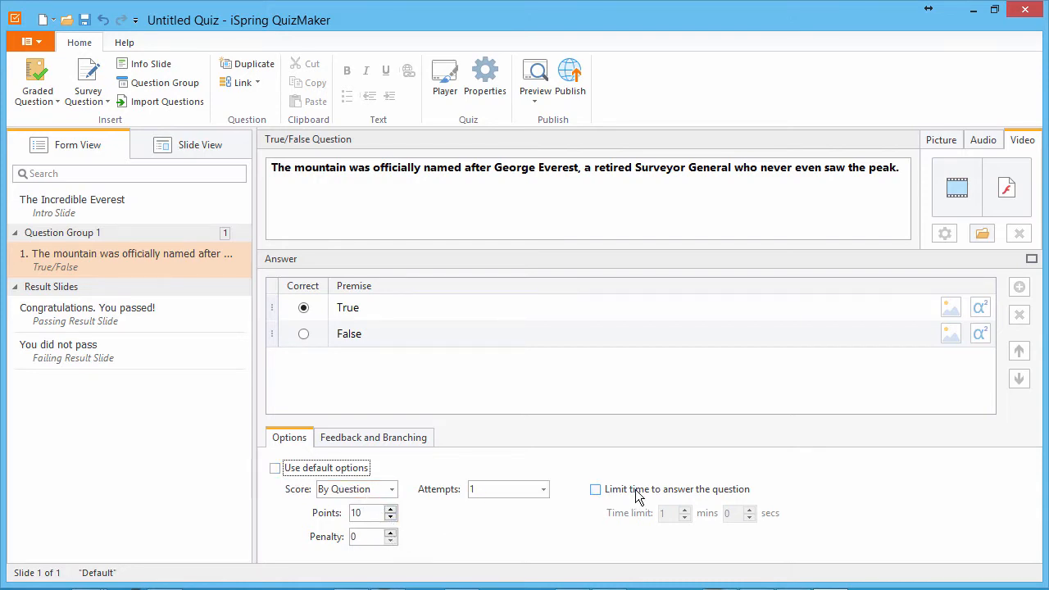
Set feedback to By Question and replace the messages with text about Sir George Everest.
click(374, 436)
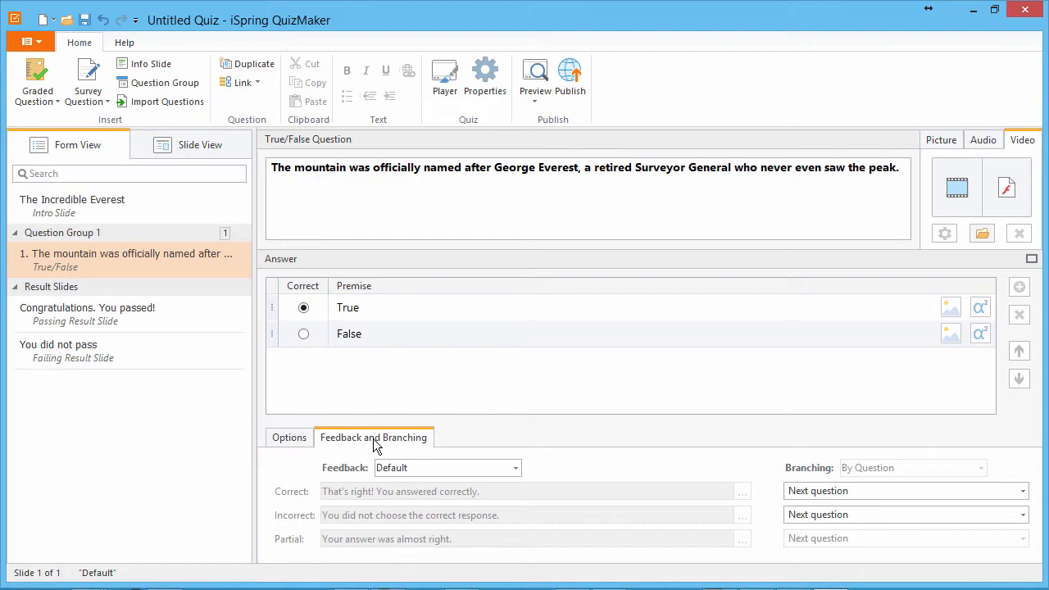
click(446, 467)
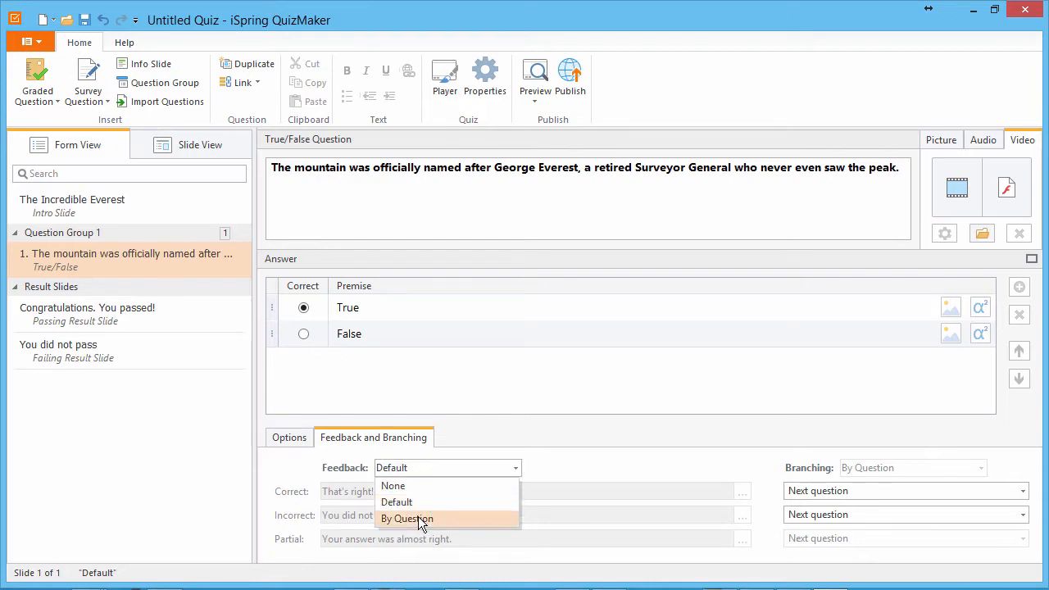
click(407, 518)
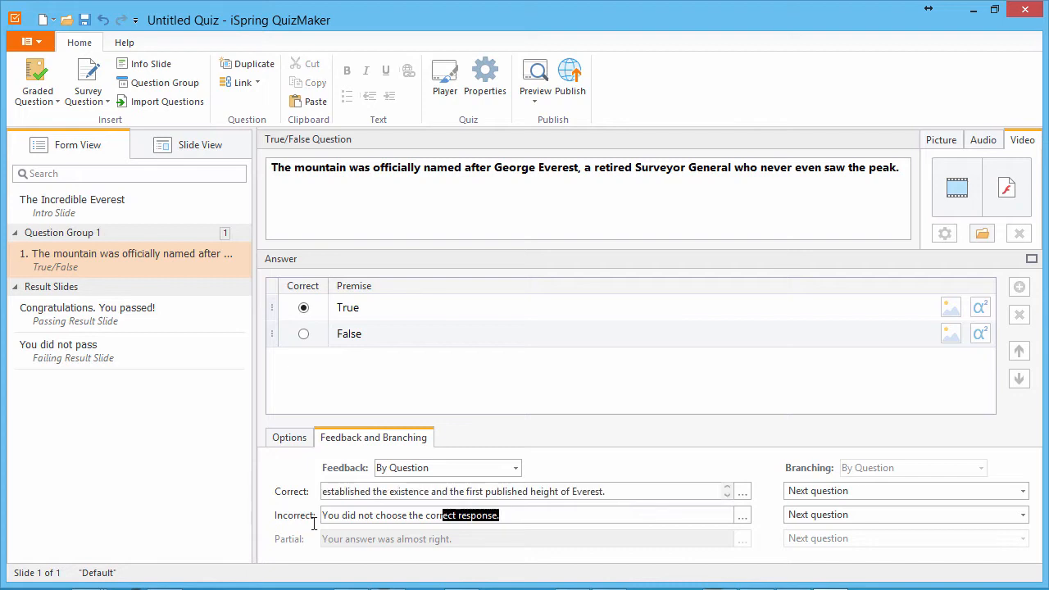
triple_click(409, 515)
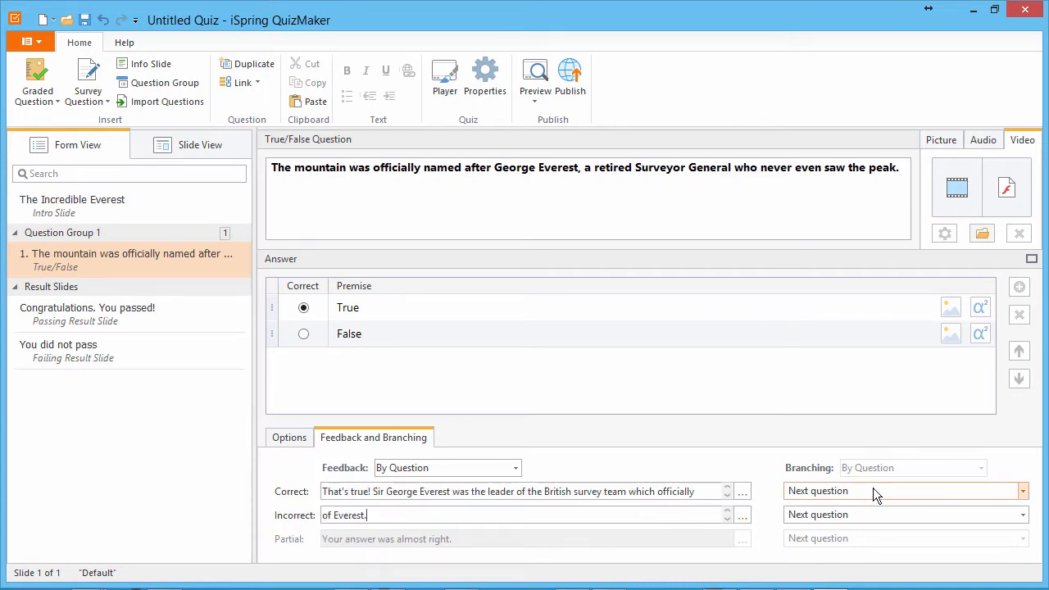
click(901, 492)
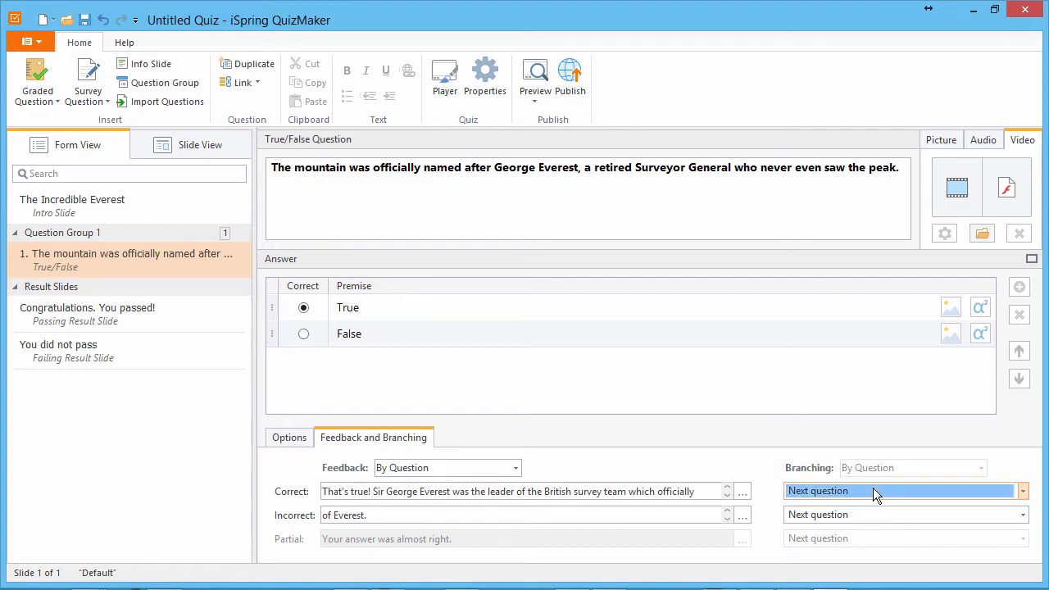
click(1023, 492)
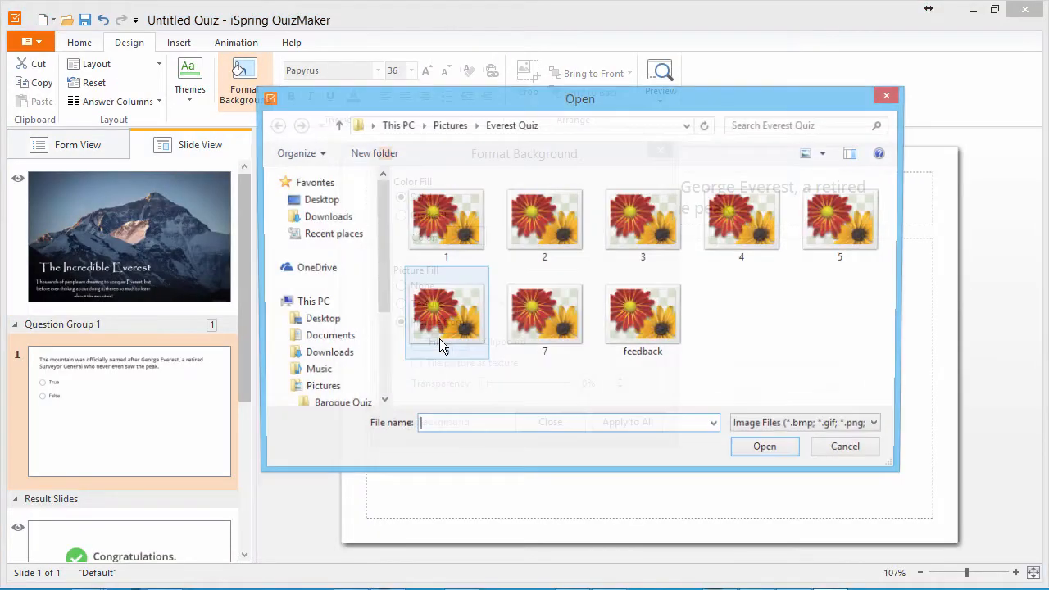
Pick the mountaineer photo as the question slide background and return to Form View.
click(846, 446)
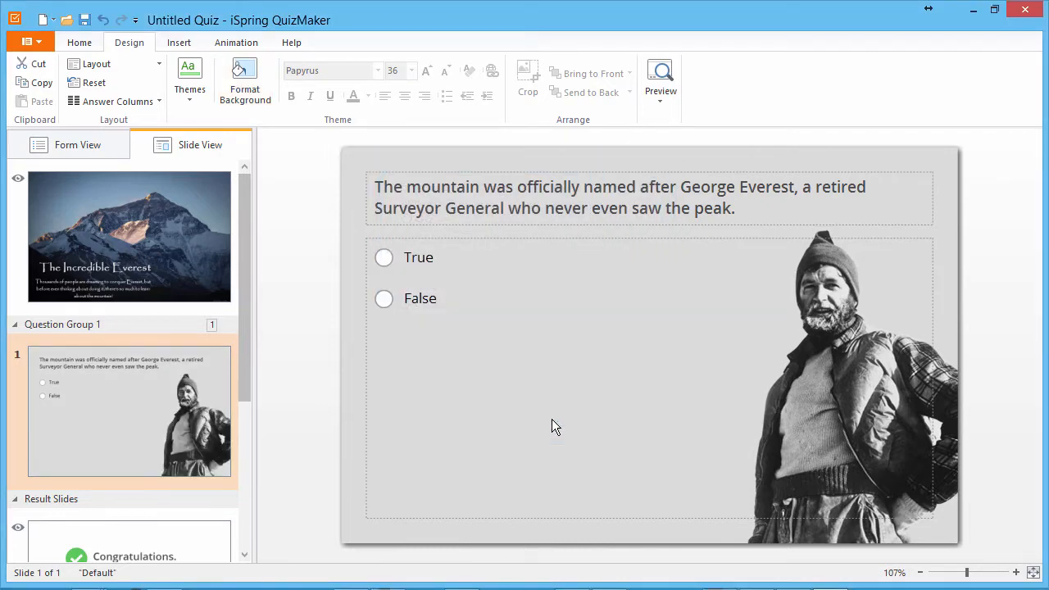
click(77, 145)
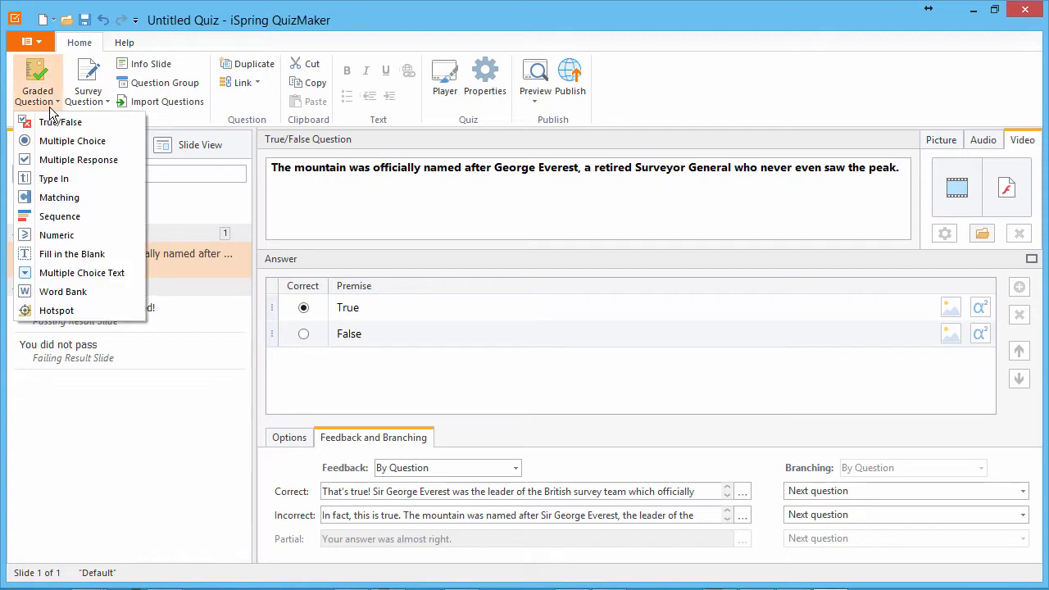
Add a multiple choice question on Everest's 1856 surveyed height, third answer 27,940 feet (8,516 m).
click(72, 141)
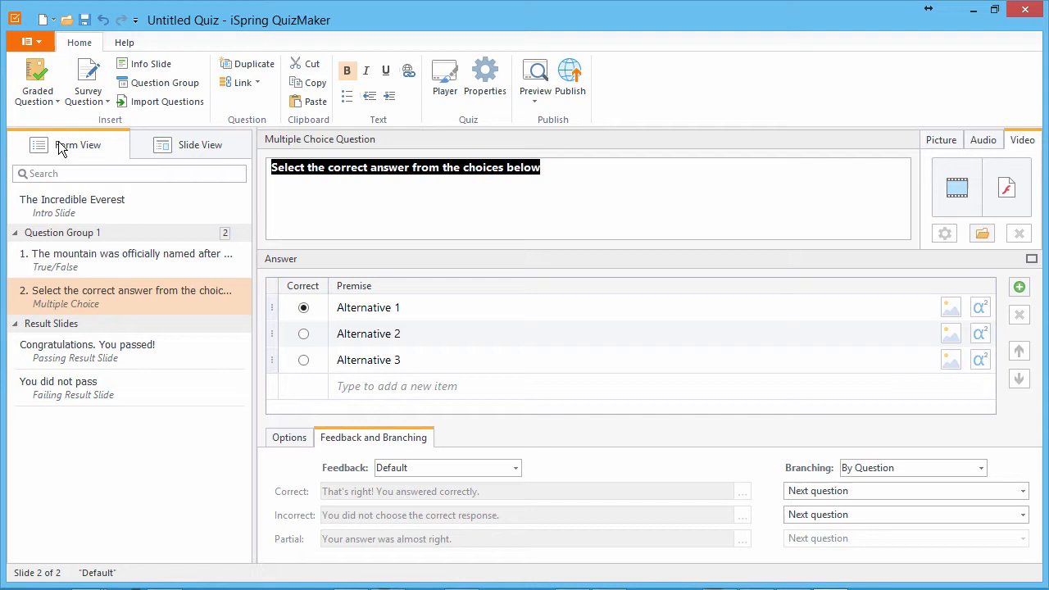
click(367, 309)
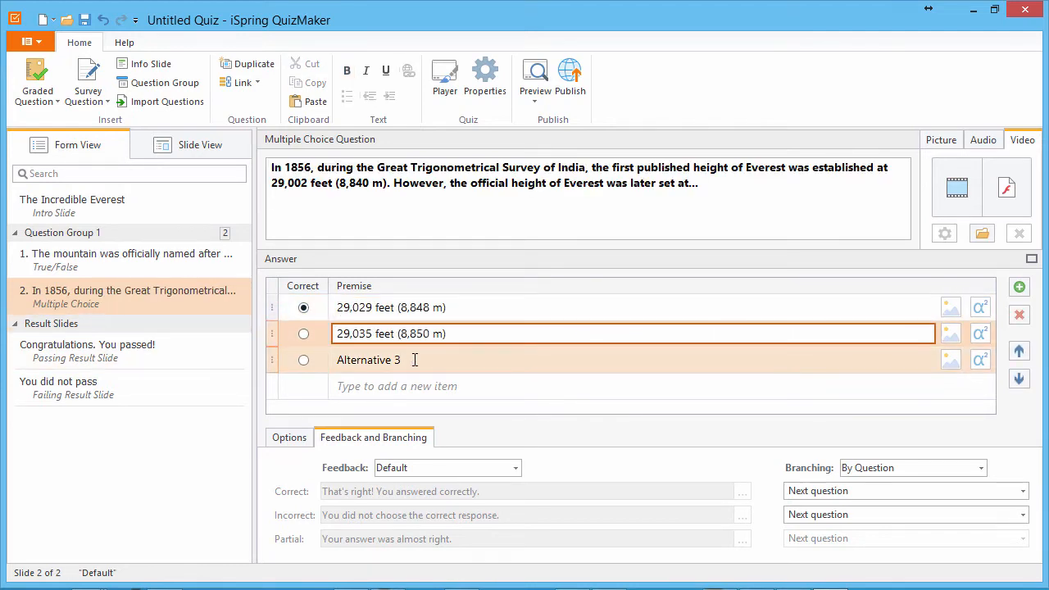
text(27,940 feet (8,516 m))
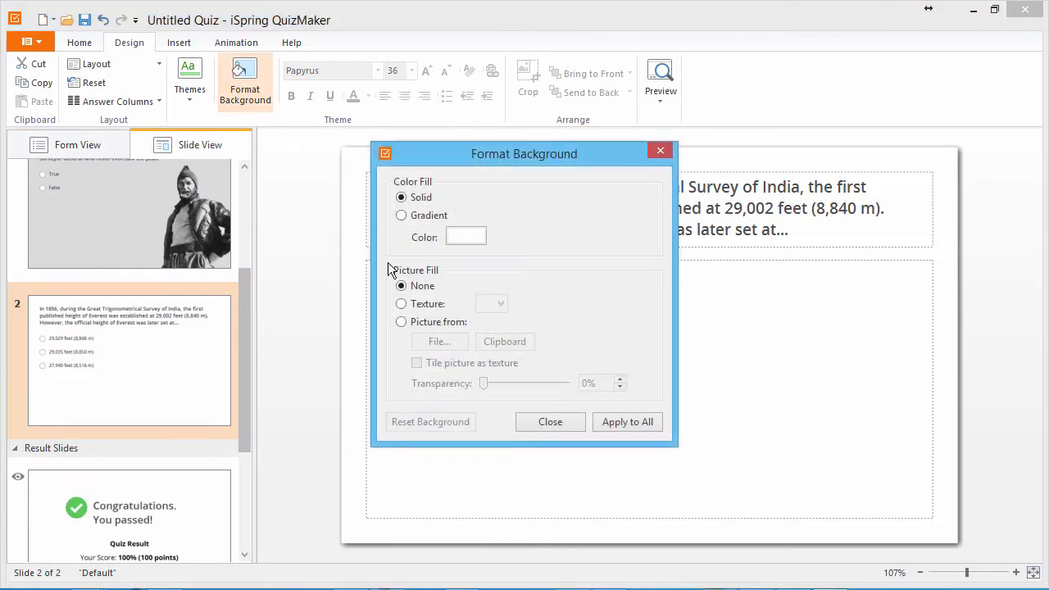
Fill the height question slide with the mountain photo and recolour the question text.
click(401, 321)
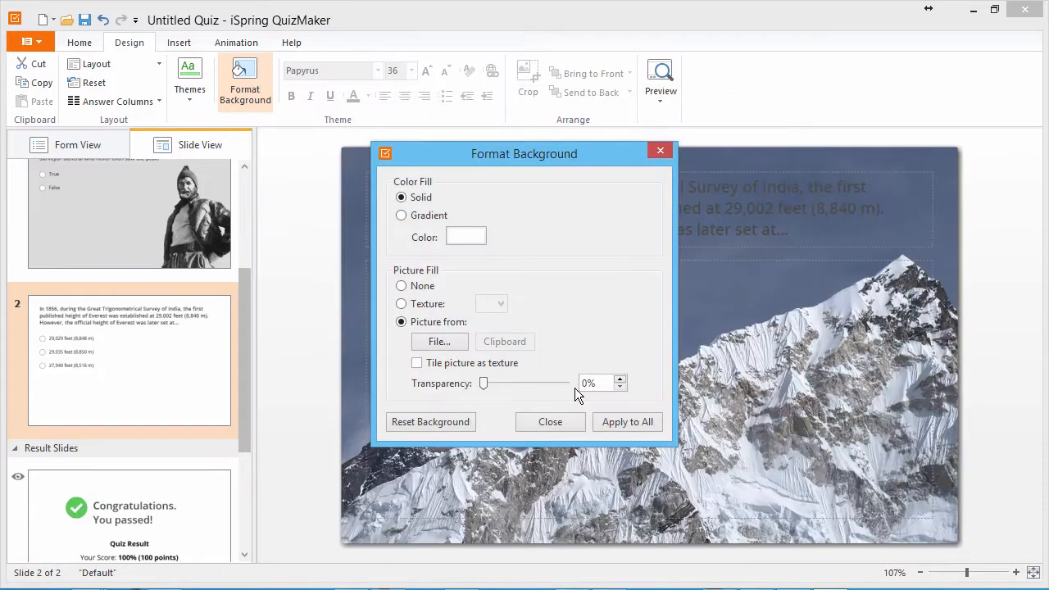
click(551, 421)
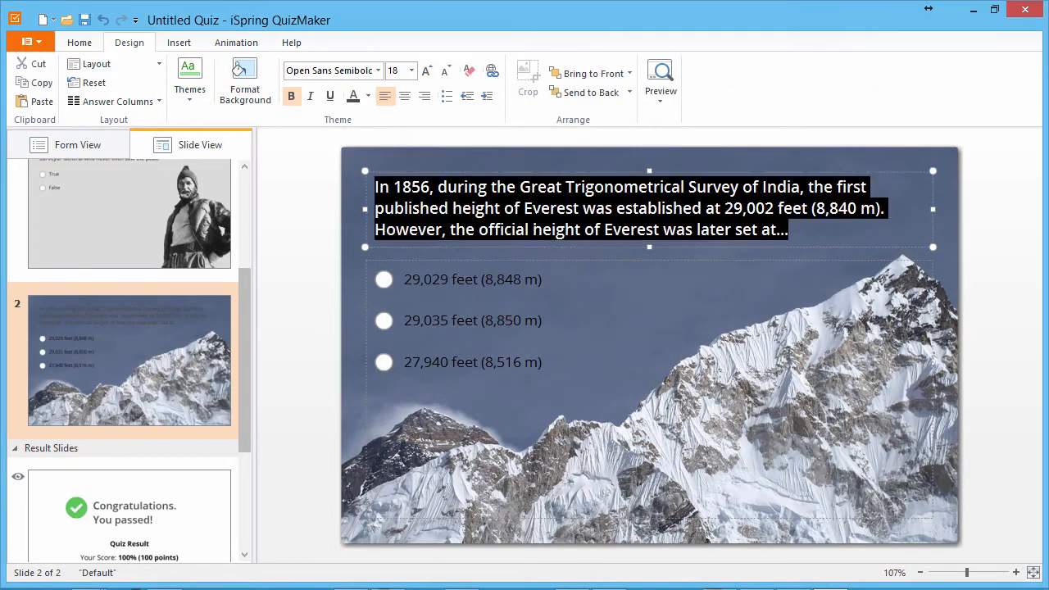
click(367, 95)
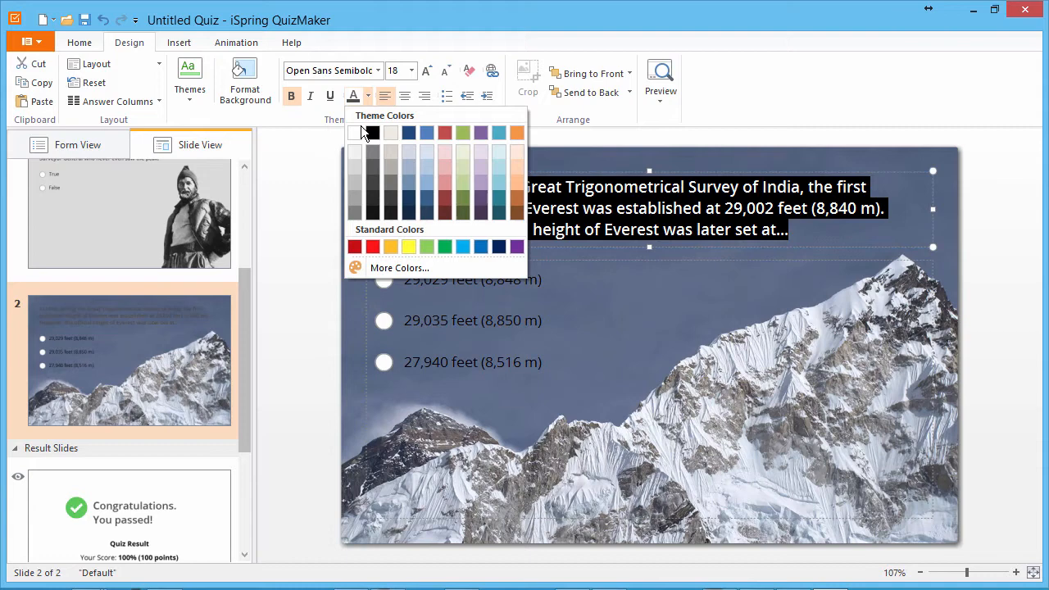
click(368, 133)
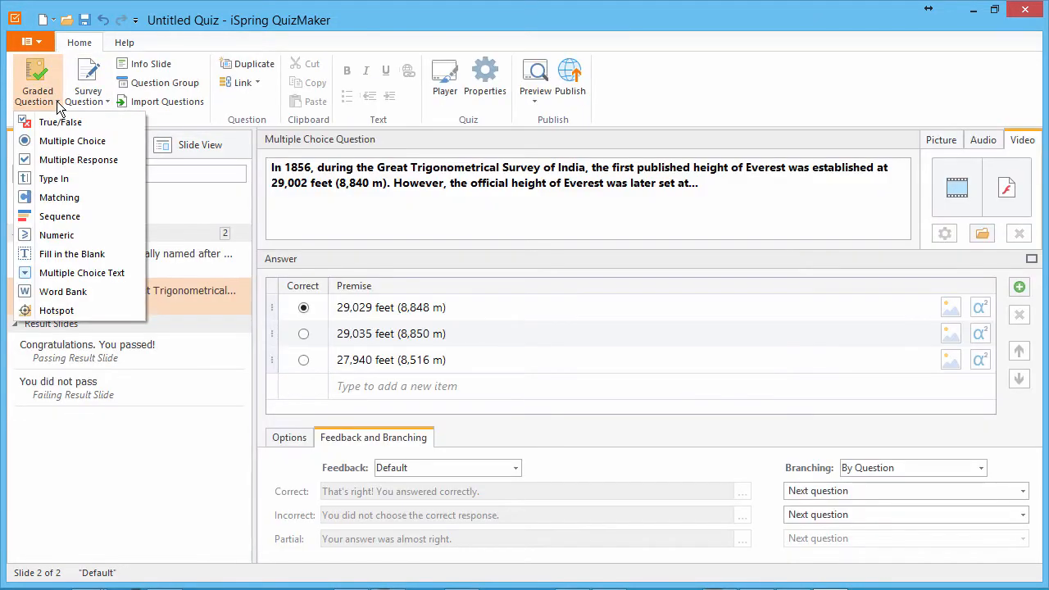
mouse_move(78, 159)
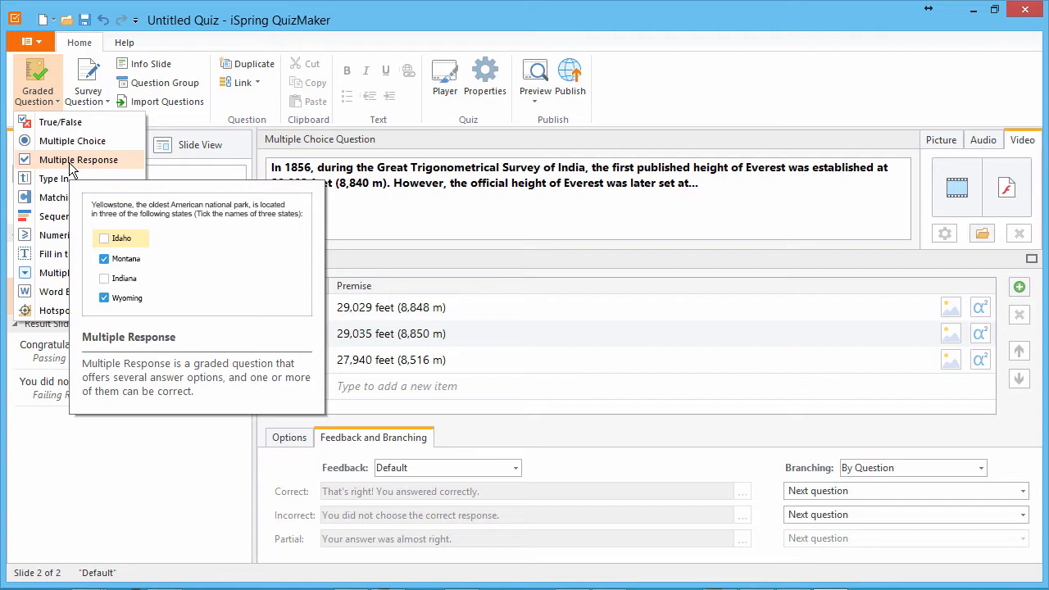
Add a multiple response climbing-challenges question, mark weather and wind correct, with a climbers photo background.
click(79, 159)
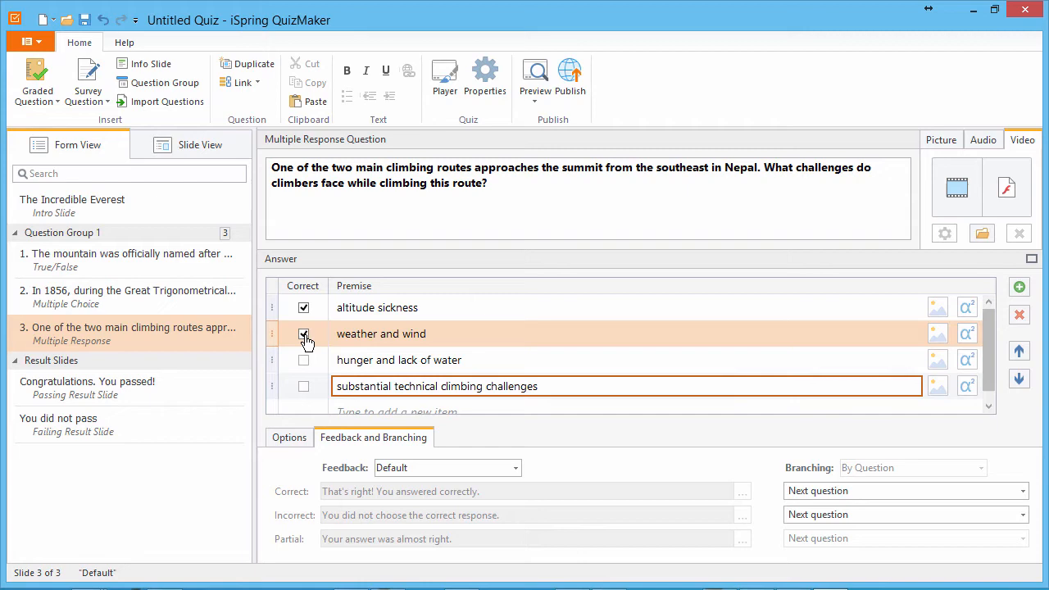
click(304, 335)
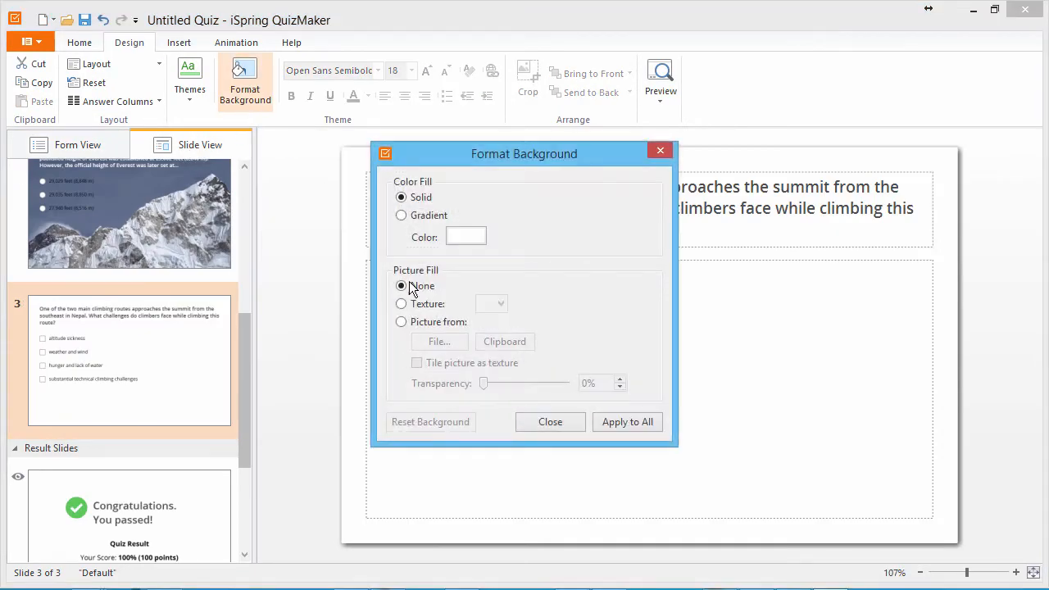
click(551, 421)
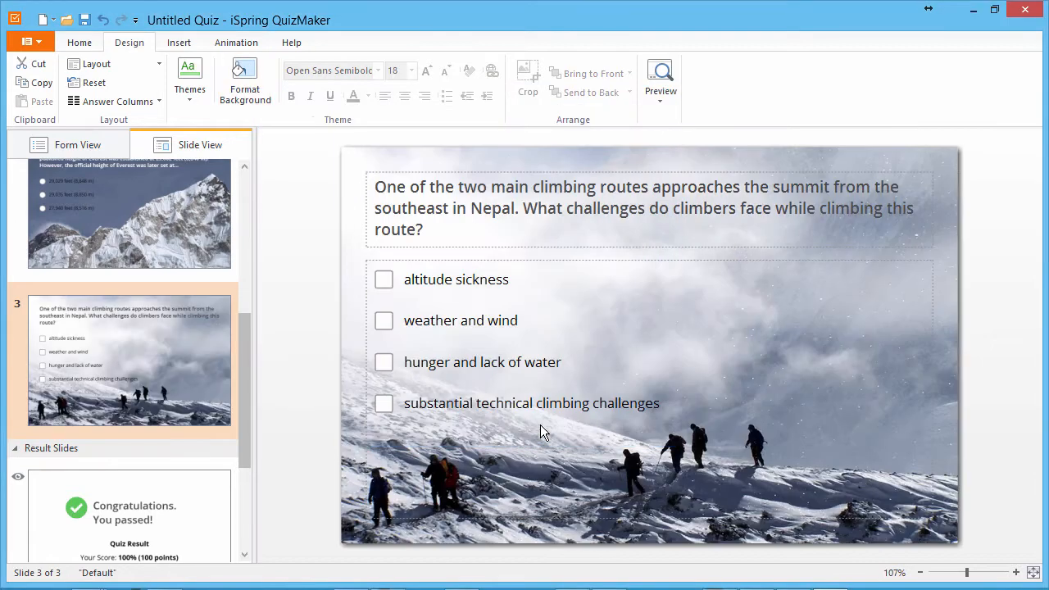
click(36, 102)
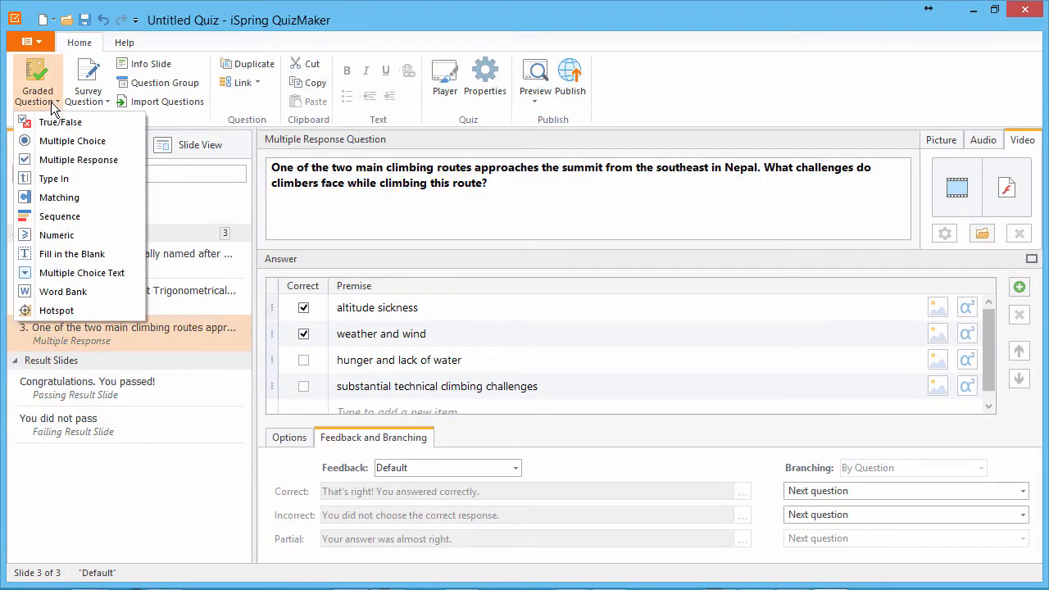
Add a Type In question about western Nepal's climbing helpers with the answer Sherpa.
click(53, 177)
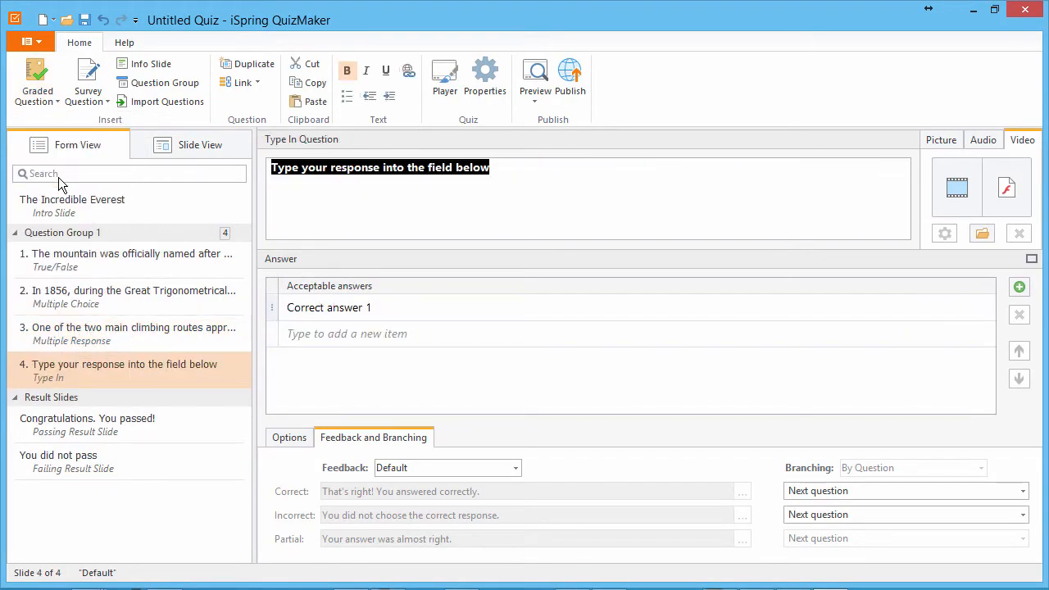
text(What is the name of the people who mostly live in western Nepal and help climbers by carrying tents and cooking food to the High Camps?)
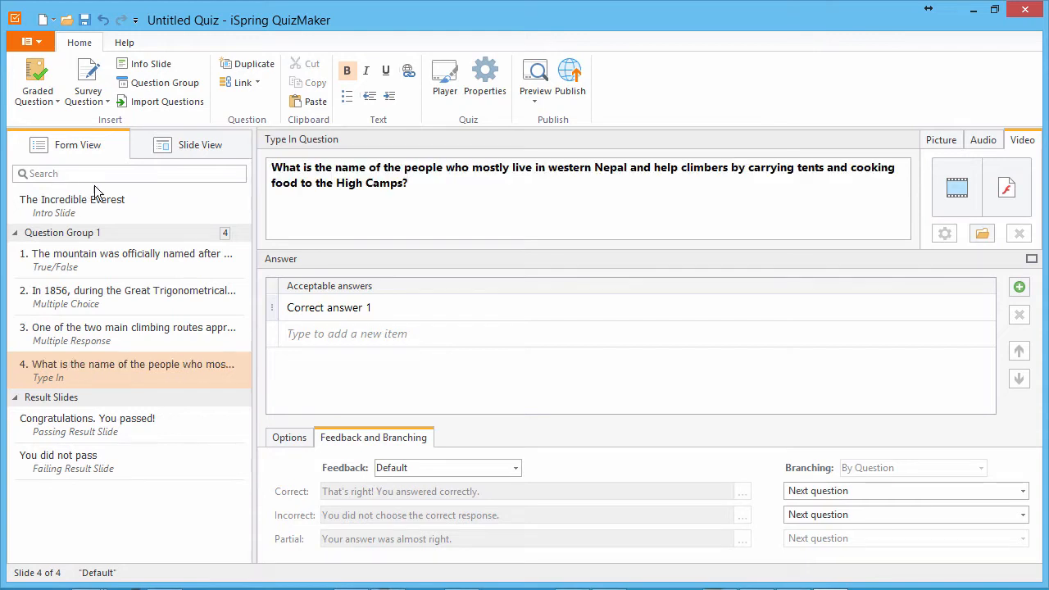
text(Sherpa)
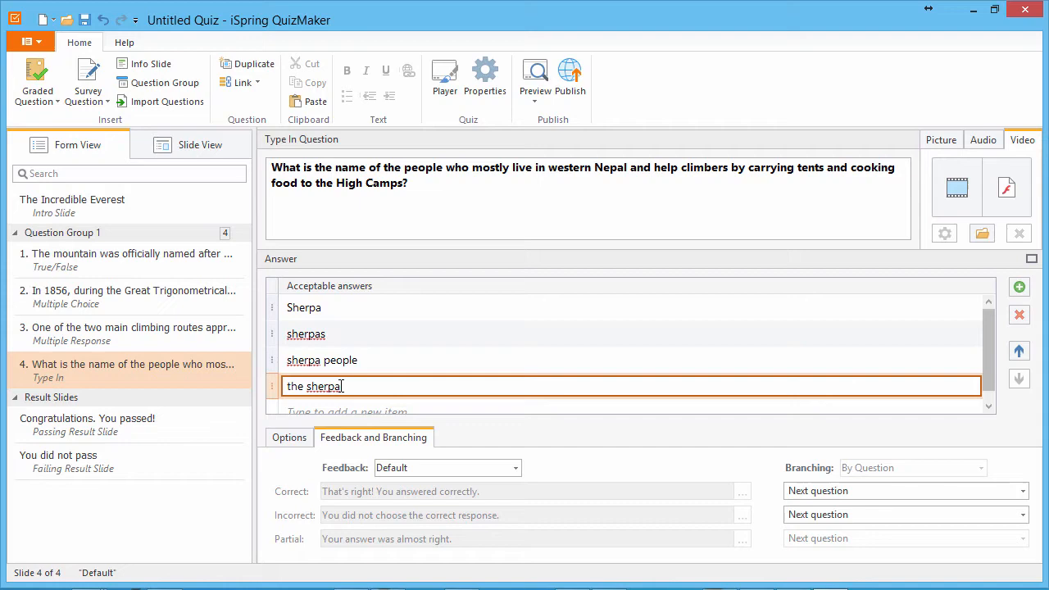
Give the Sherpa question slide a picture background and a new question text colour.
click(200, 144)
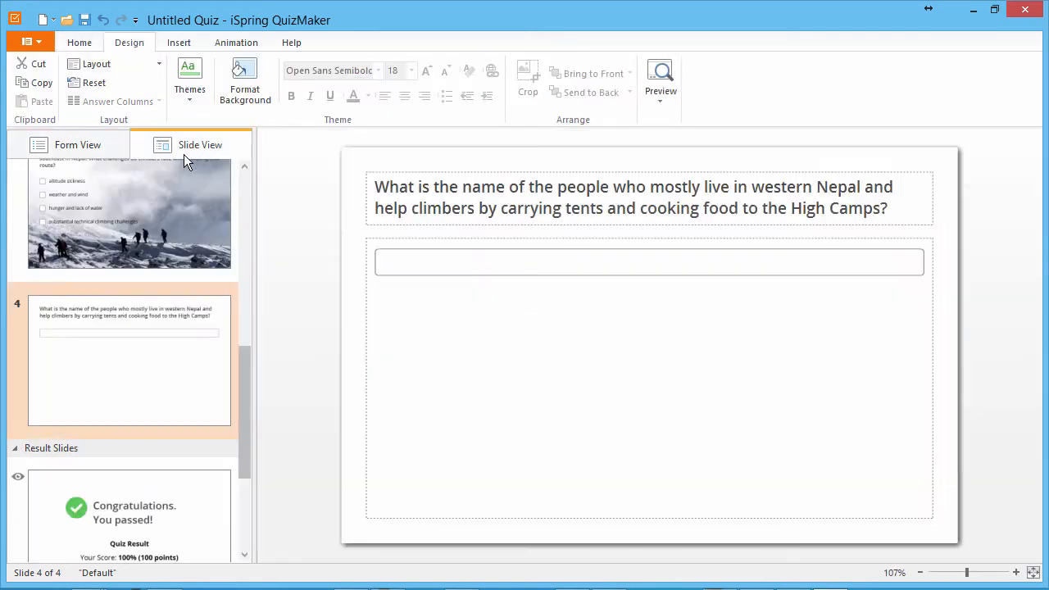
click(244, 82)
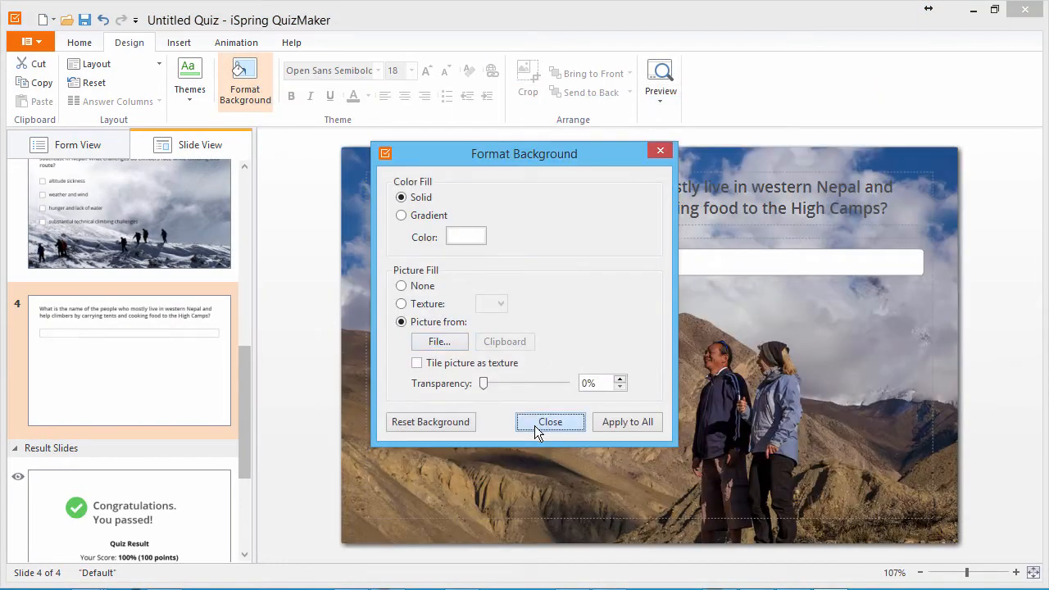
click(363, 95)
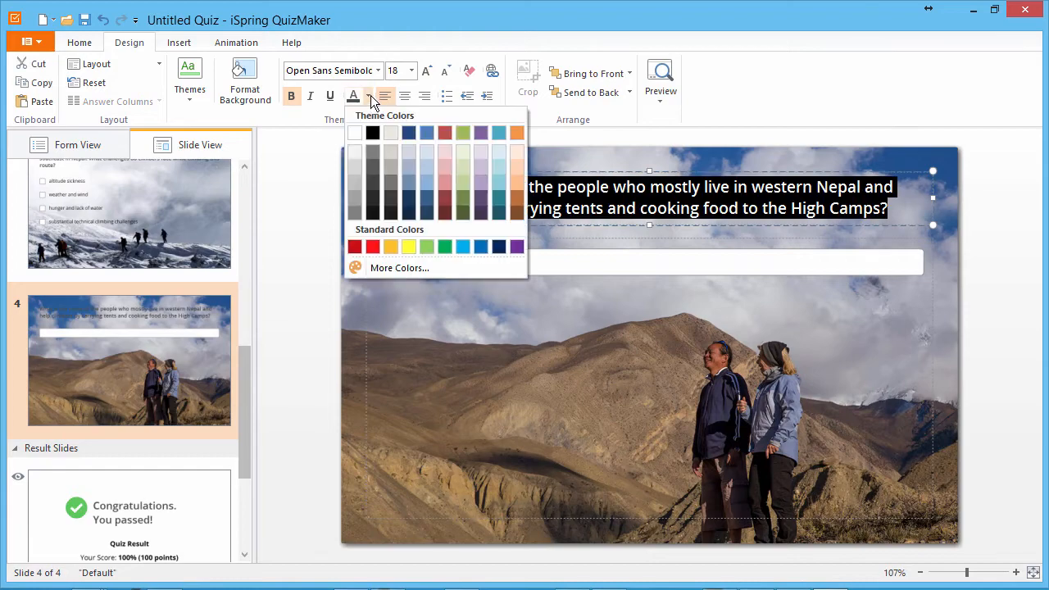
click(77, 145)
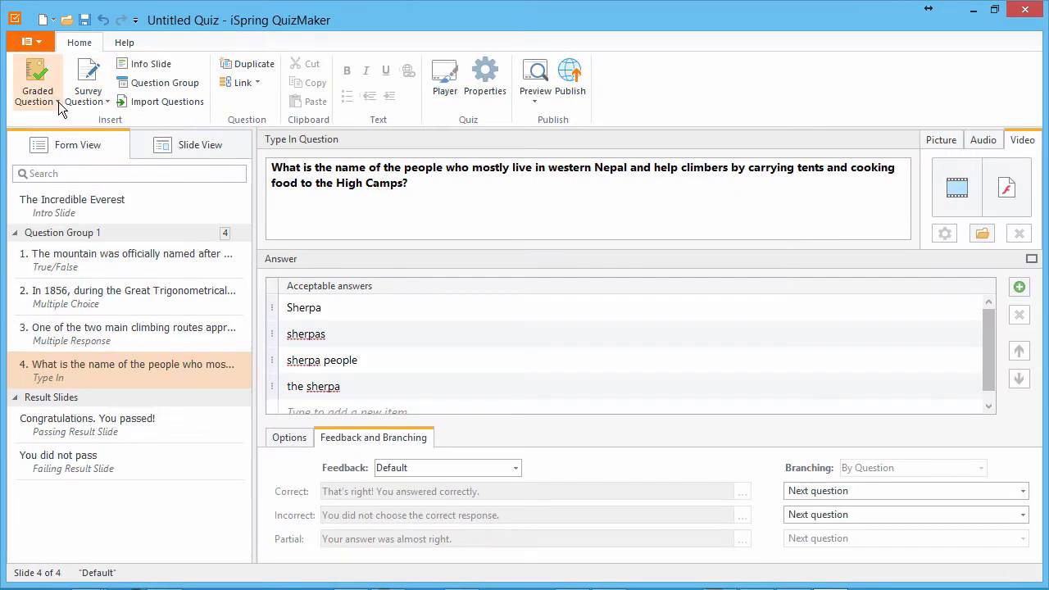
Add a Numeric question on Everest's frequently used routes with answer equal to 2, over a photo background.
click(36, 82)
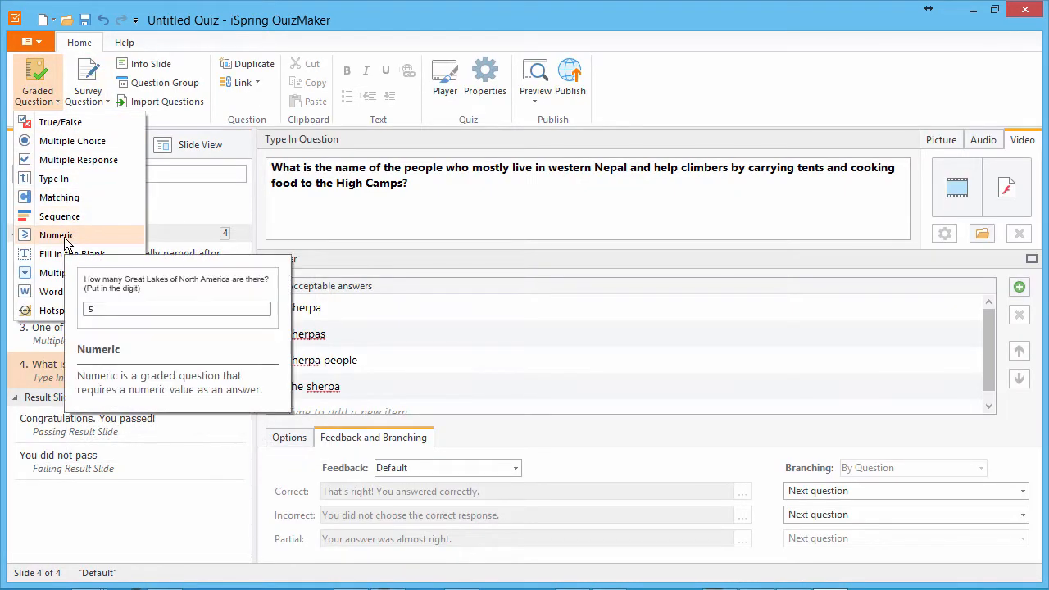
click(55, 236)
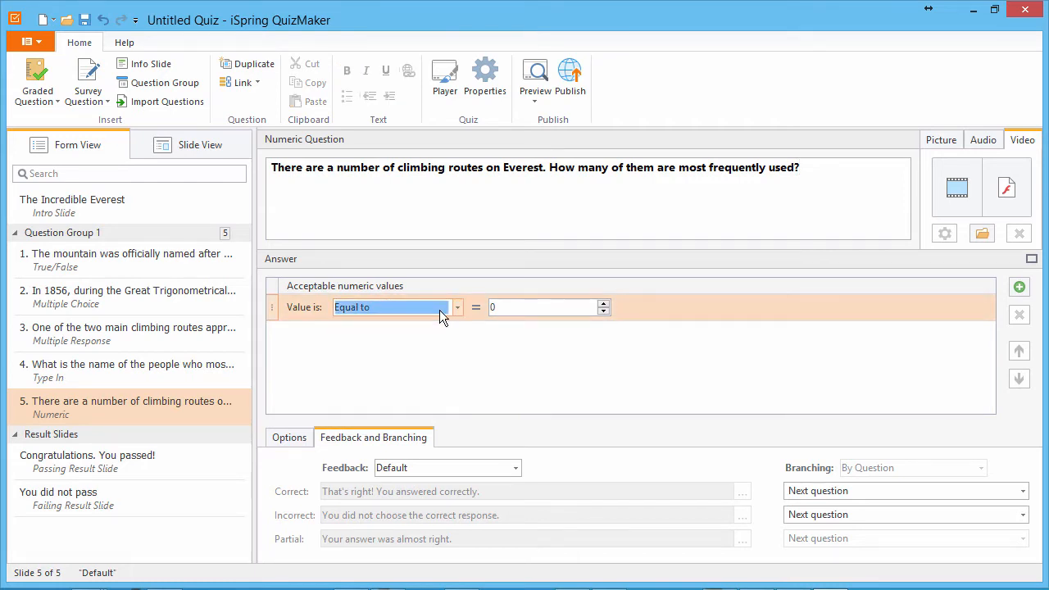
text(2)
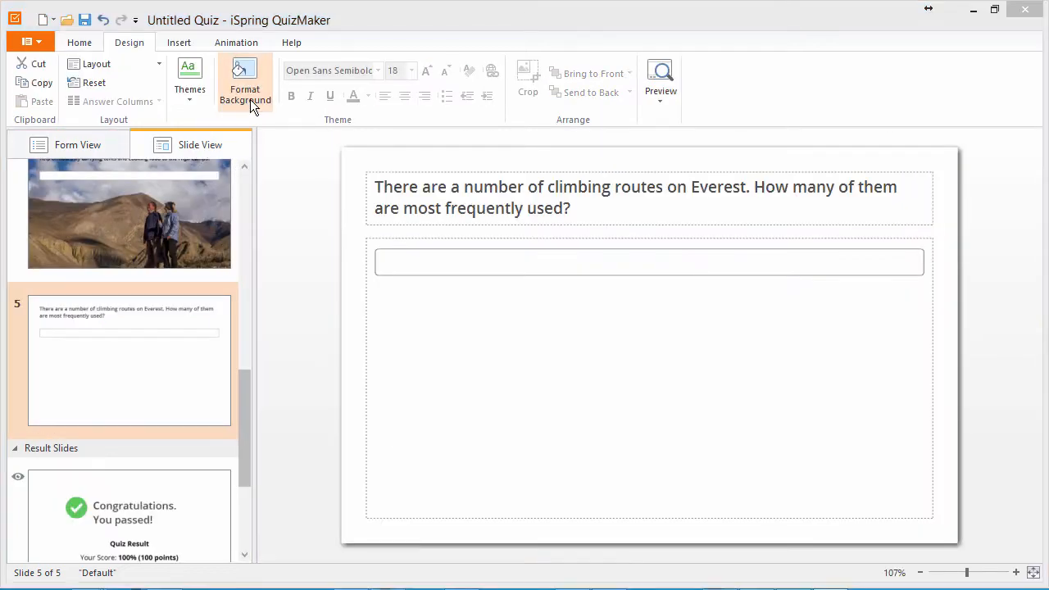
click(246, 82)
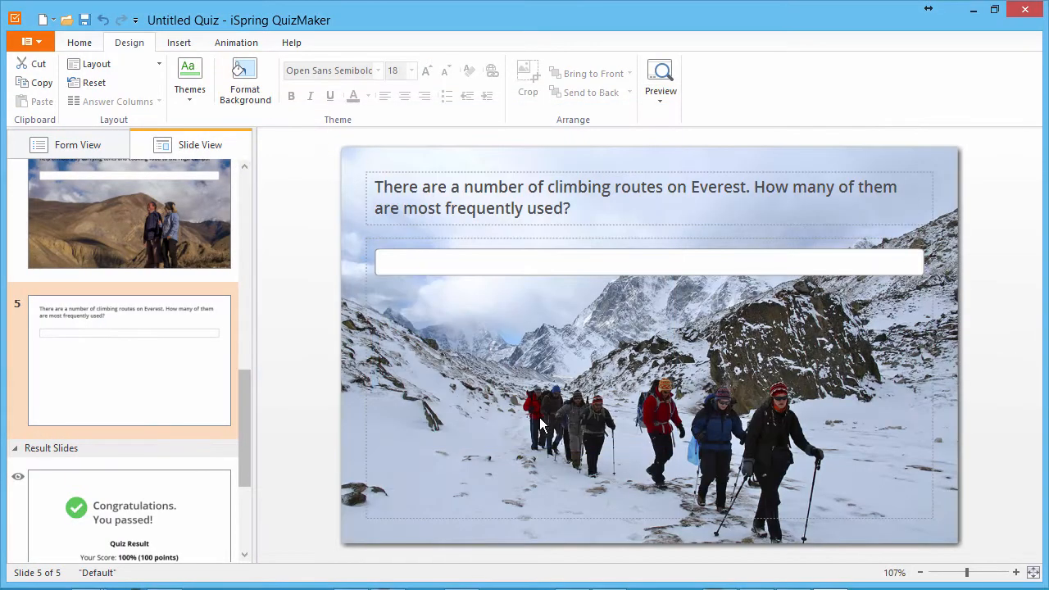
click(77, 144)
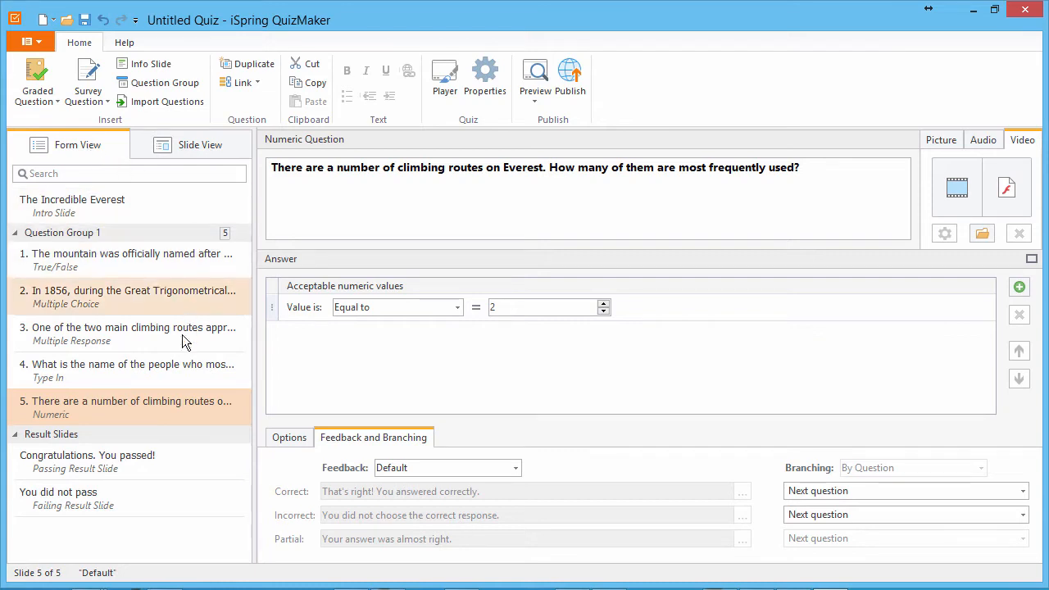
Reword the fail result message to 'You have a lot to learn yet about Mount Everest!'.
click(89, 462)
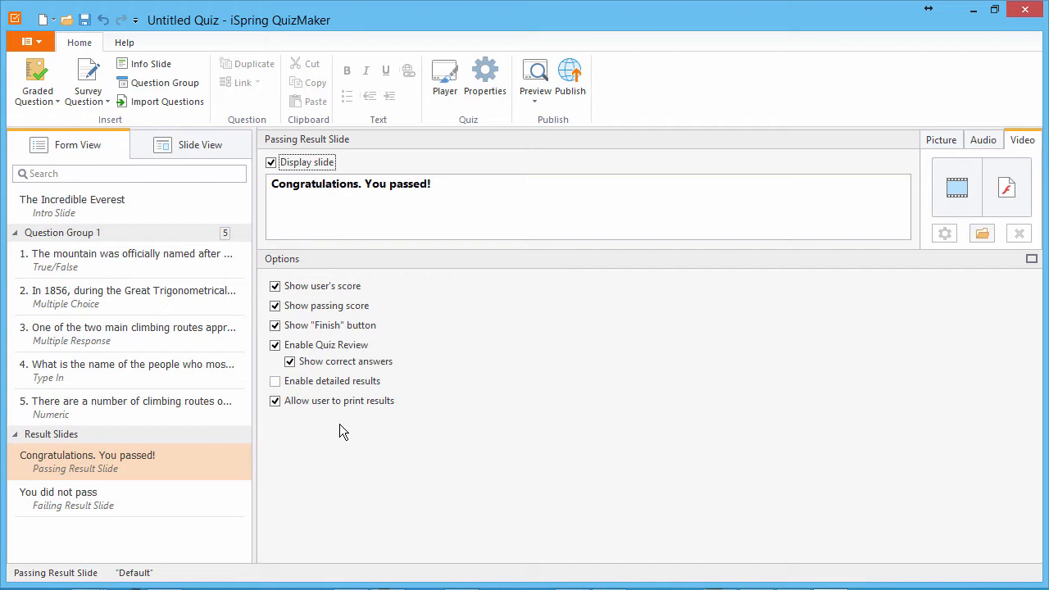
click(429, 183)
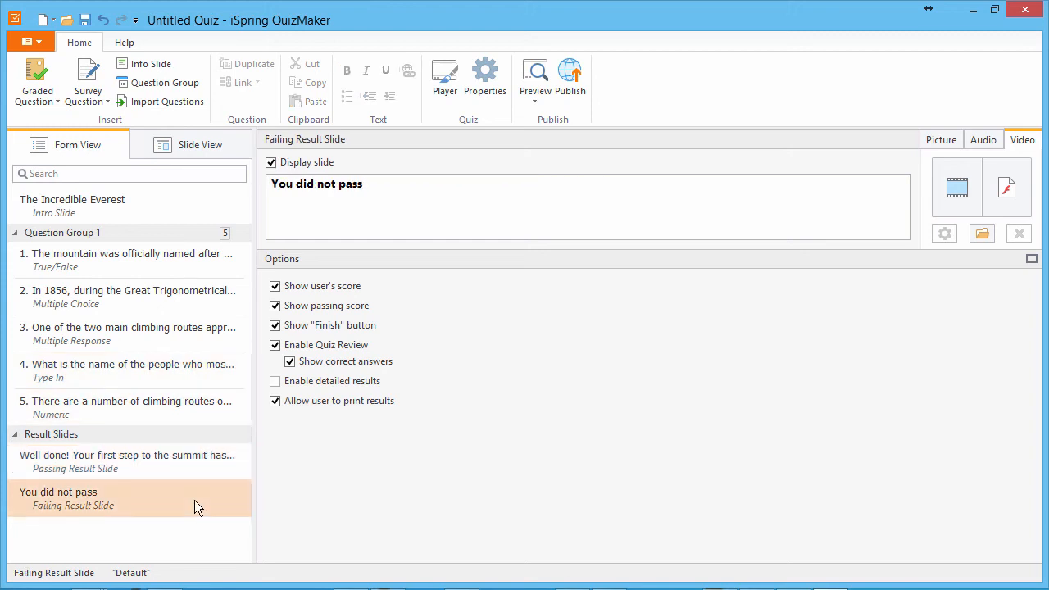
text(You have a lot to learn yet about Mount Everest!)
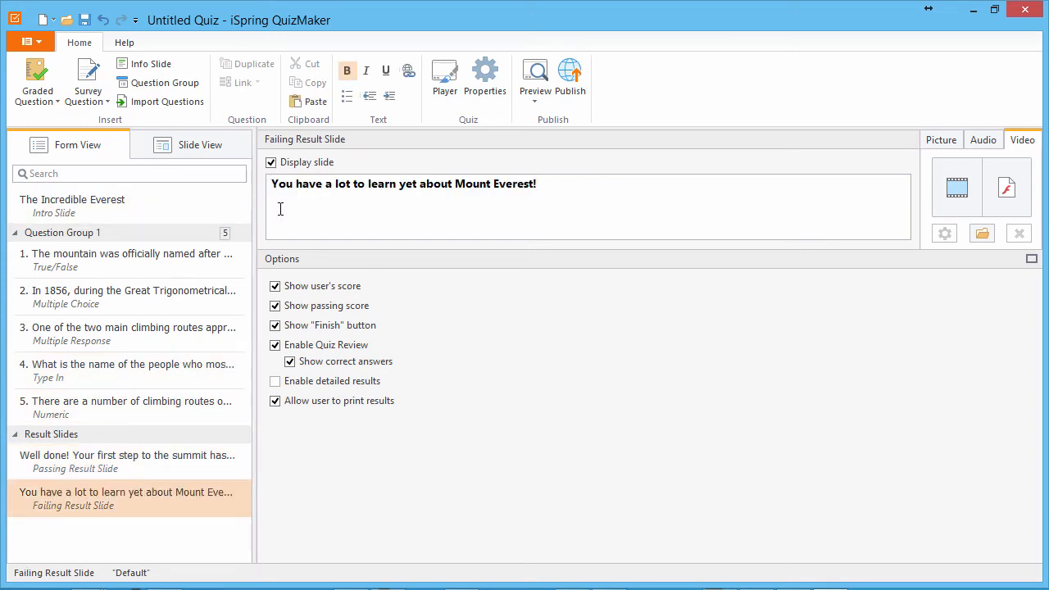
Give the passing result slide a dark mountain picture background.
click(128, 462)
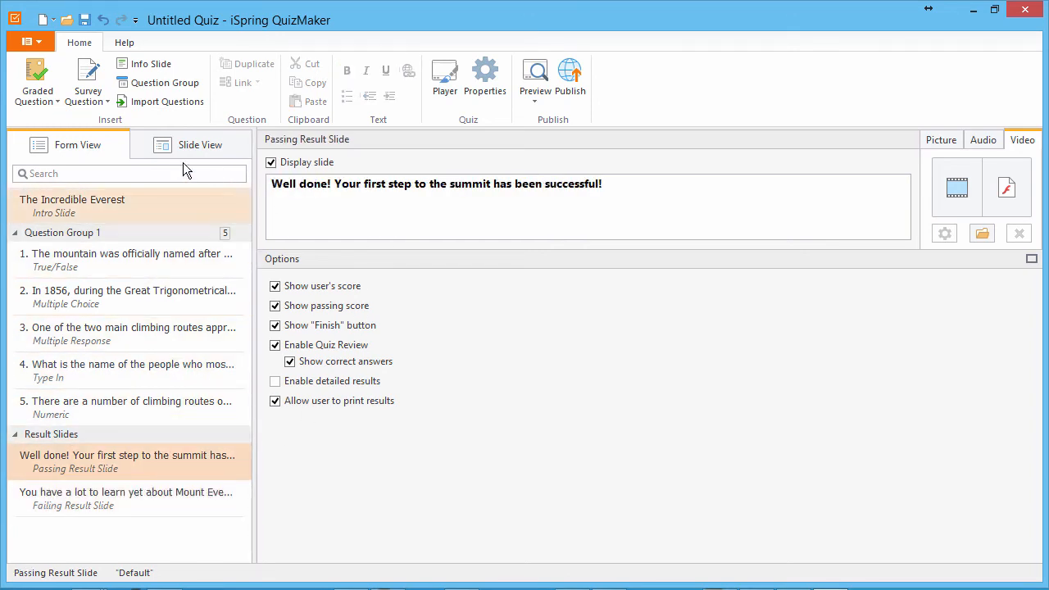
click(200, 144)
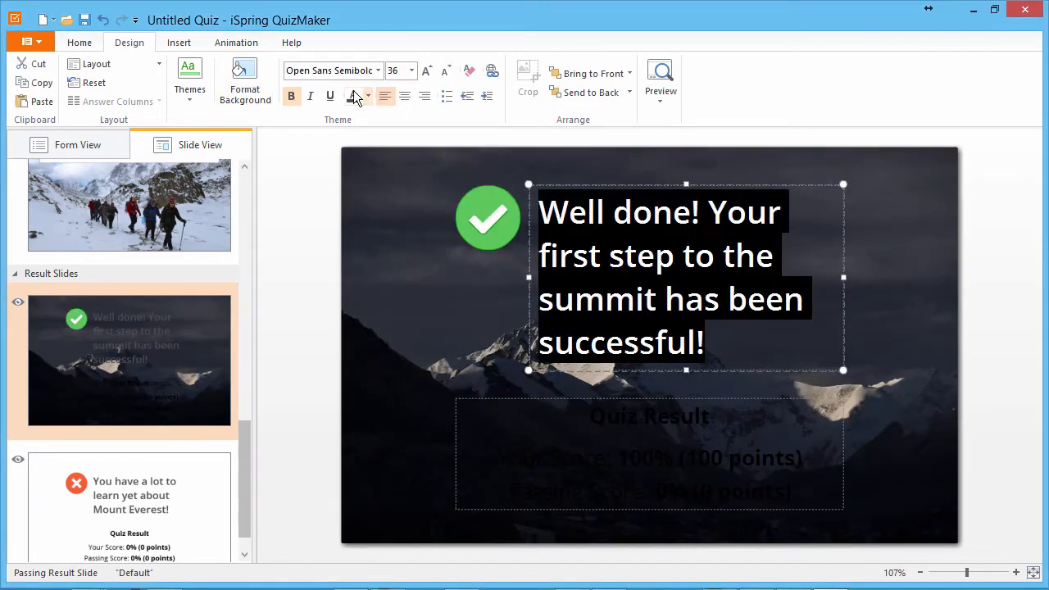
click(244, 82)
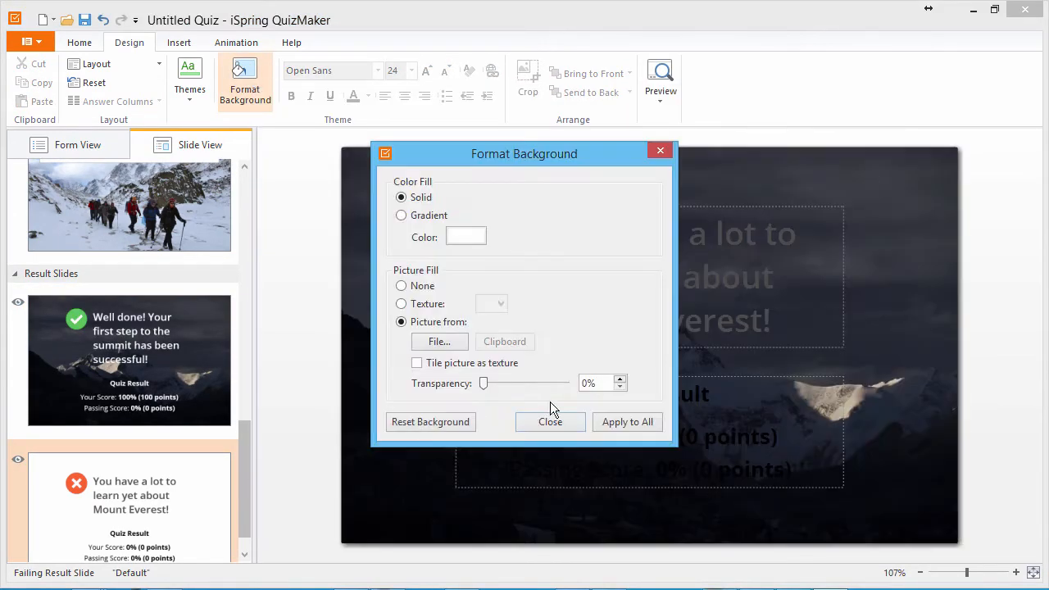
click(551, 421)
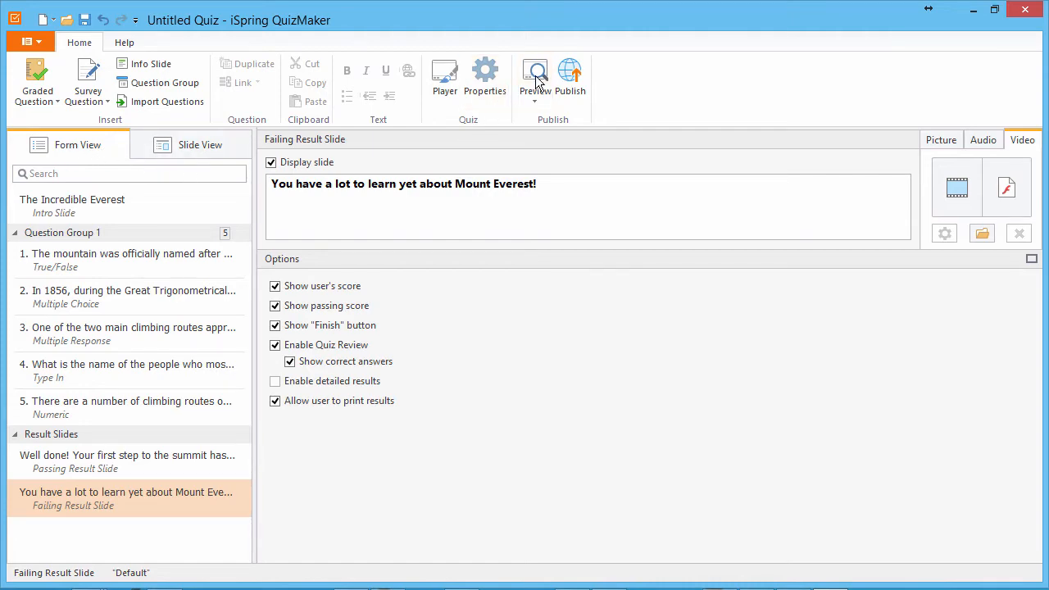
Preview The Incredible Everest quiz, close the preview, and bring up Publish.
click(535, 79)
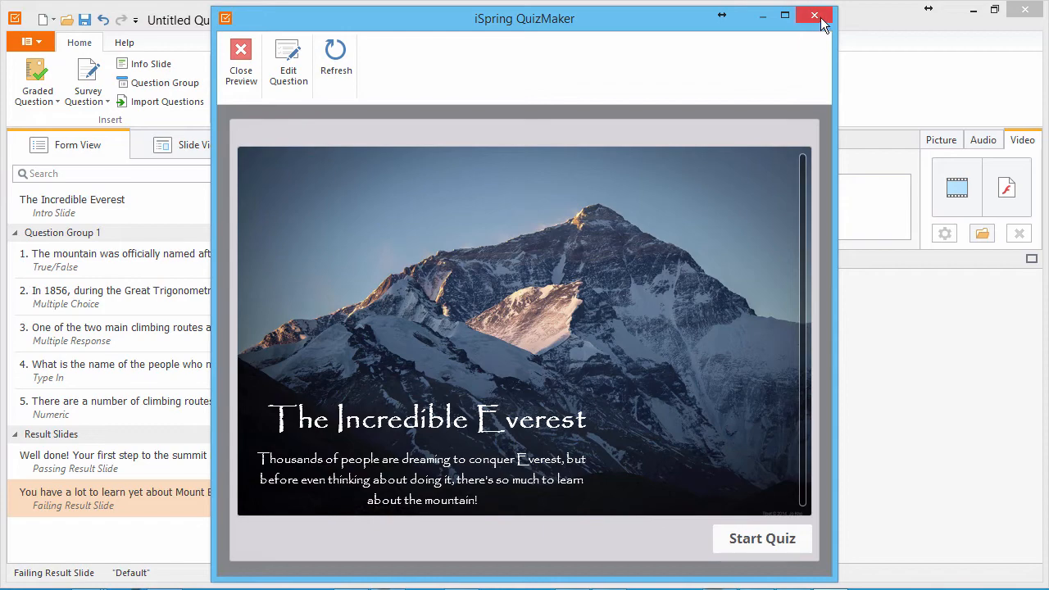
click(240, 63)
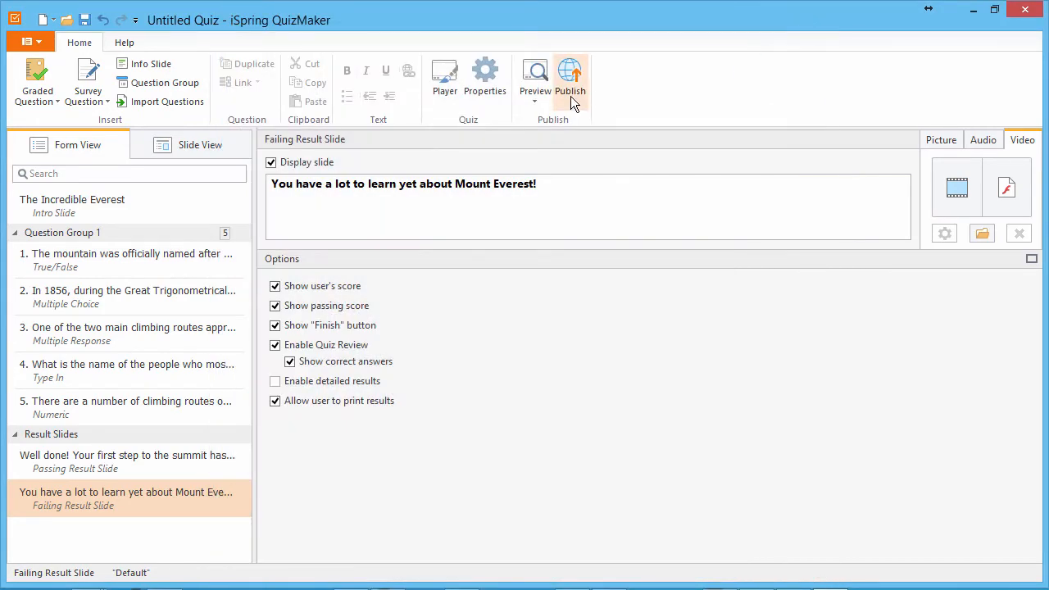
click(570, 78)
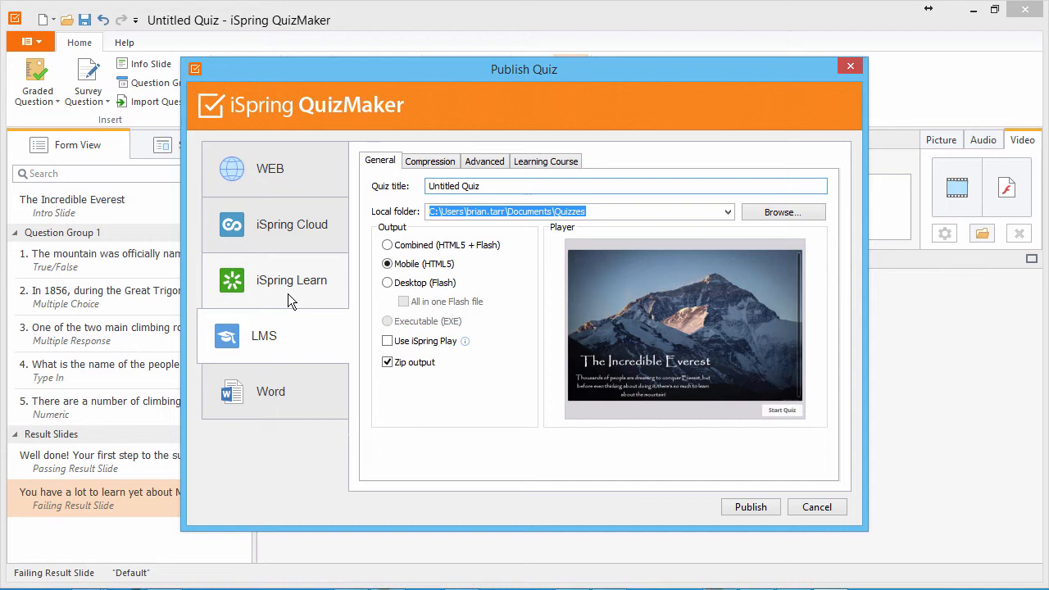
mouse_move(424, 374)
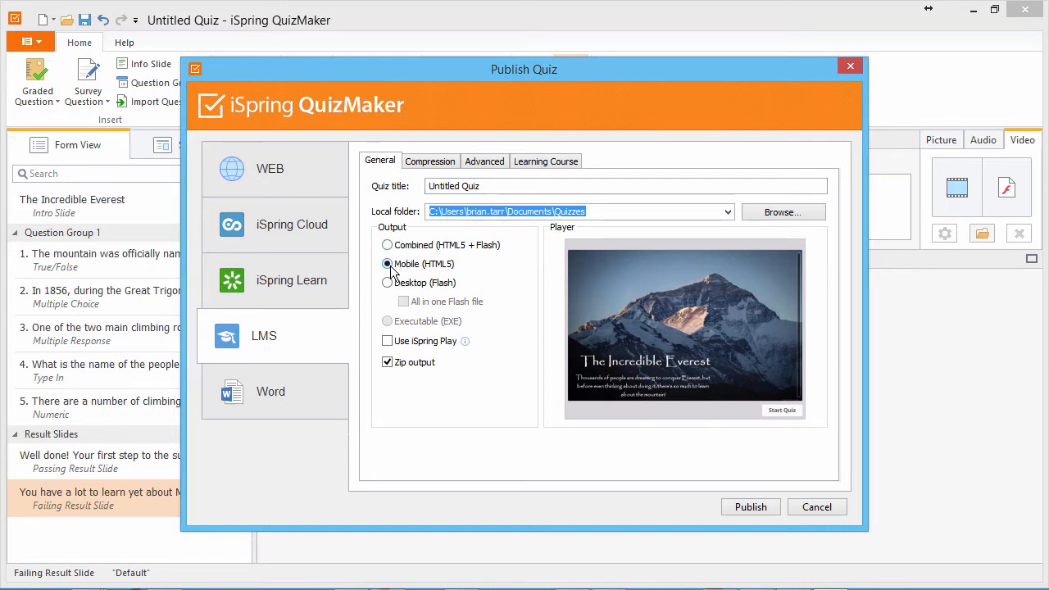
Choose Mobile (HTML5) zipped output and title the quiz Everest Quiz.
click(387, 363)
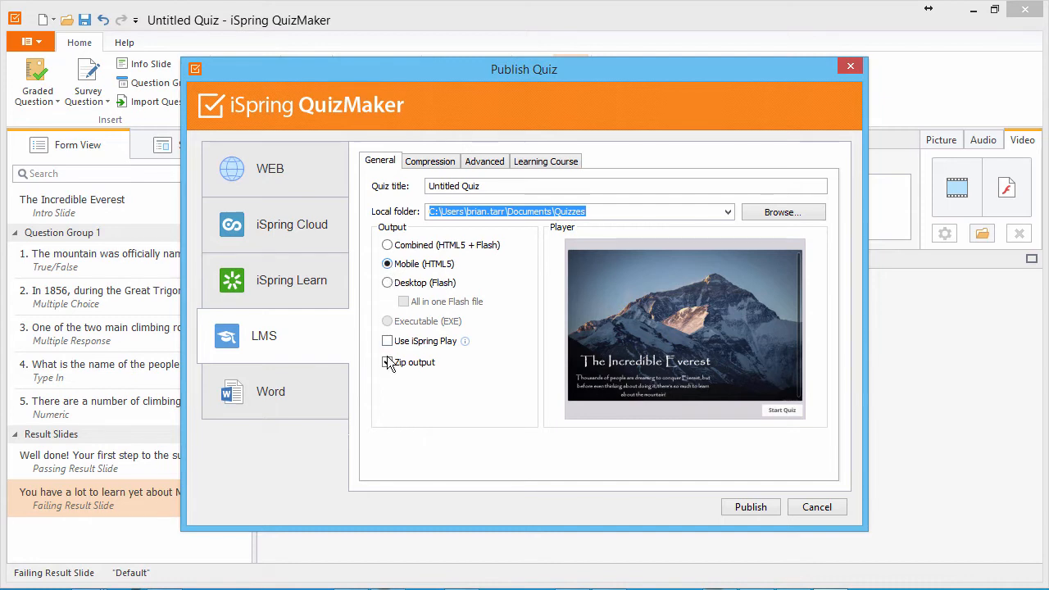
click(386, 363)
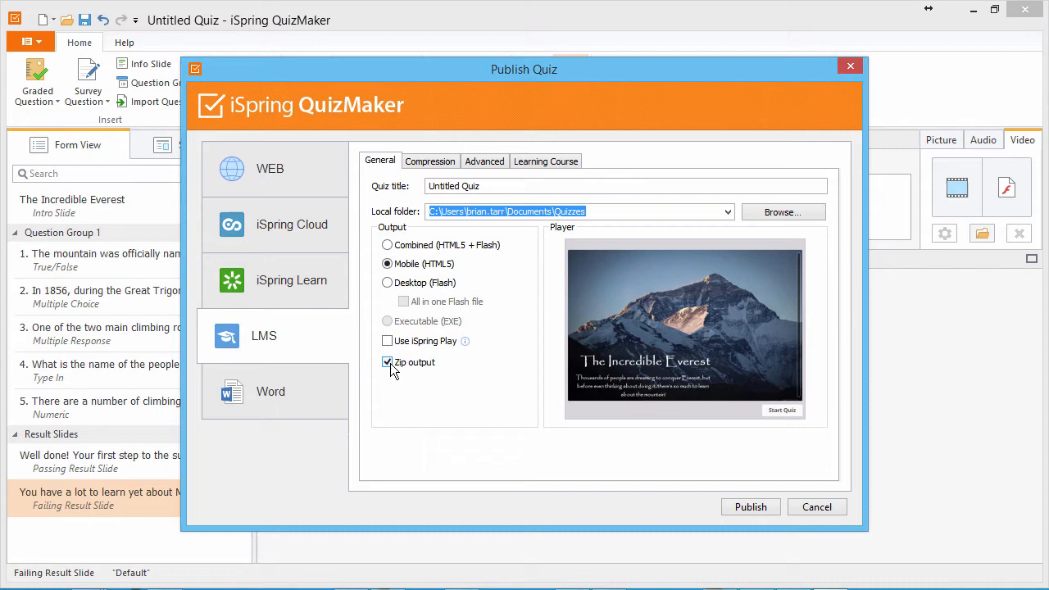
text(Everest Quiz)
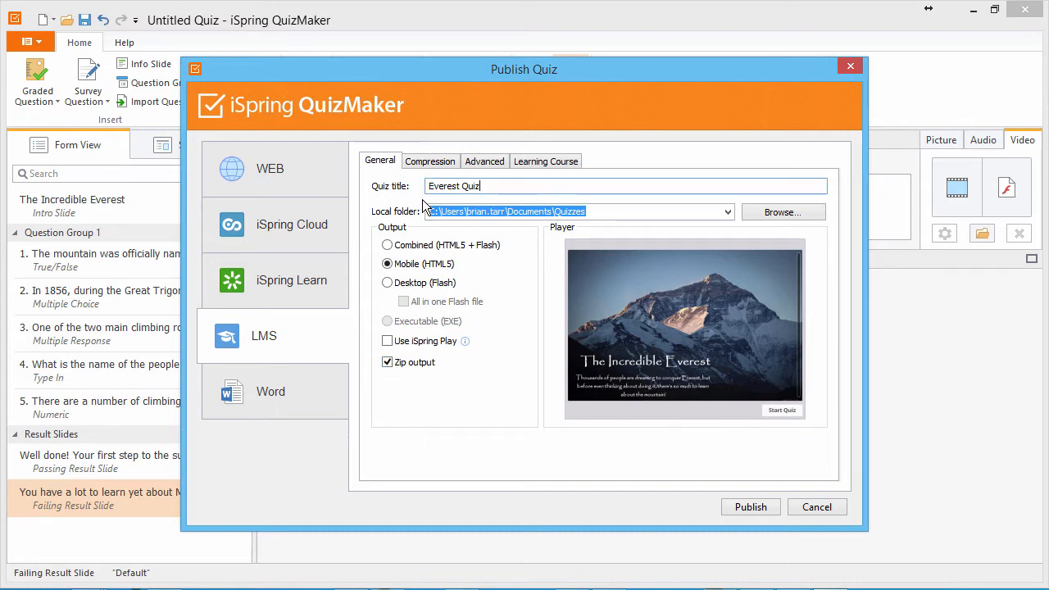
click(605, 212)
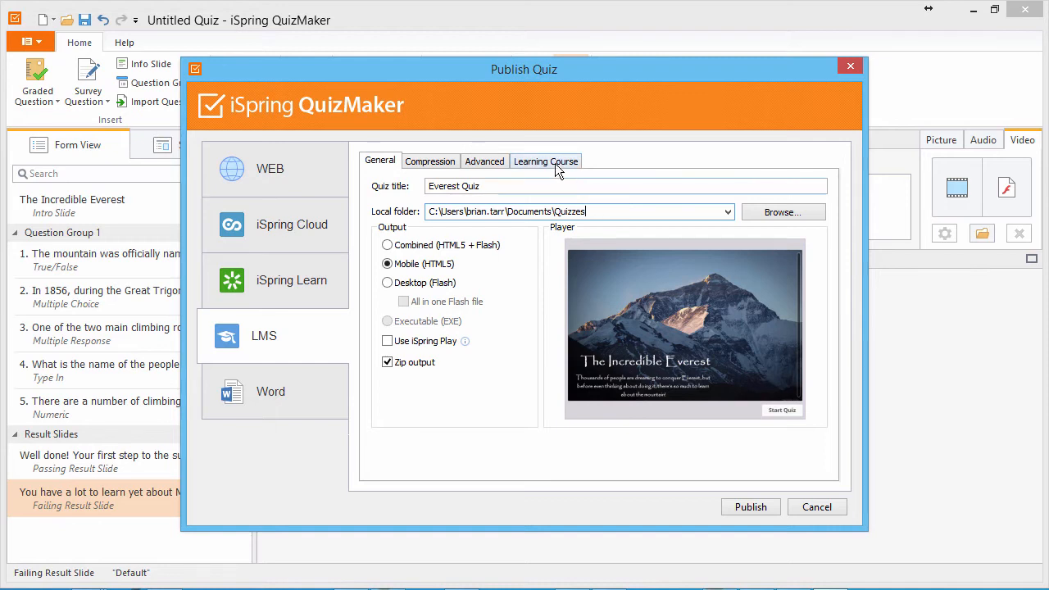
Keep SCORM 1.2, set the course title to Everest Quiz, and publish to LMS.
click(546, 161)
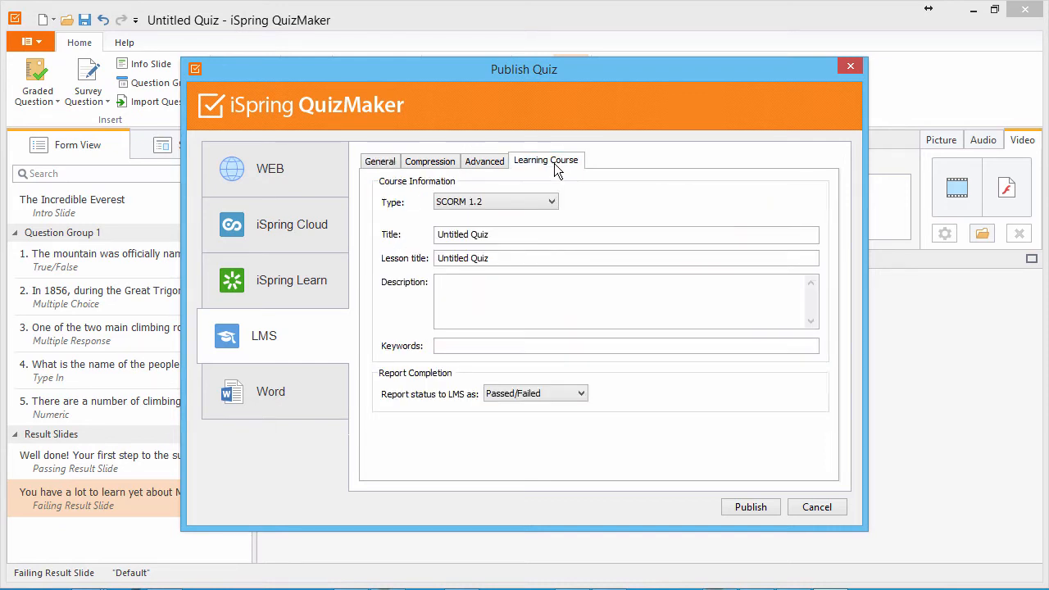
click(551, 201)
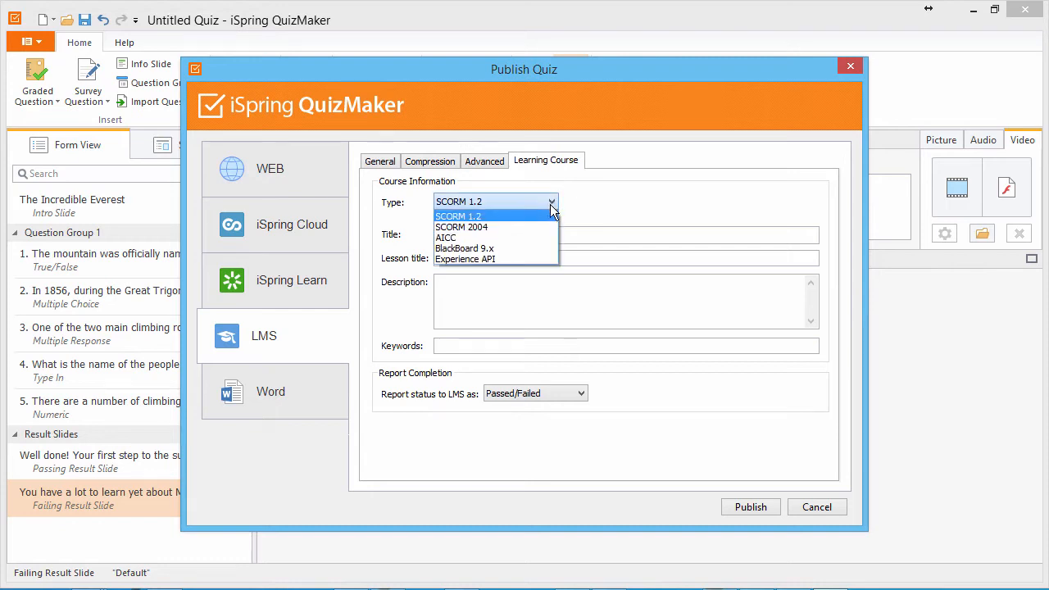
click(459, 217)
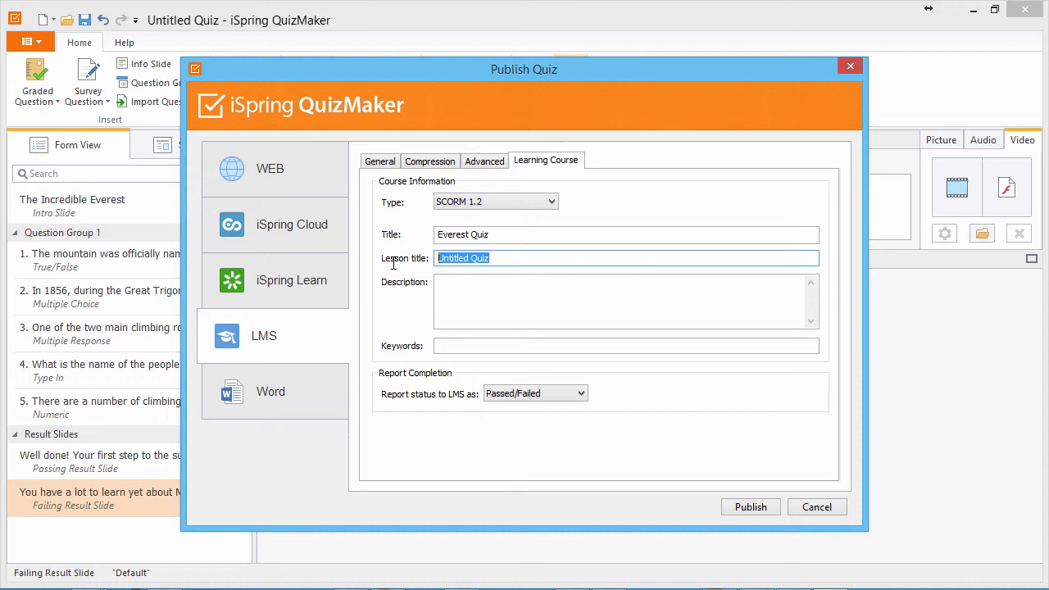
text(Everest Quiz)
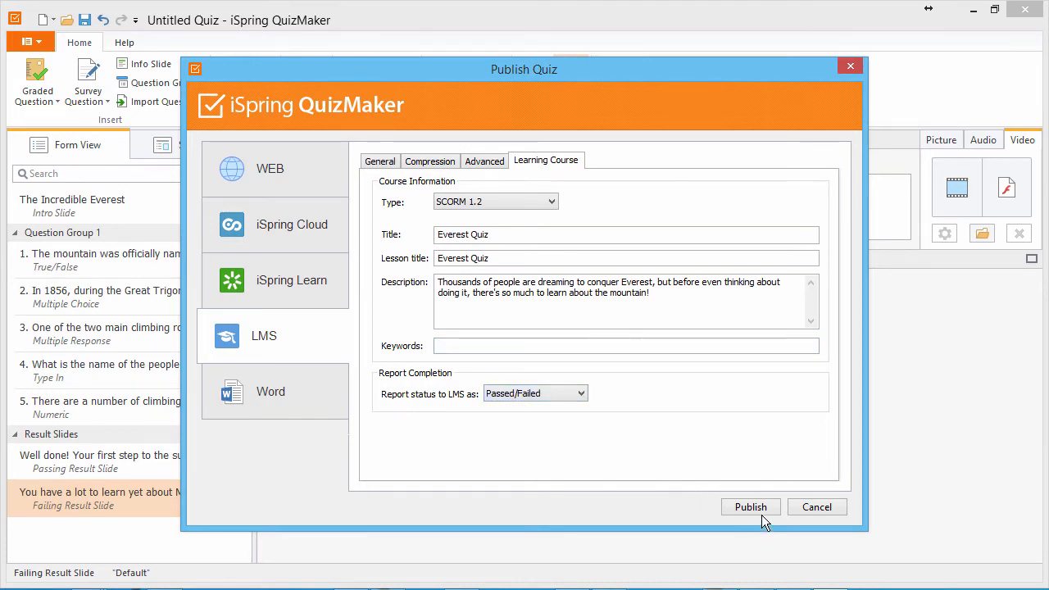
click(750, 506)
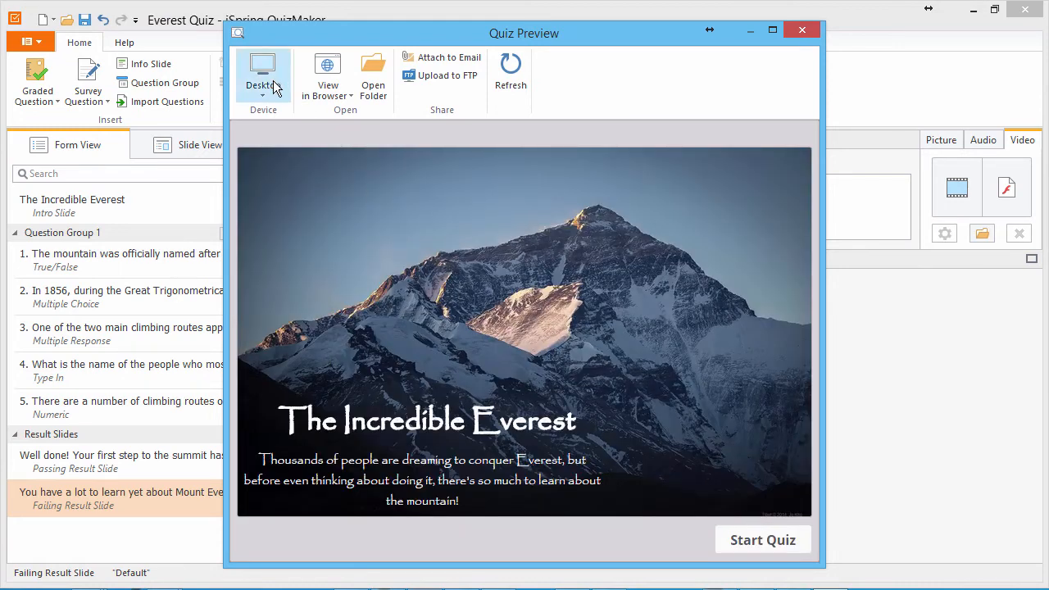
Check the View in Browser list and open the folder with the published Everest Quiz zip.
click(262, 74)
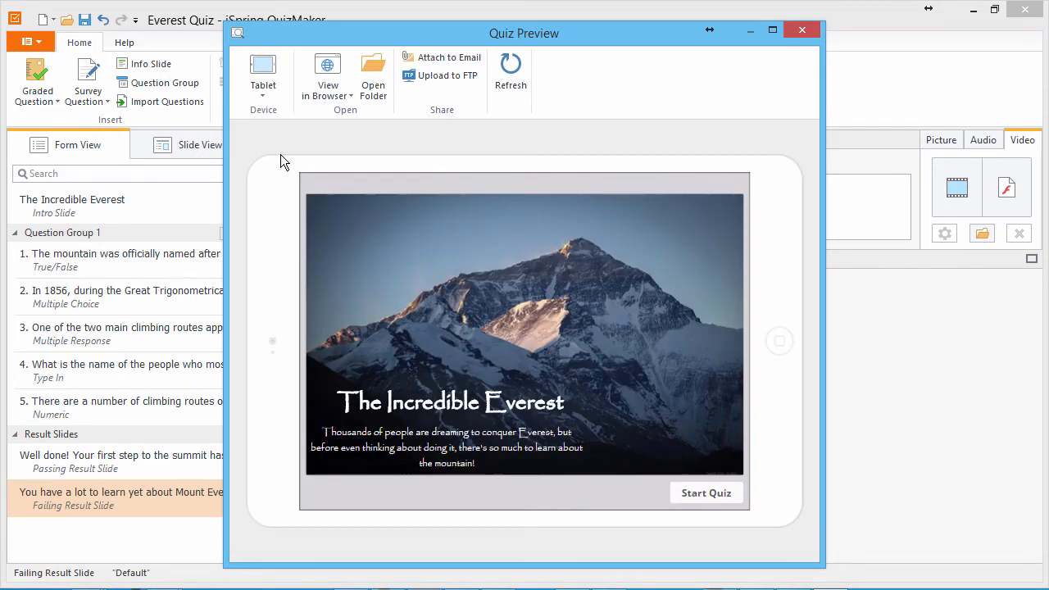
click(328, 82)
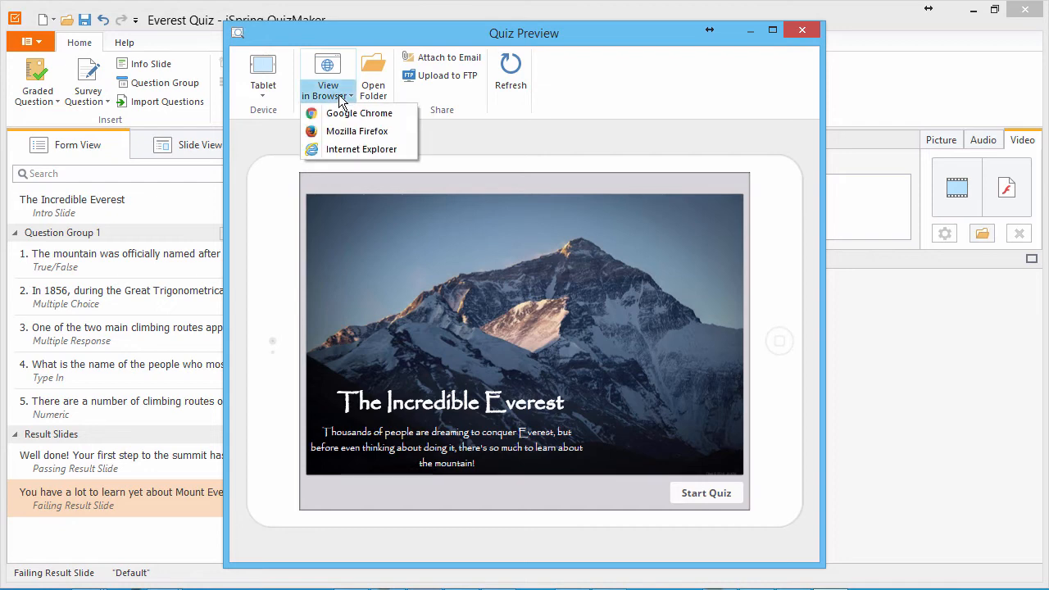
mouse_move(345, 168)
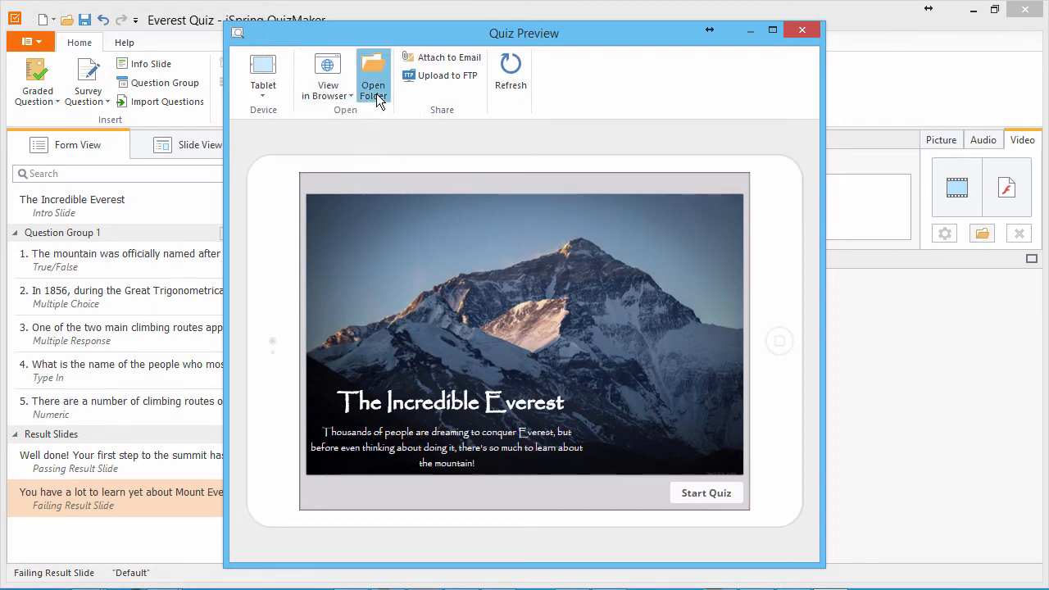
click(374, 79)
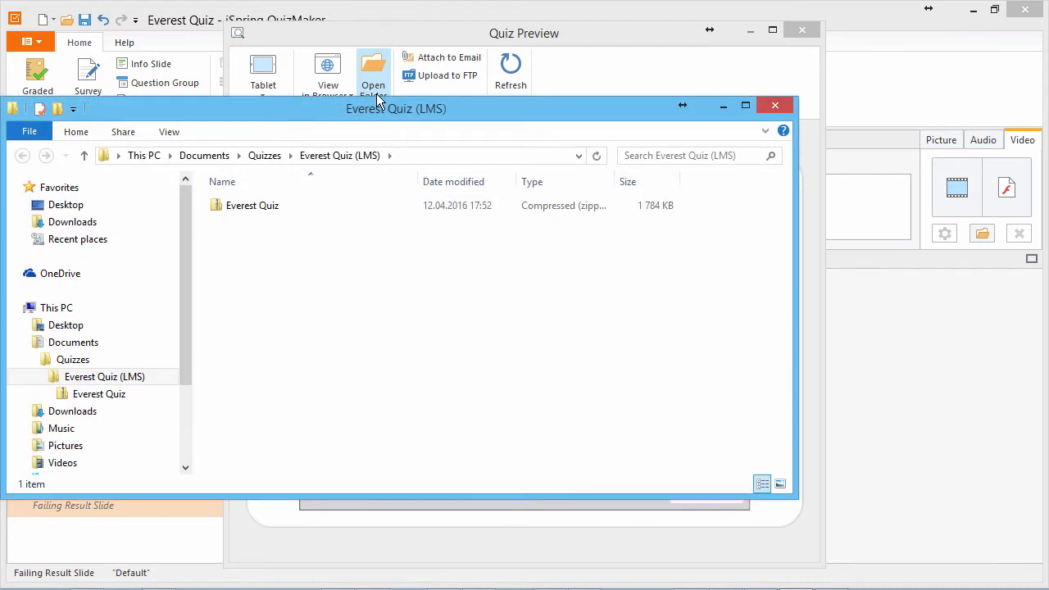
Select the Everest Quiz zip archive, then bring up moodle.org in Chrome.
click(253, 205)
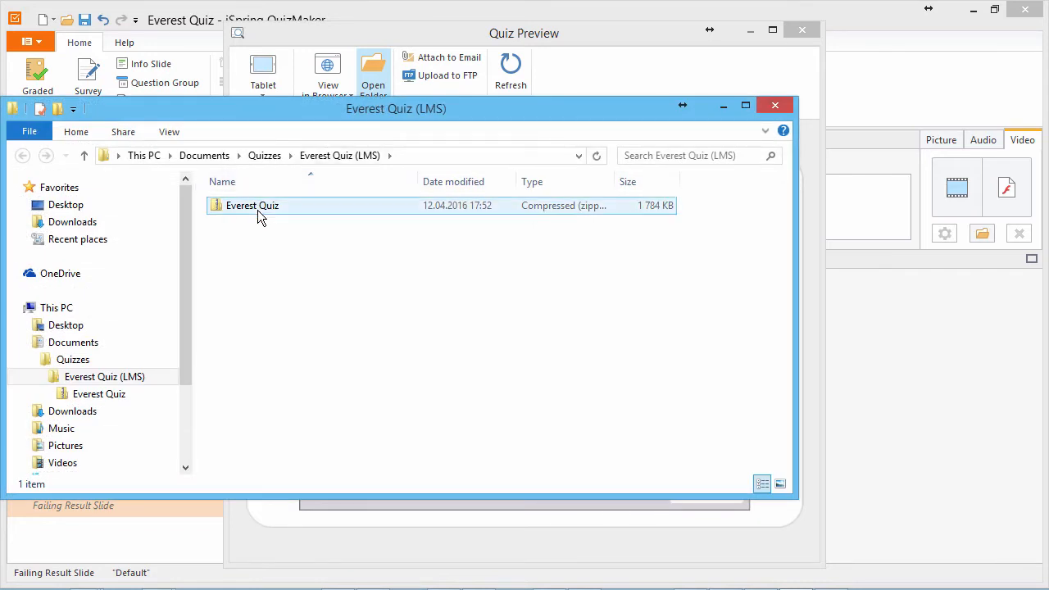
click(252, 205)
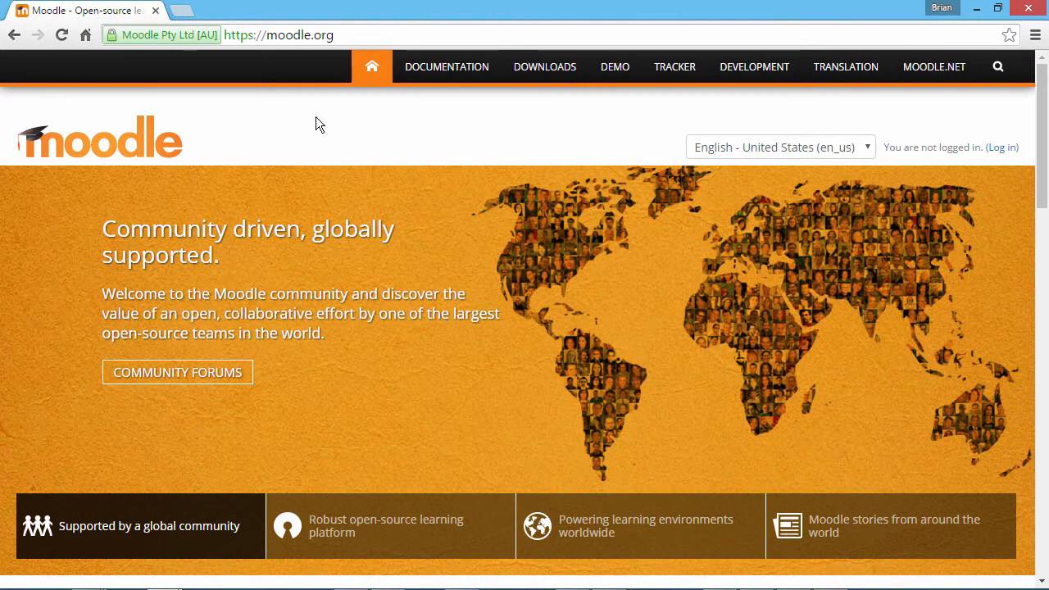
Navigate from moodle.org to the Mount Orange School demo site.
click(279, 34)
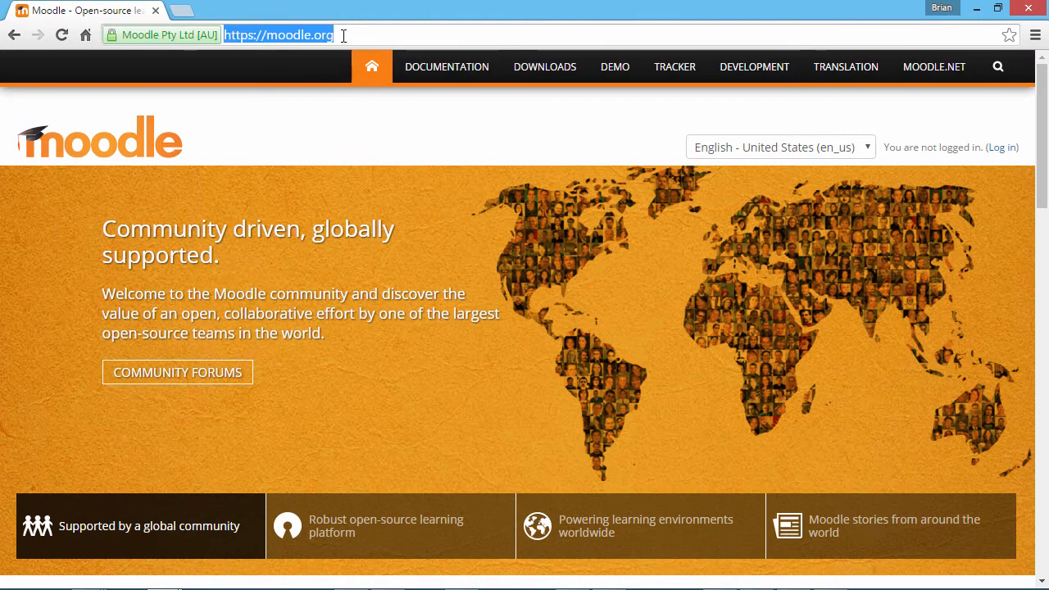
click(615, 66)
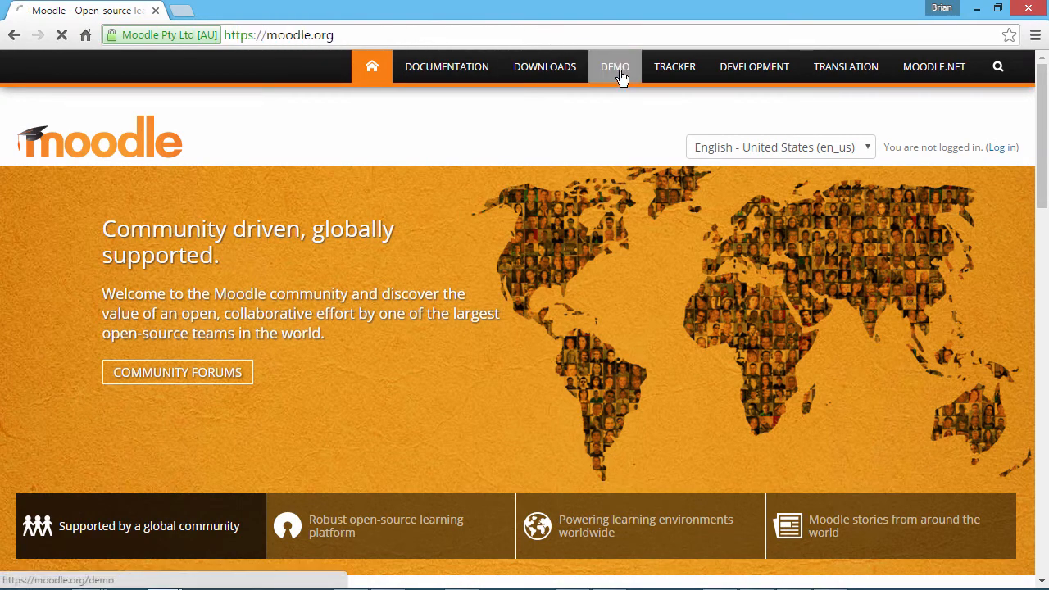
click(614, 66)
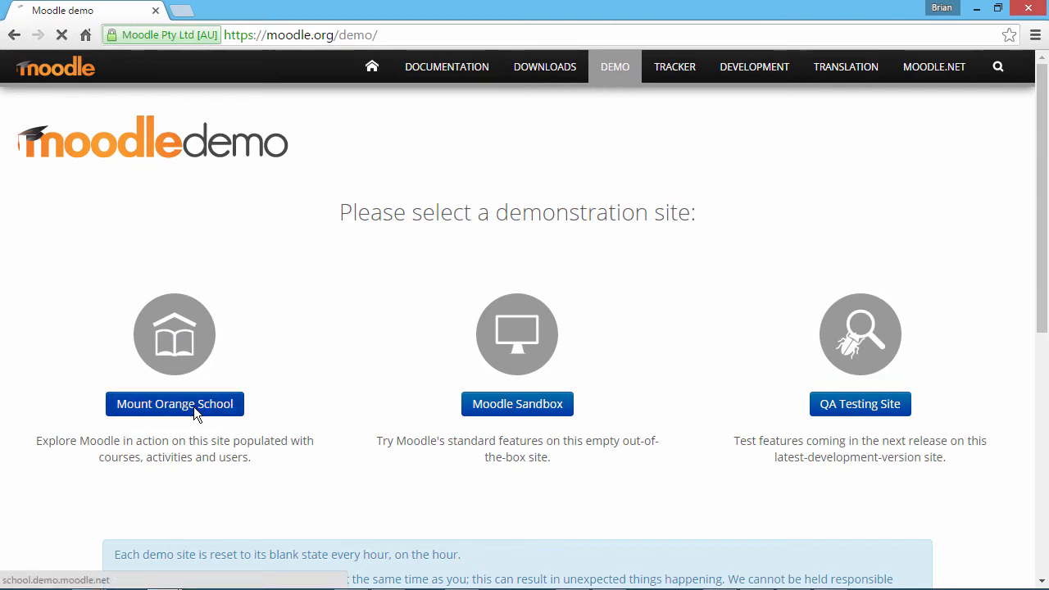
click(174, 403)
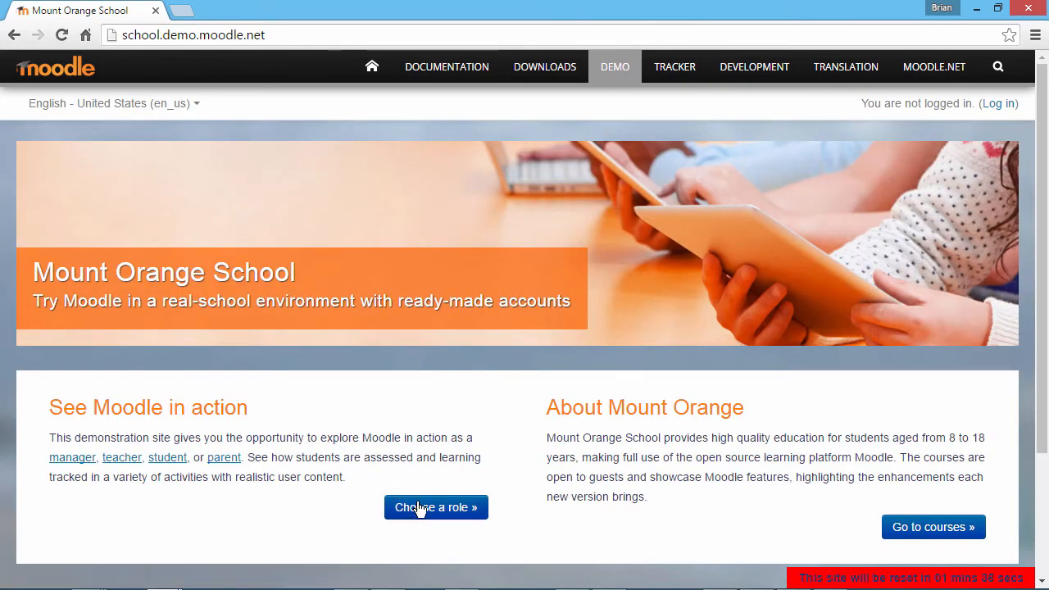
Choose the Teacher demo role and log in with the teacher account, reaching Celebrating Cultures.
click(436, 509)
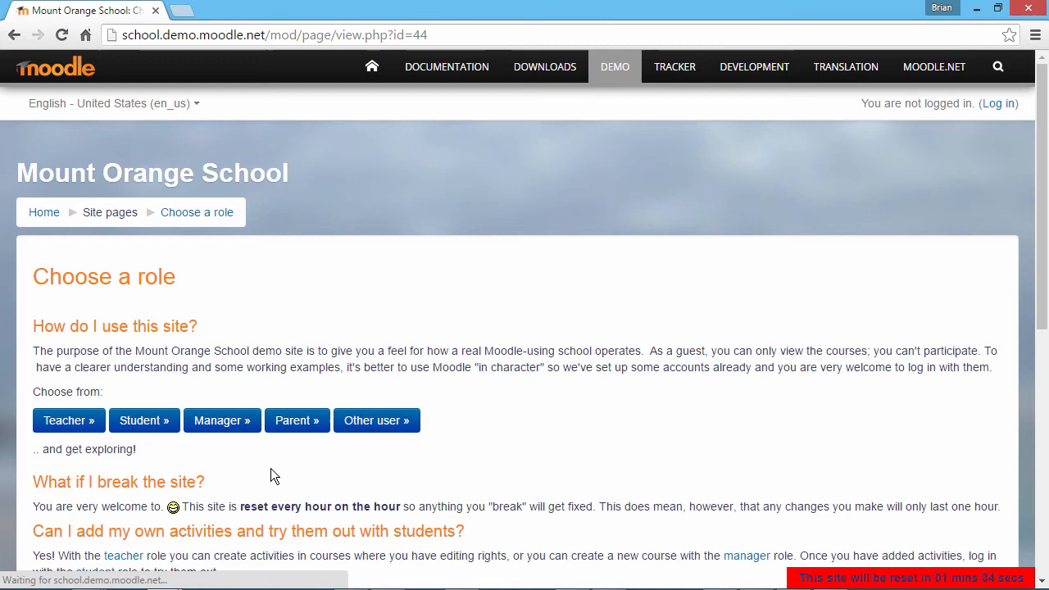
click(69, 420)
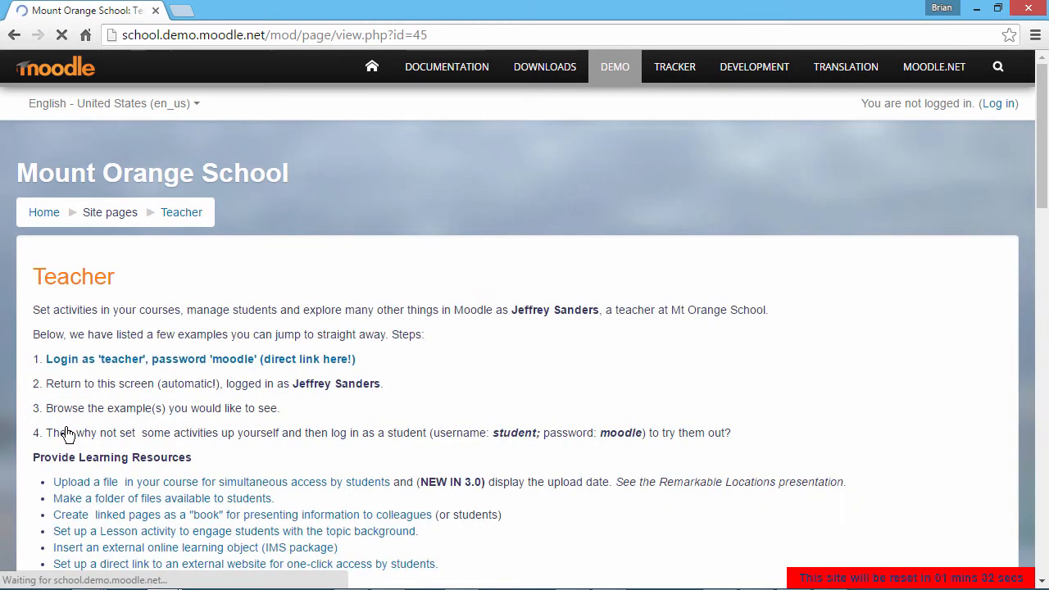
mouse_move(142, 364)
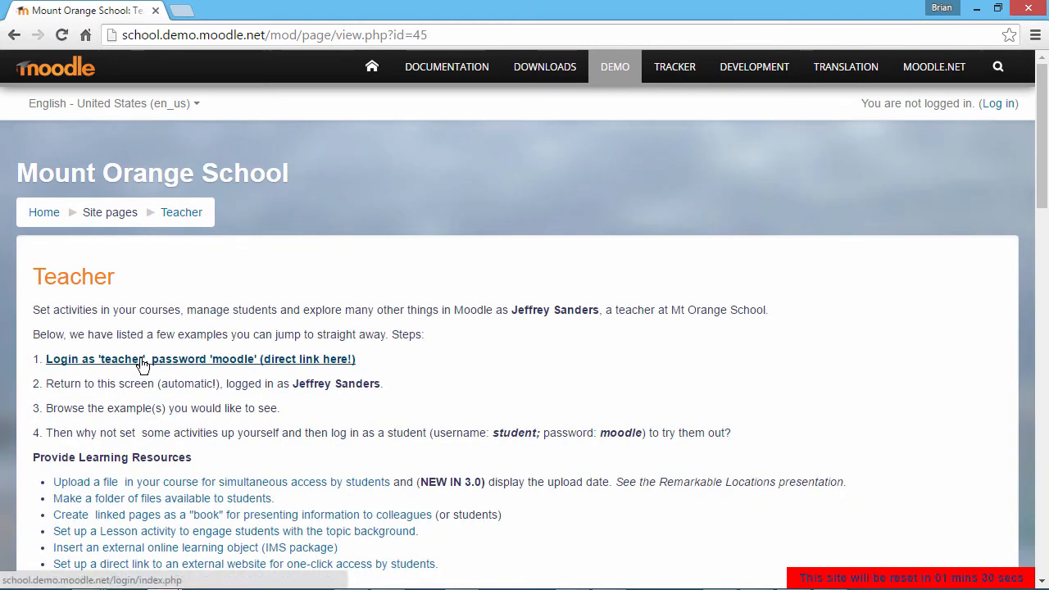
click(200, 359)
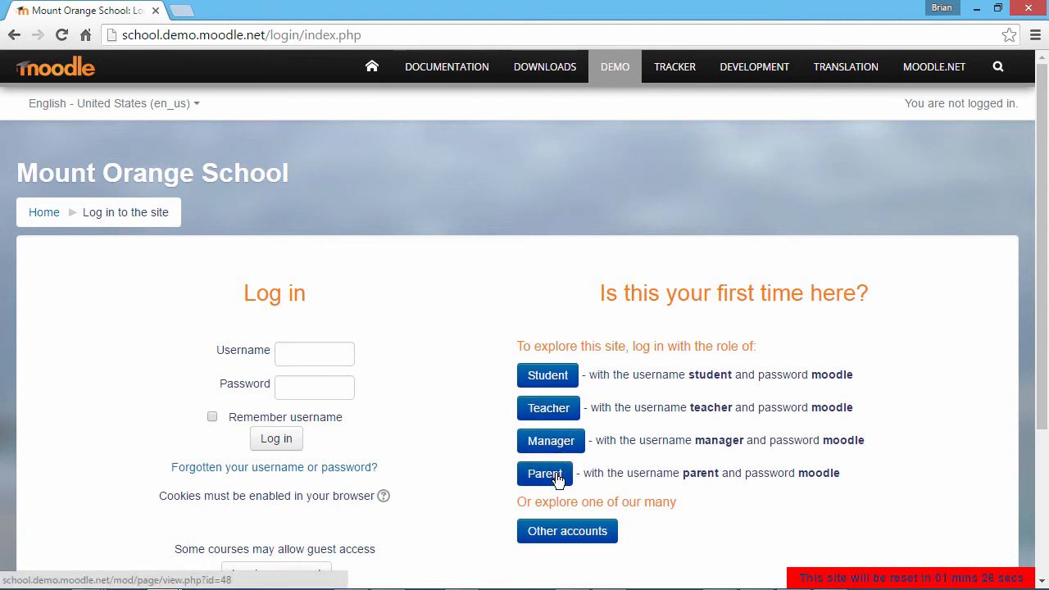
click(315, 354)
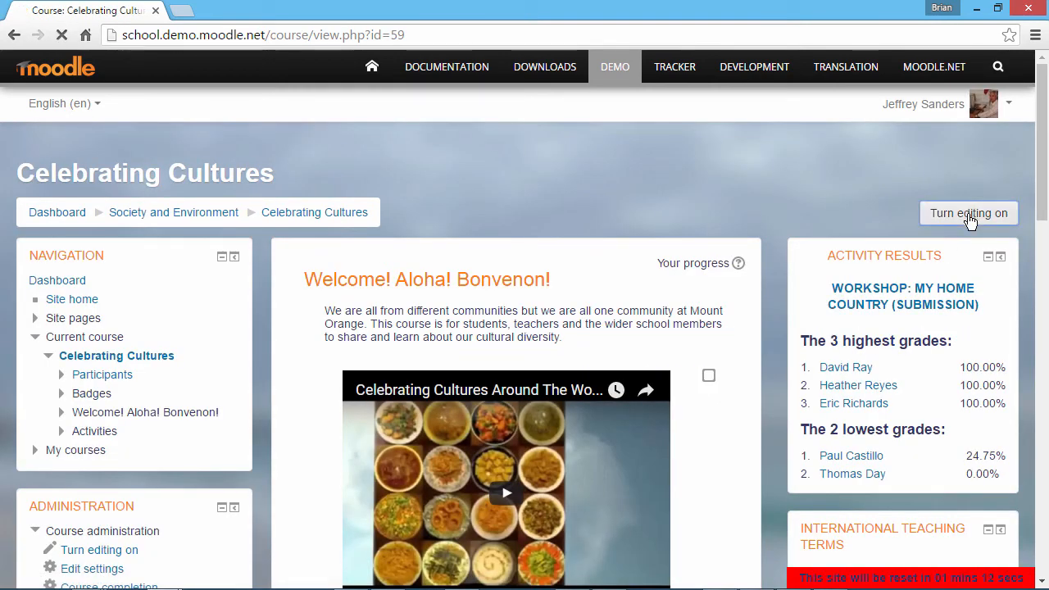
Turn editing on, upload the zip as a SCORM package and open the new Everest Quiz activity.
click(969, 213)
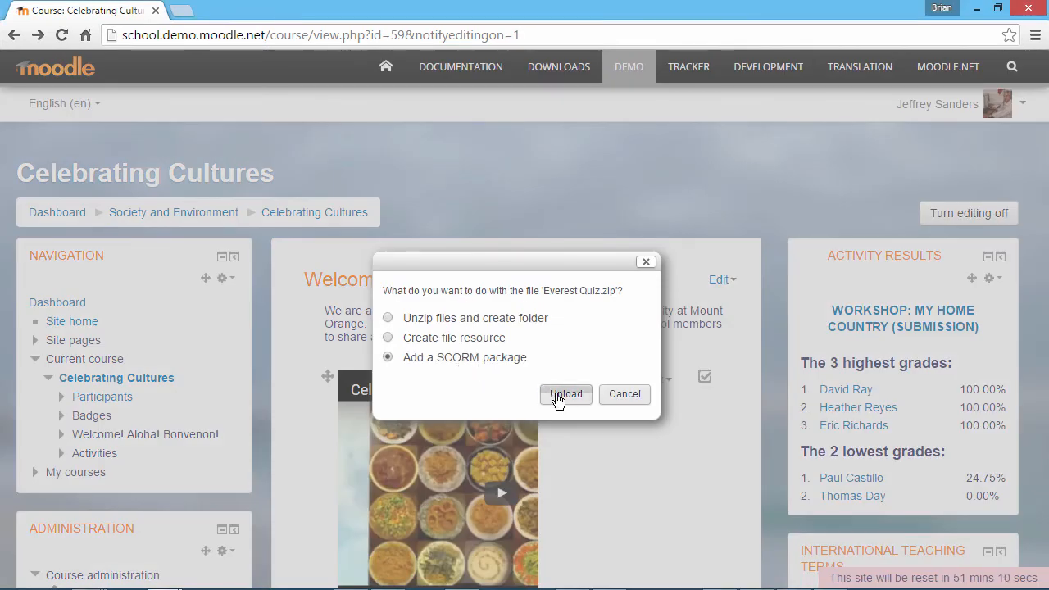
click(565, 393)
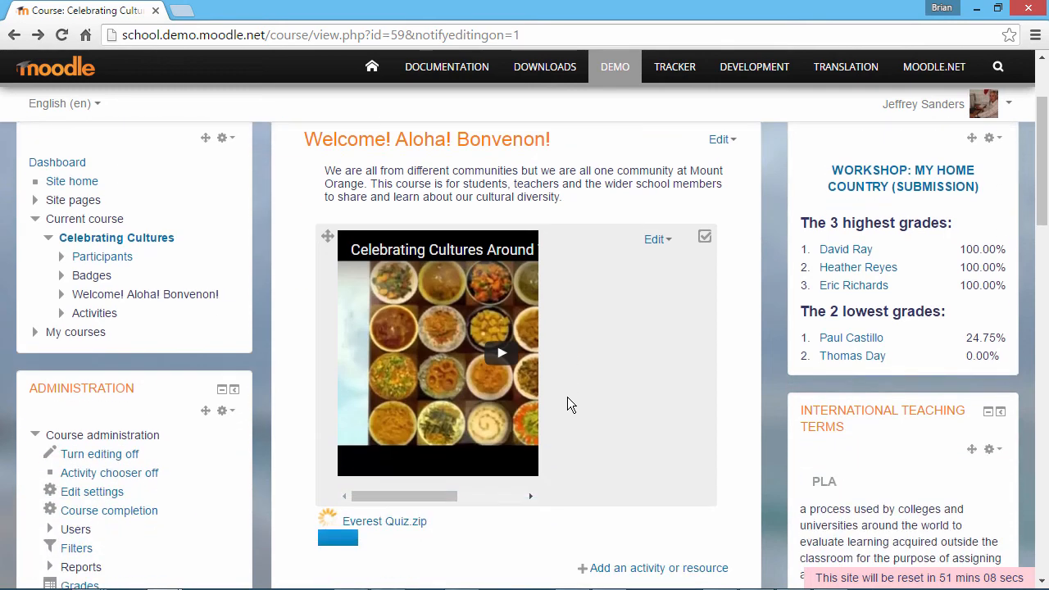
scroll(down, 3)
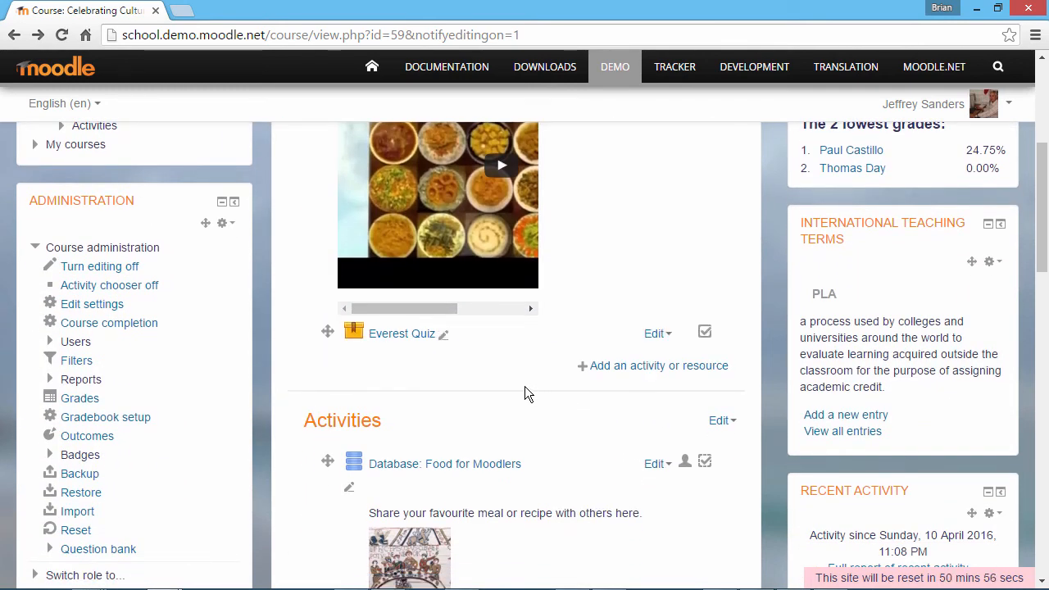
click(401, 334)
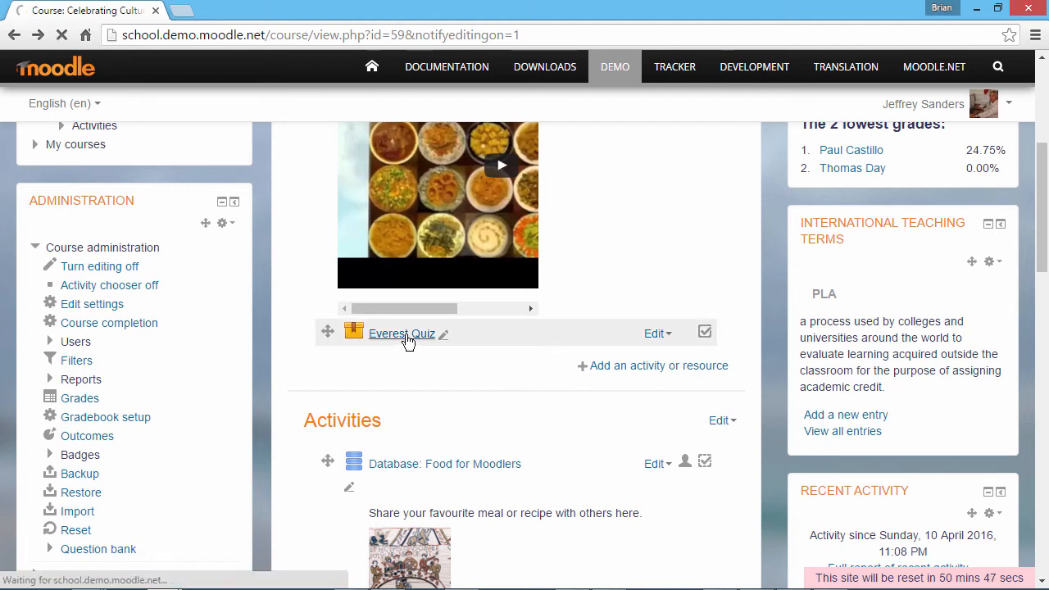
click(401, 334)
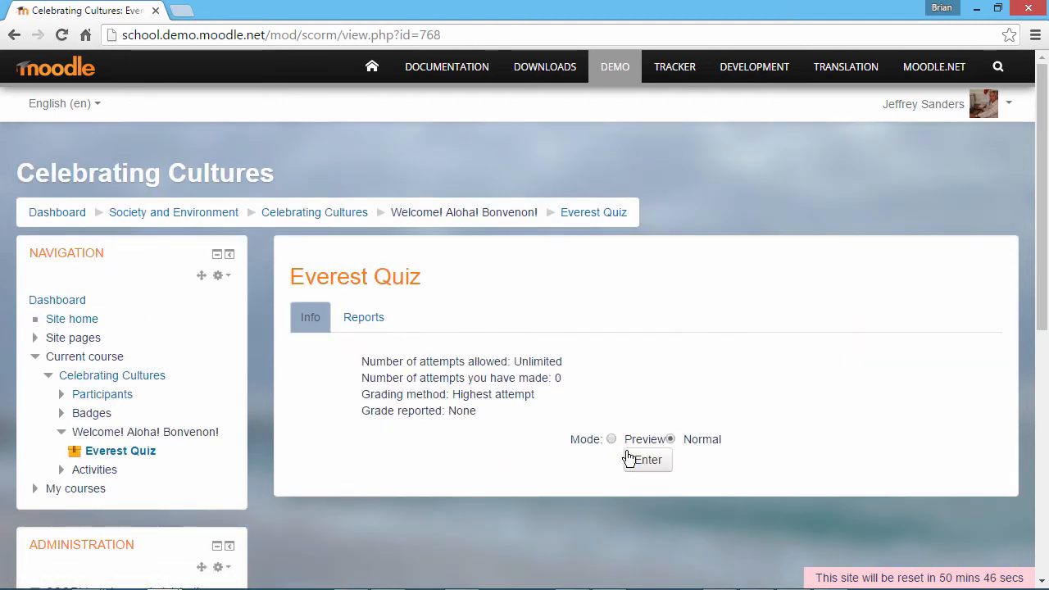
Enter the quiz in Normal mode and answer all five questions through to the summit-success result.
click(648, 459)
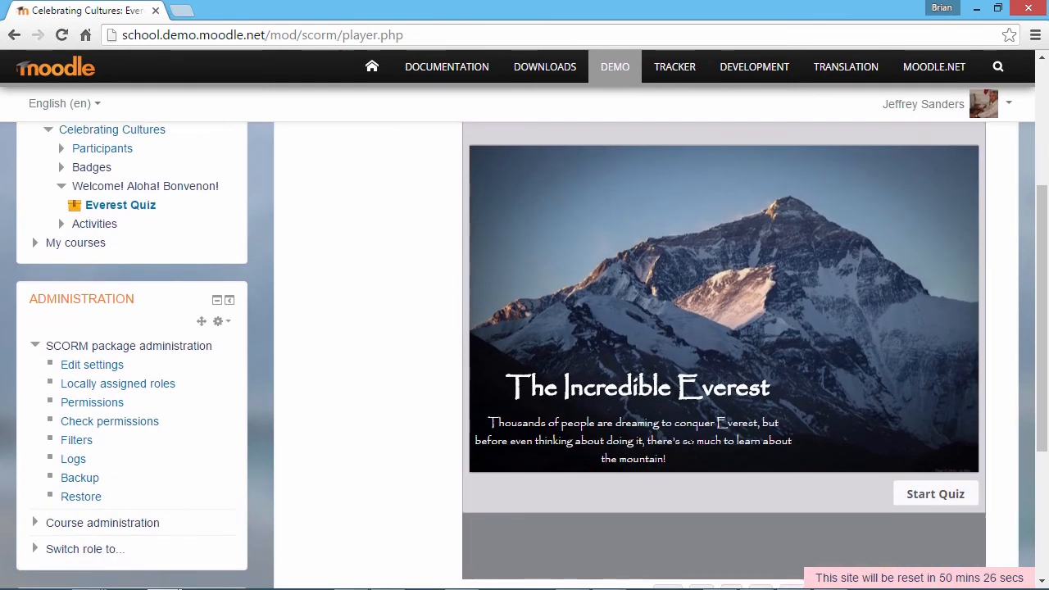
click(935, 493)
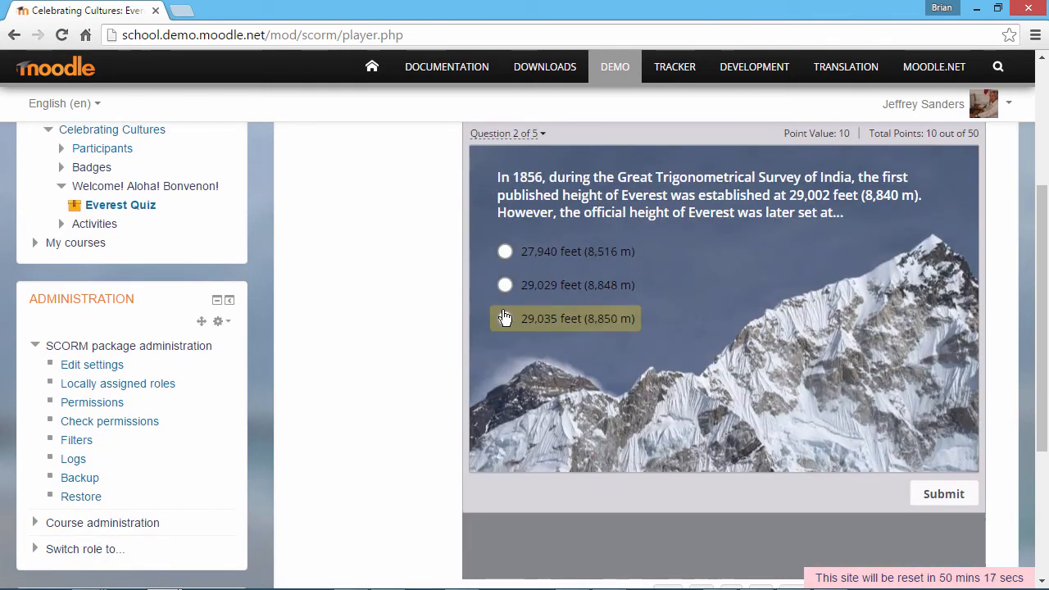
click(944, 494)
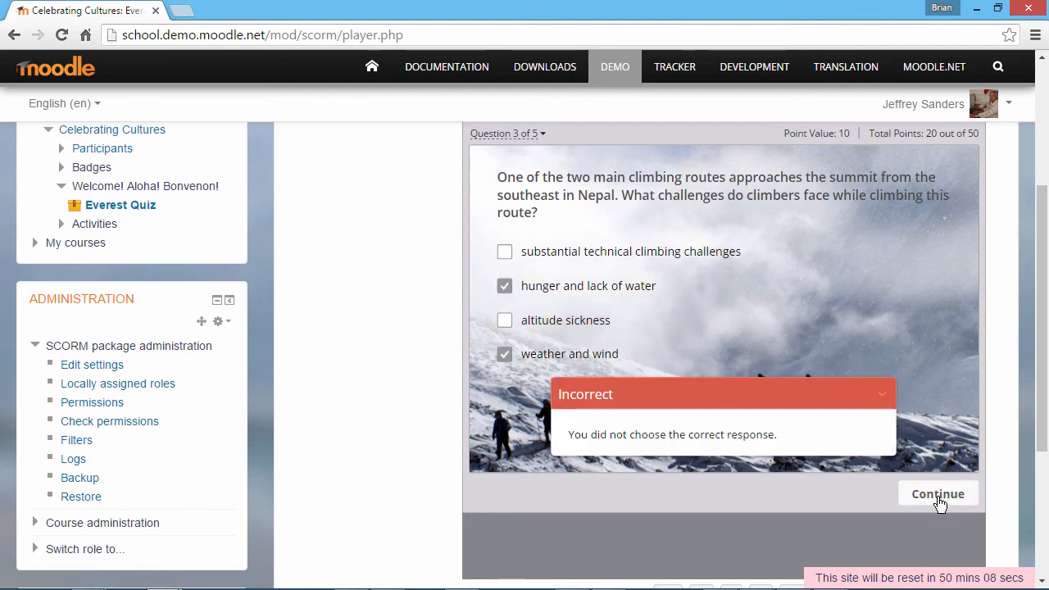
click(938, 494)
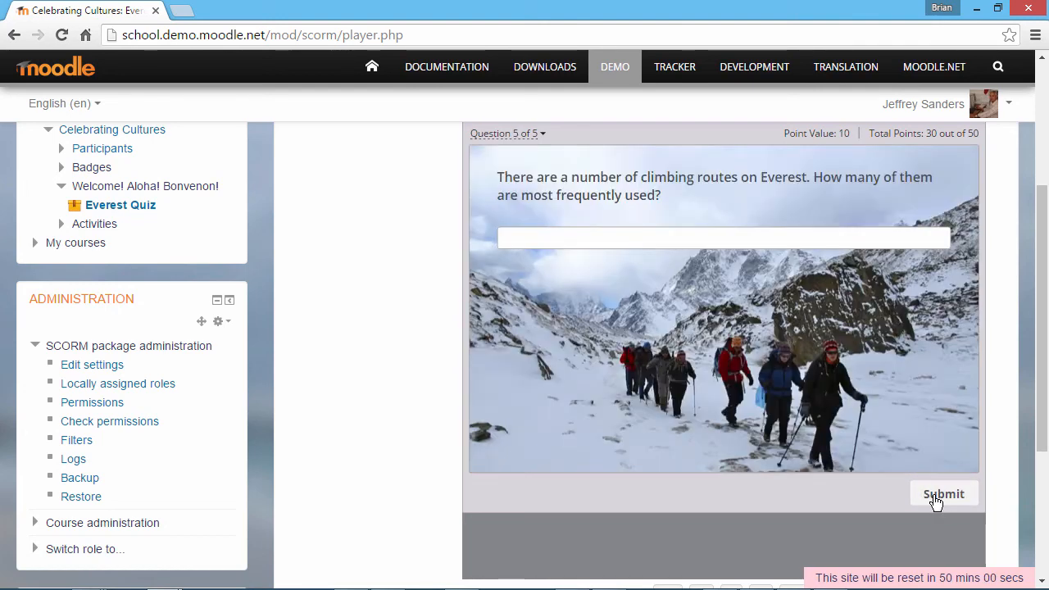
click(944, 493)
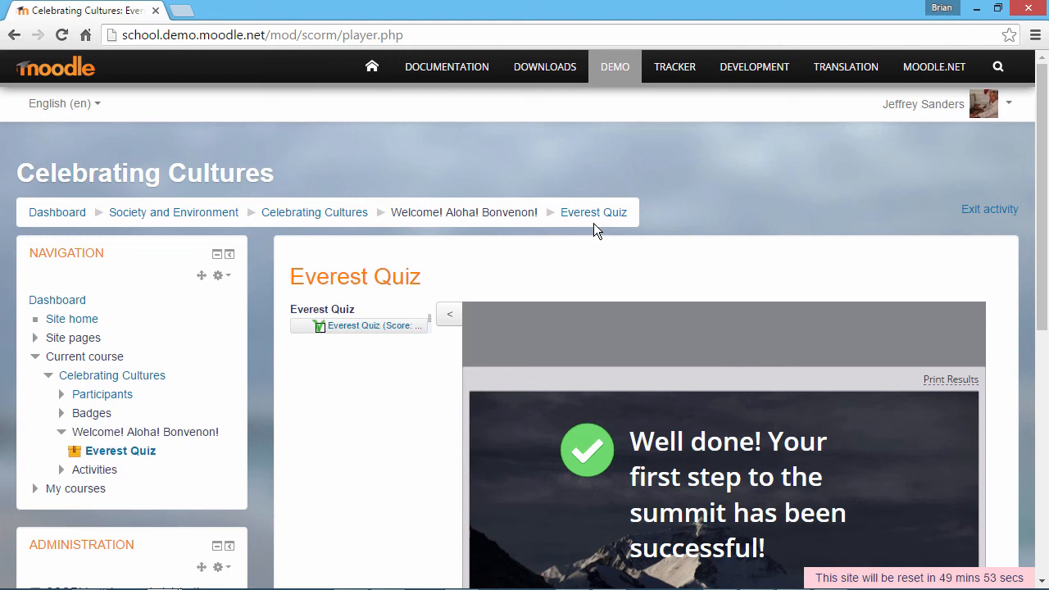
click(593, 214)
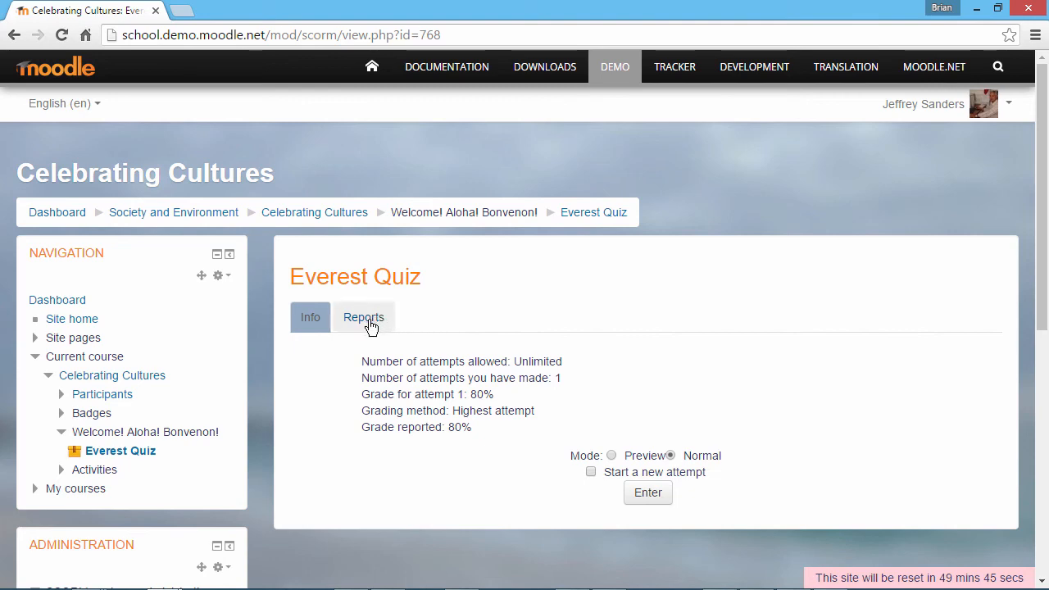
click(364, 318)
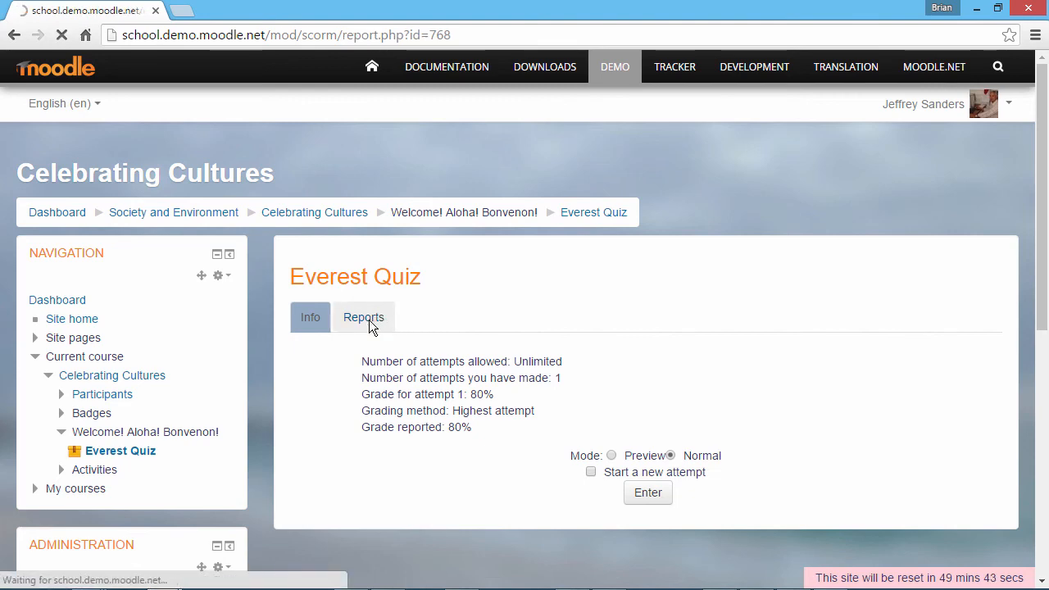
click(364, 318)
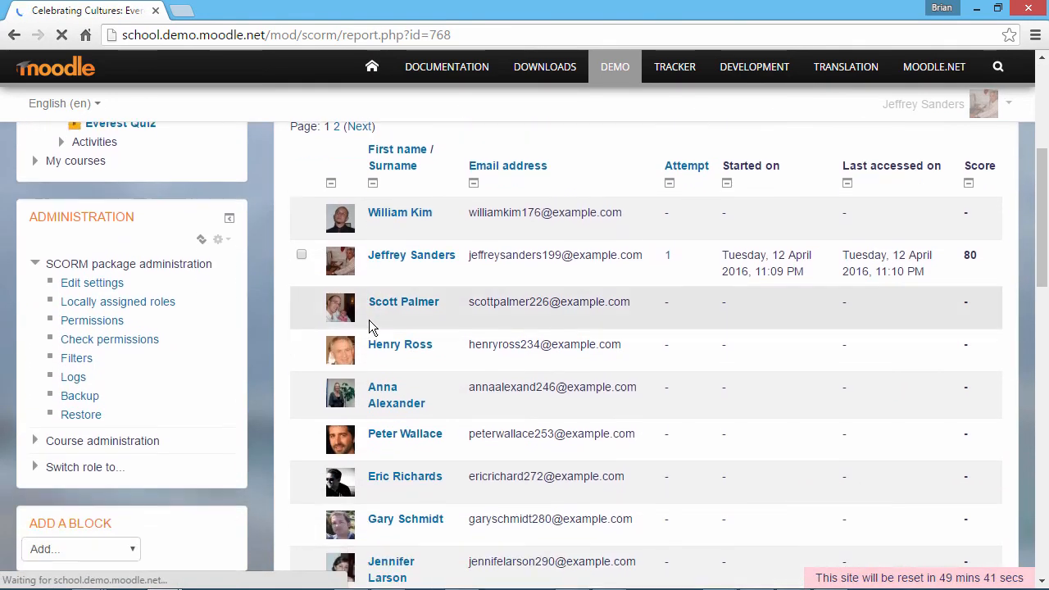